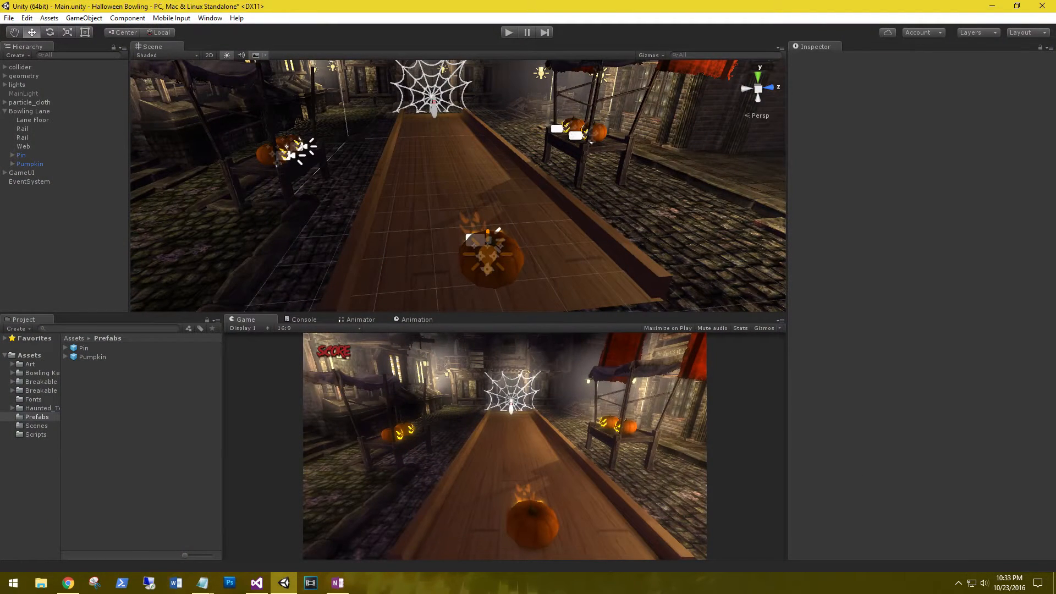
Duplicate the Pin and move the copies into the back rows of the triangle
{"action": "left_click", "coordinate": [21, 154]}
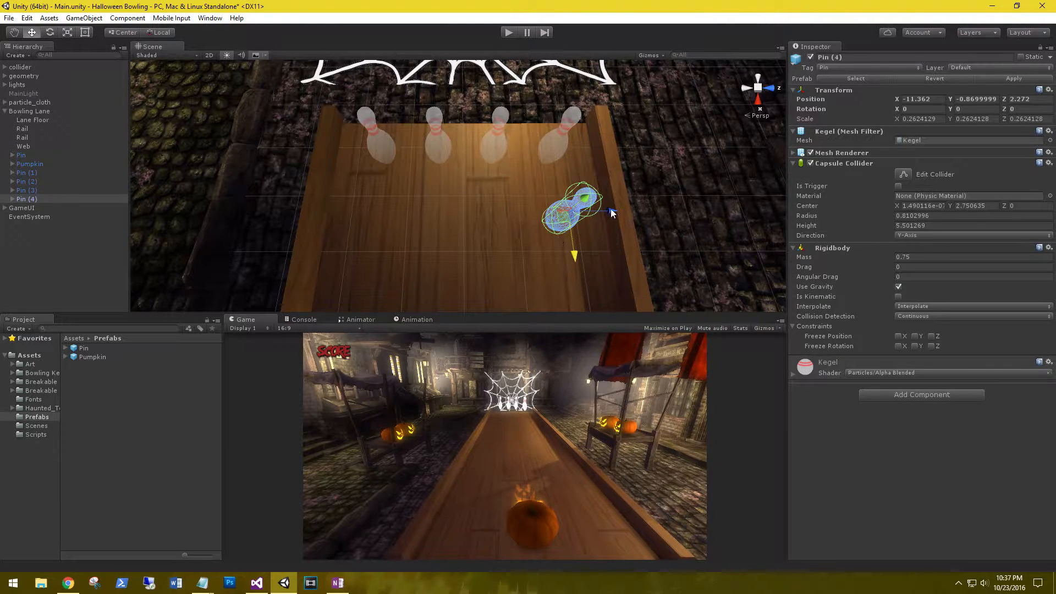
{"action": "left_click_drag", "start_coordinate": [572, 202], "coordinate": [552, 195]}
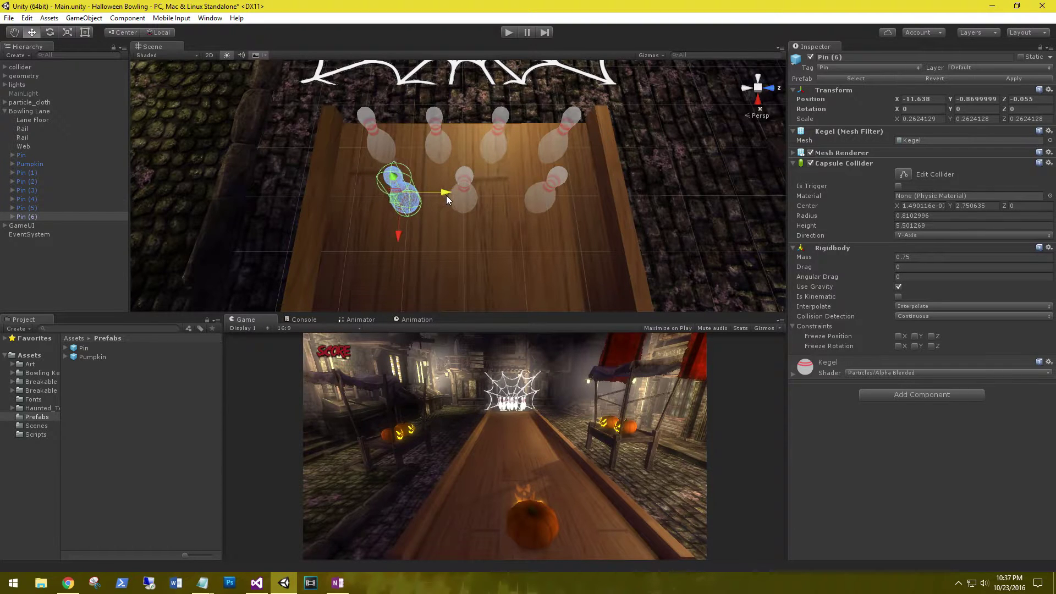
{"action": "left_click", "coordinate": [26, 225]}
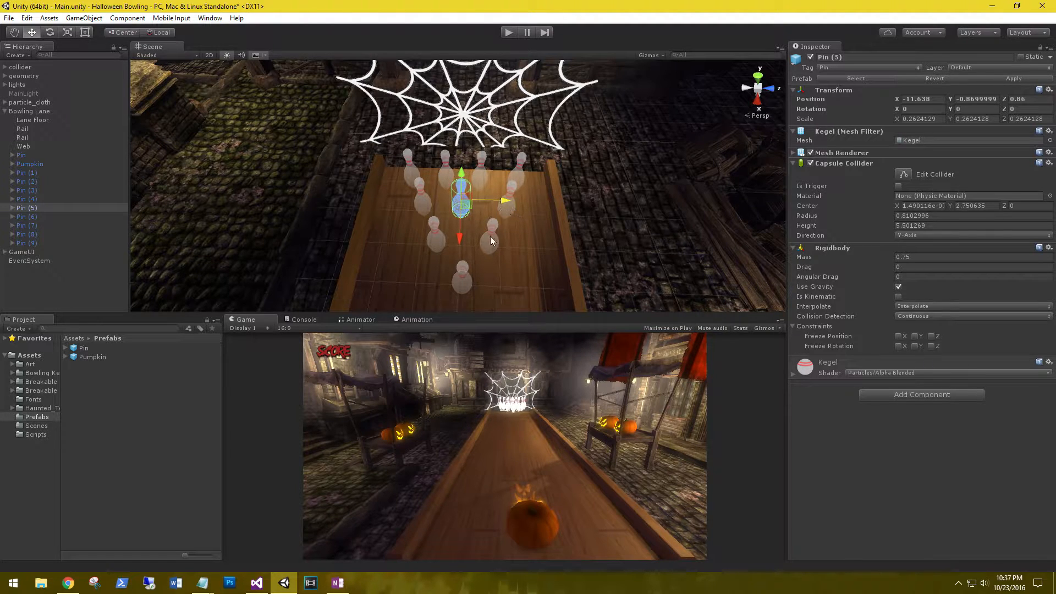
{"action": "left_click", "coordinate": [26, 198]}
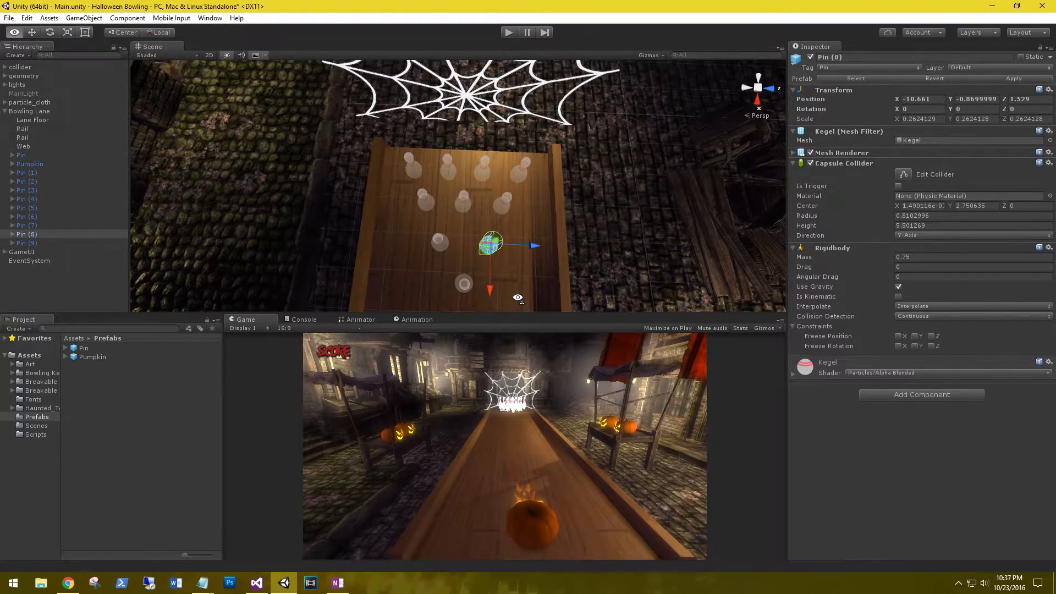
Adjust the remaining pins so all ten stand in a triangle at the lane end
{"action": "left_click", "coordinate": [29, 119]}
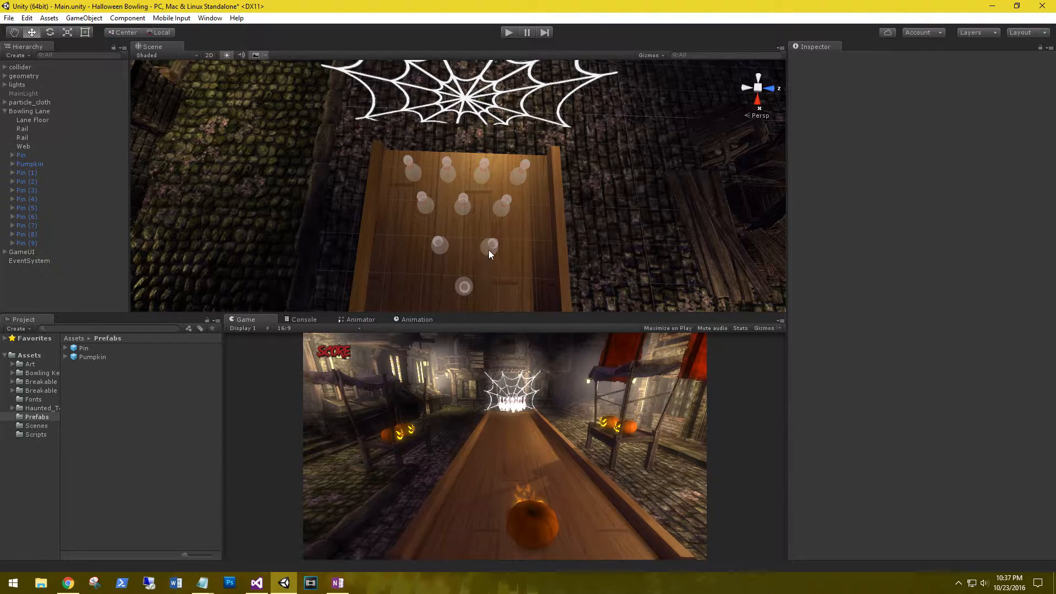
{"action": "left_click", "coordinate": [491, 245]}
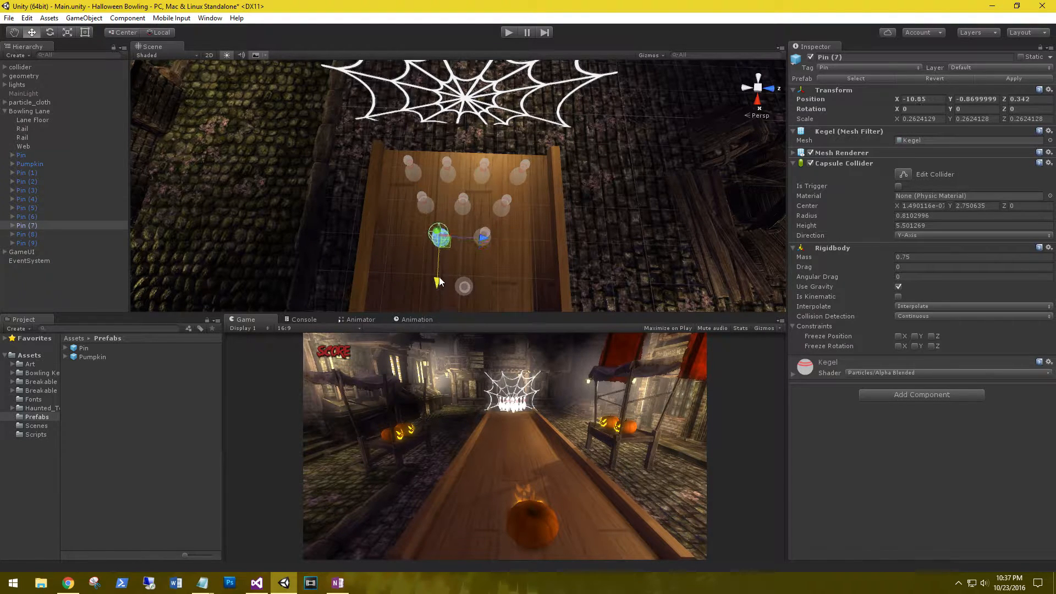
{"action": "left_click", "coordinate": [464, 298]}
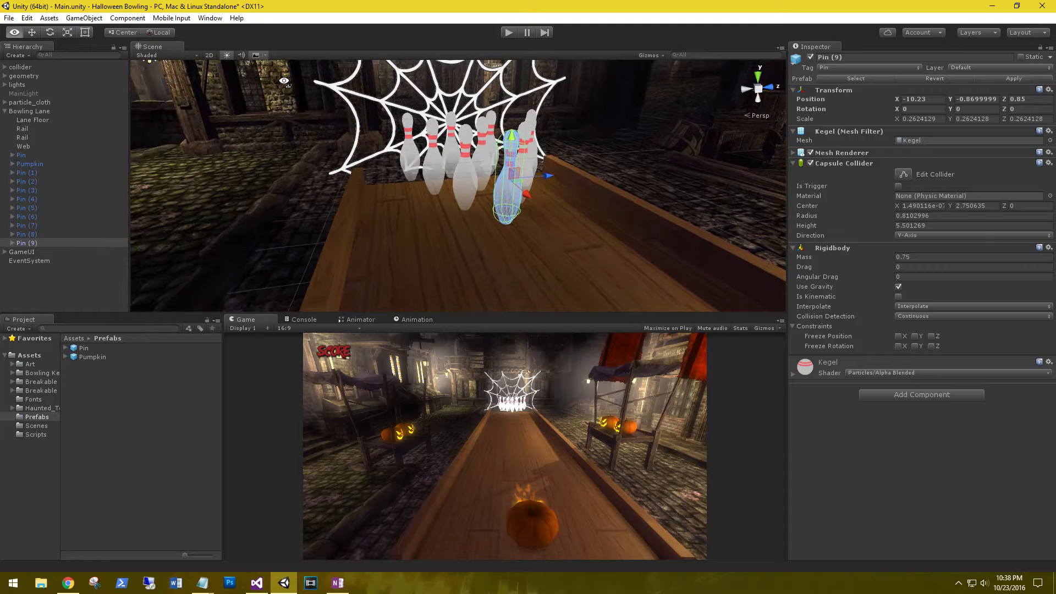
Rename the first pins in the Inspector, e.g. Pin 3 and Pin 4
{"action": "left_click", "coordinate": [29, 162]}
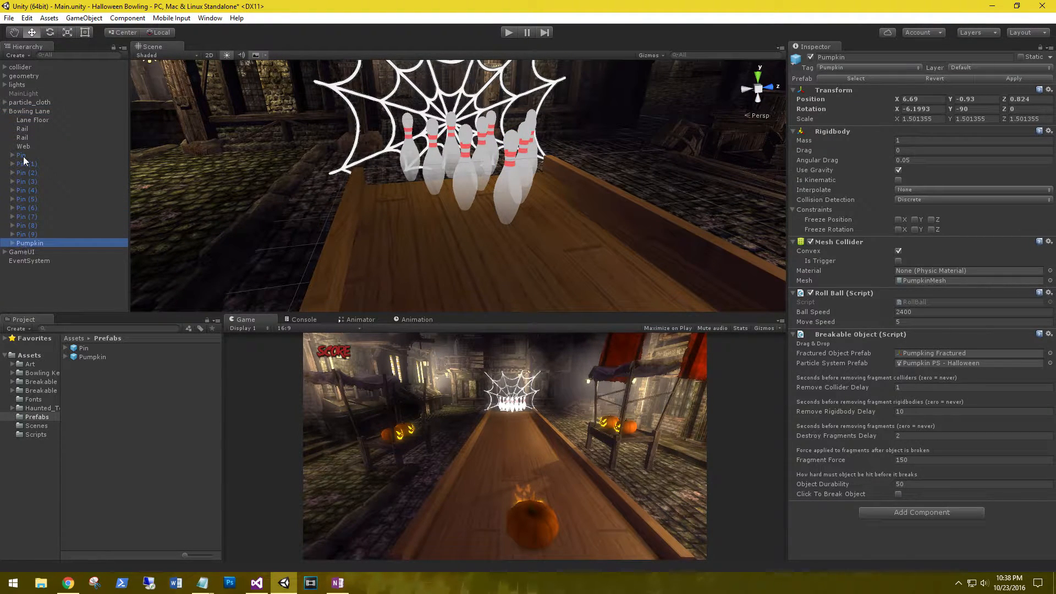
{"action": "left_click", "coordinate": [27, 233]}
{"action": "type", "text": "Pin 1"}
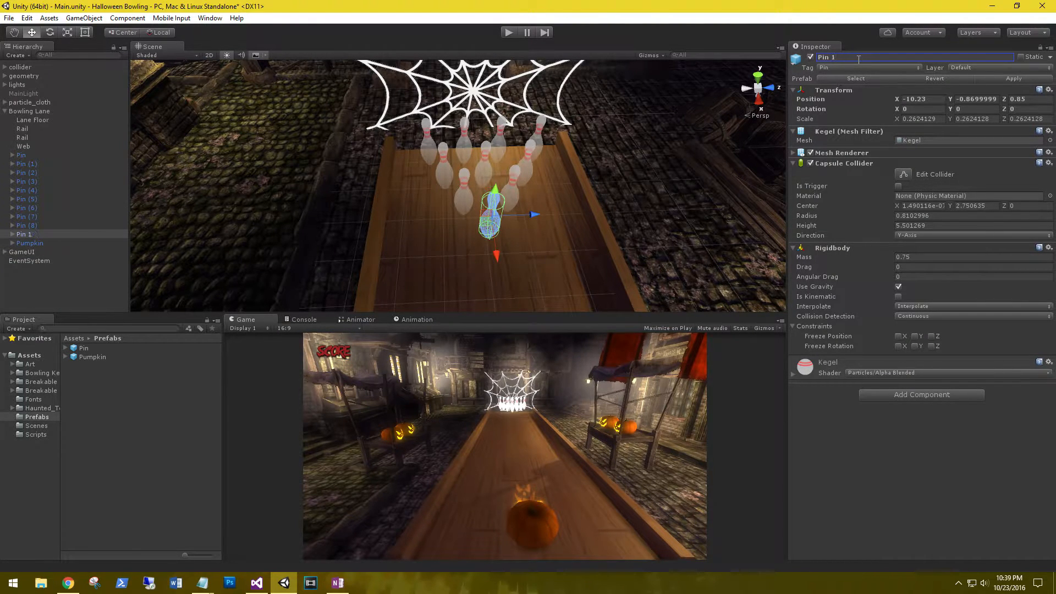
{"action": "left_click", "coordinate": [26, 216]}
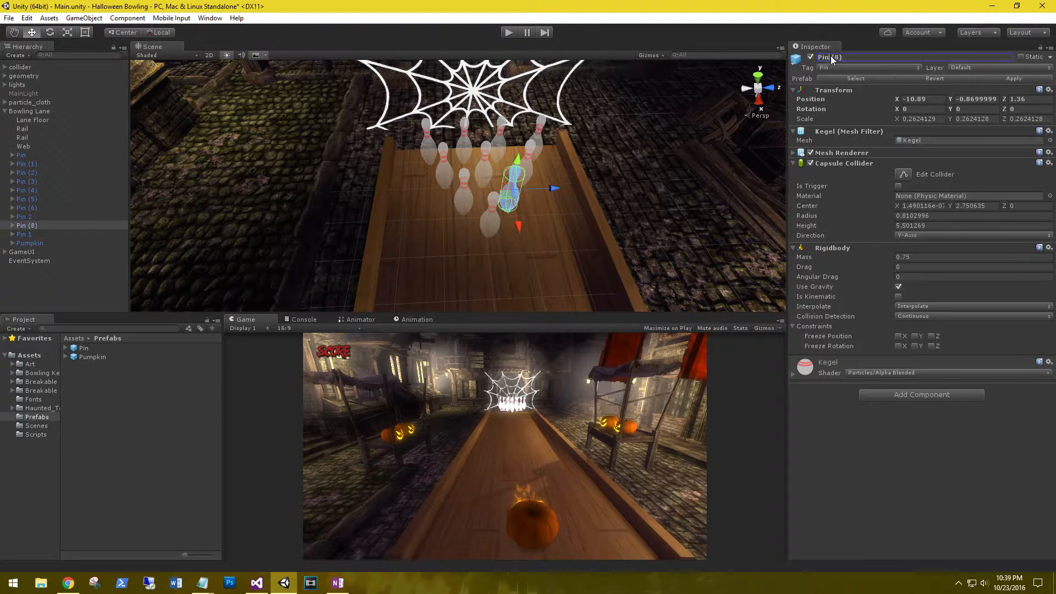
{"action": "type", "text": "Pin 3"}
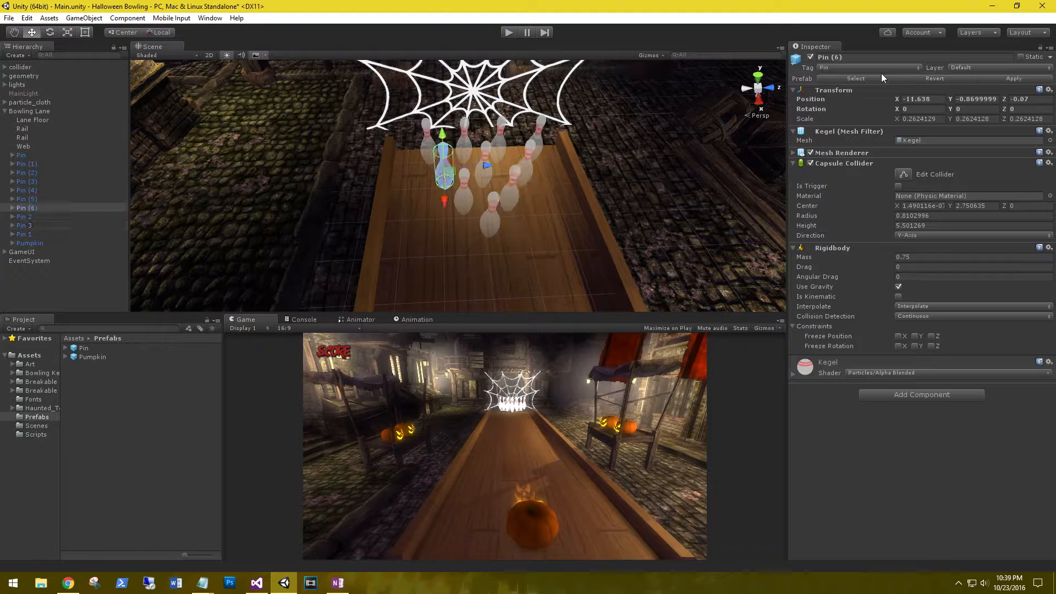
{"action": "double_click", "coordinate": [836, 57]}
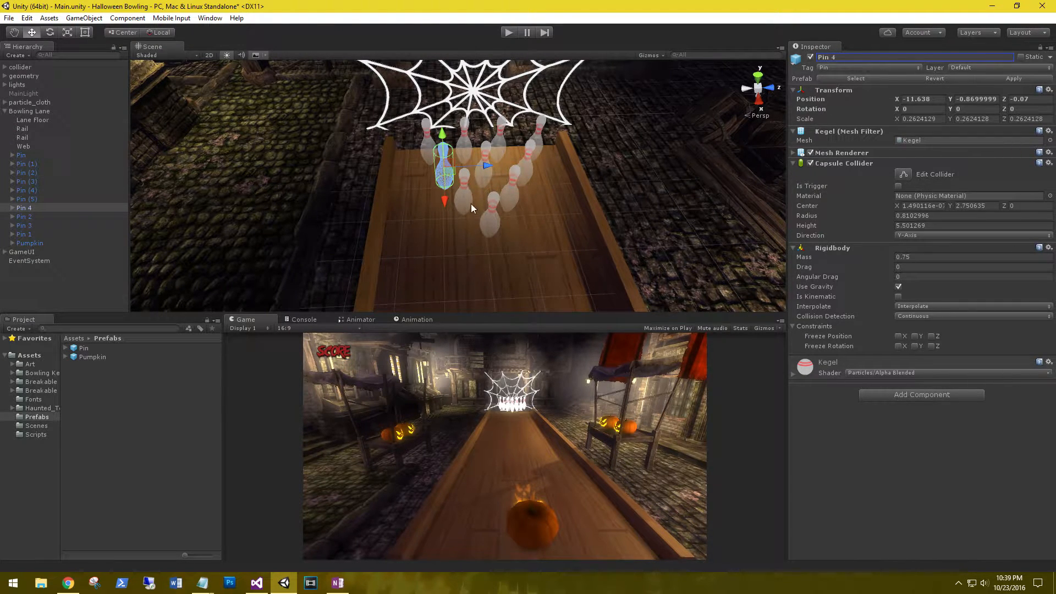
{"action": "left_click", "coordinate": [26, 198]}
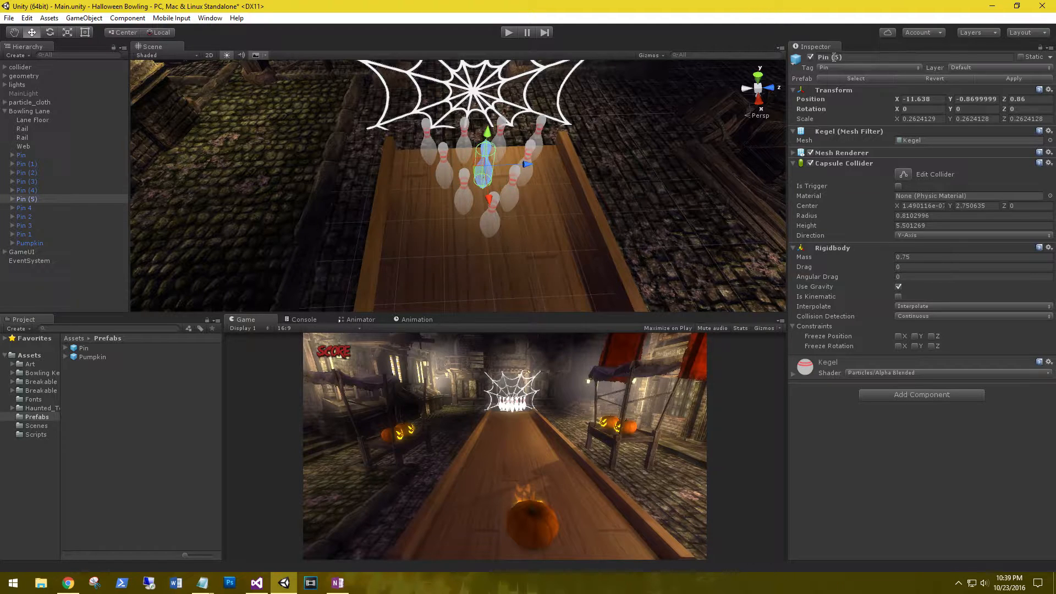
{"action": "double_click", "coordinate": [831, 57]}
{"action": "type", "text": "6 (4"}
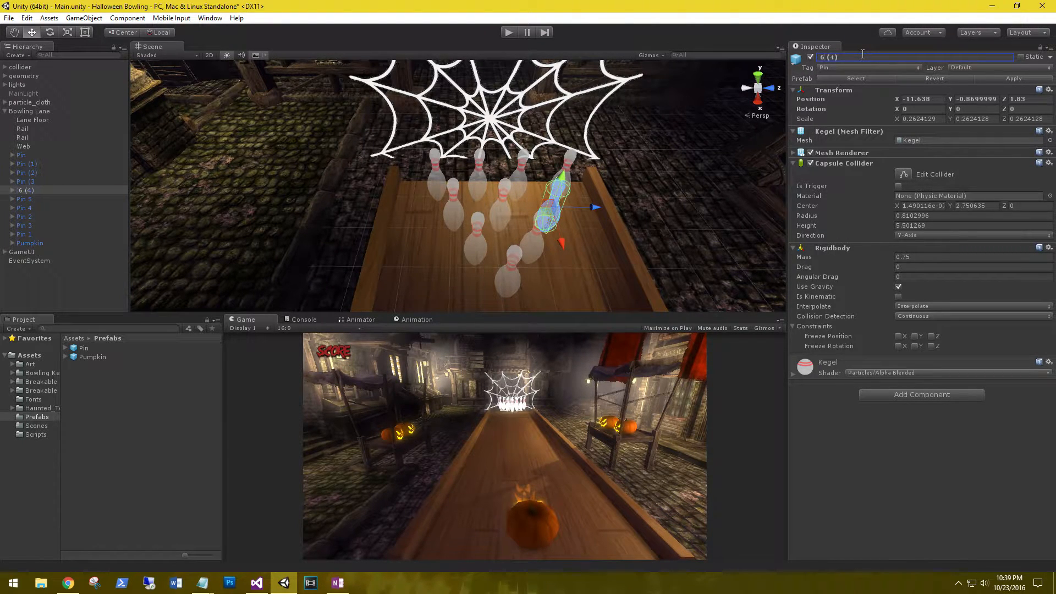
{"action": "type", "text": "Pin (4)"}
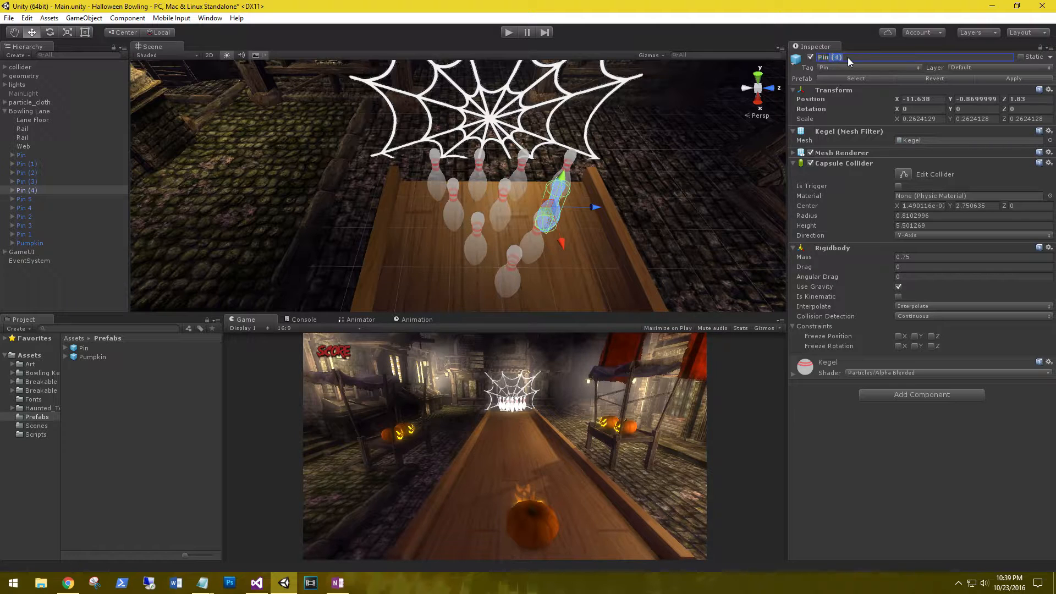
Rename the remaining pins Pin 6, Pin 7 and onward through the list
{"action": "type", "text": "Pin 6"}
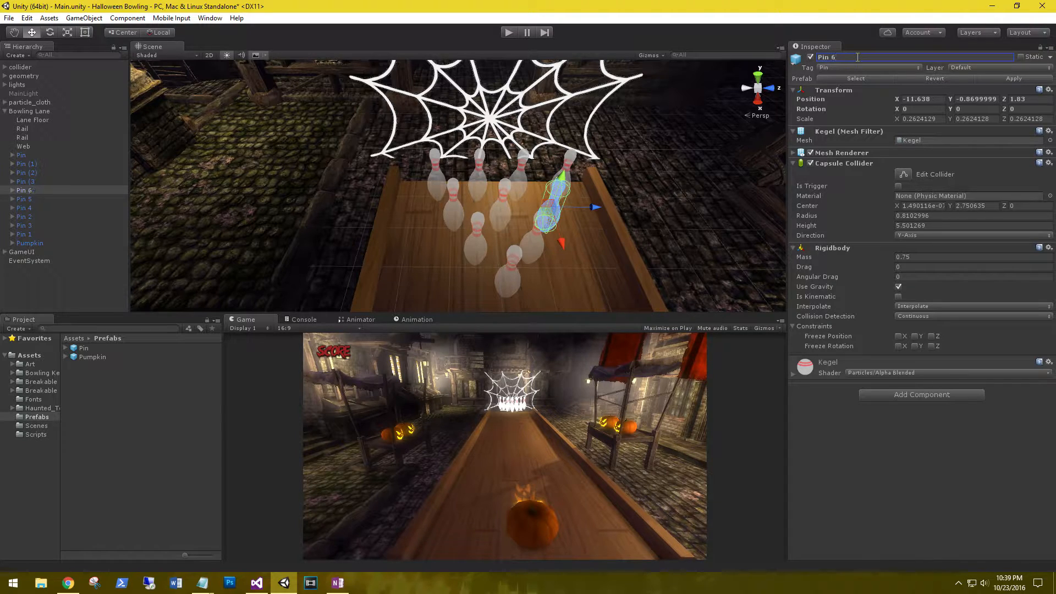
{"action": "left_click", "coordinate": [16, 154]}
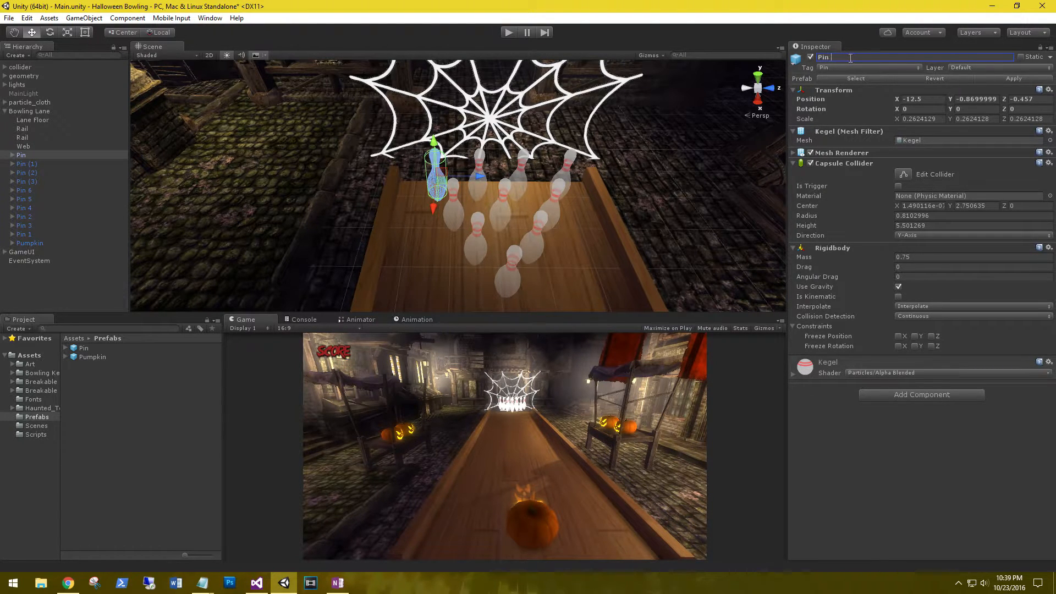
{"action": "type", "text": "Pin 7"}
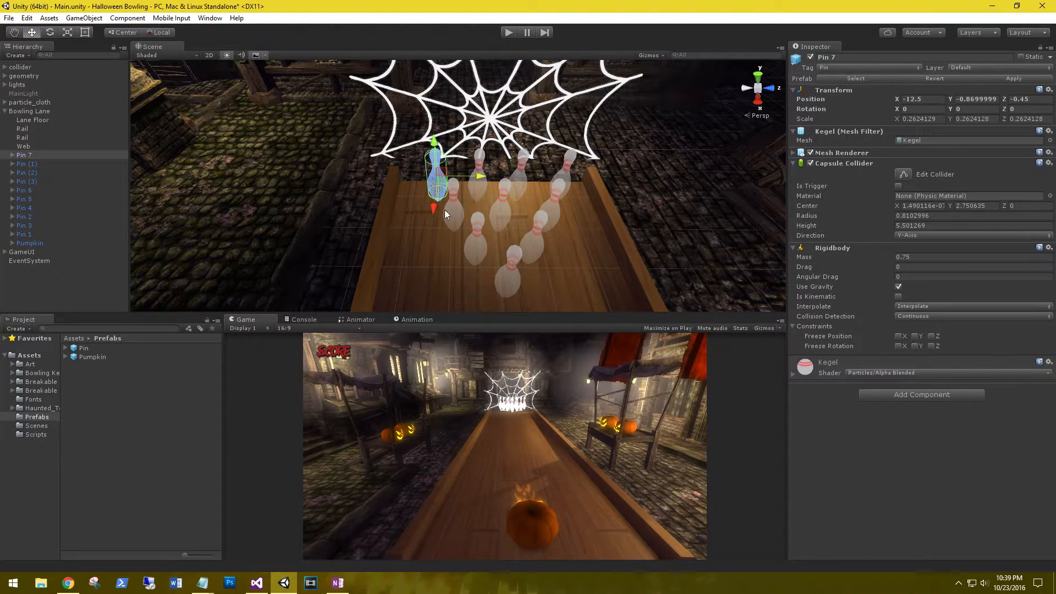
{"action": "left_click", "coordinate": [26, 163]}
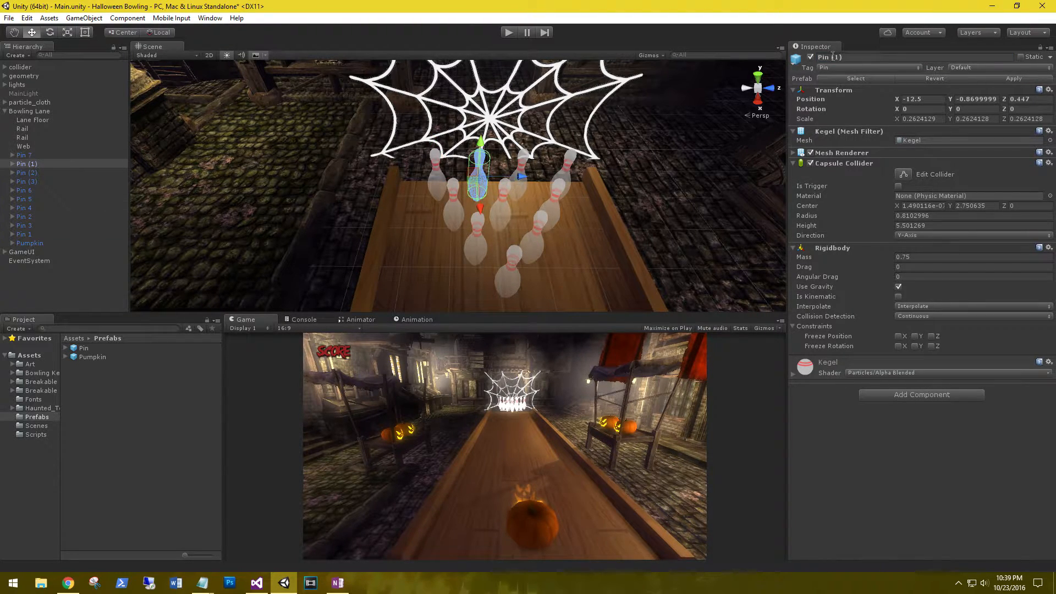
{"action": "double_click", "coordinate": [831, 57]}
{"action": "type", "text": "8"}
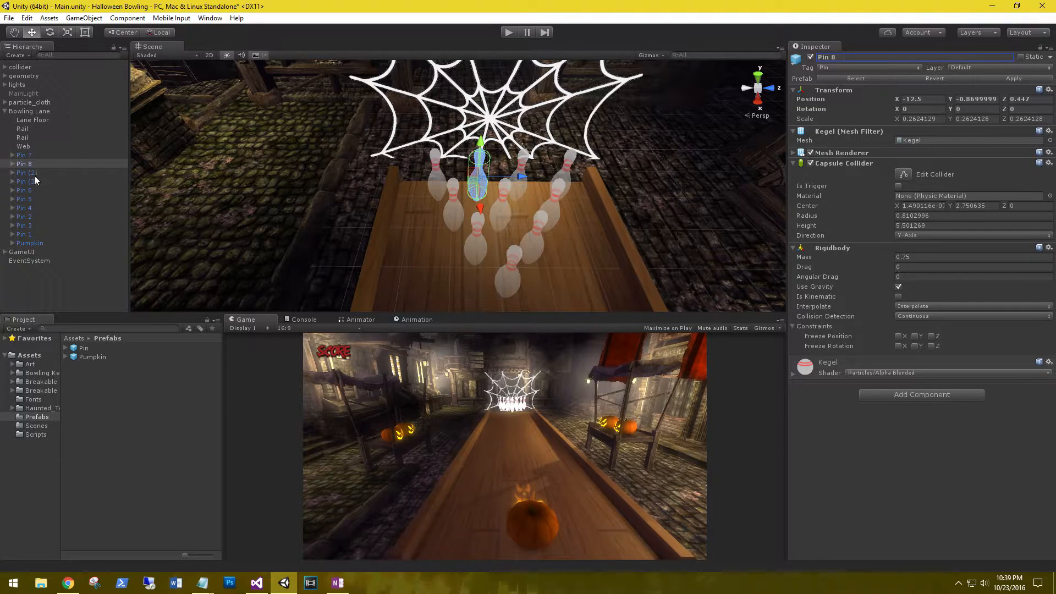
{"action": "left_click", "coordinate": [22, 172]}
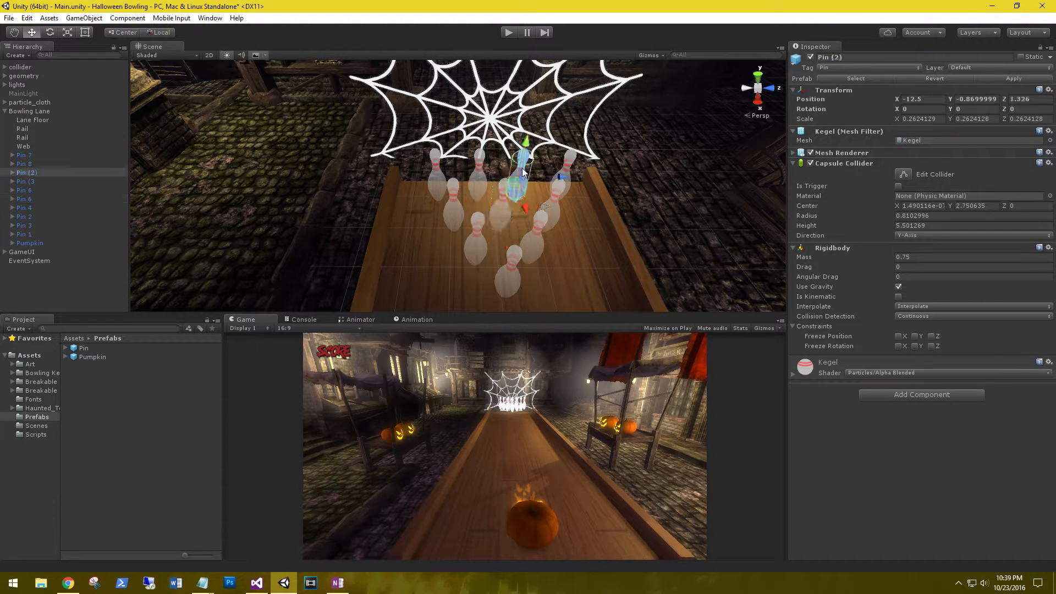
{"action": "double_click", "coordinate": [830, 57]}
{"action": "type", "text": "8"}
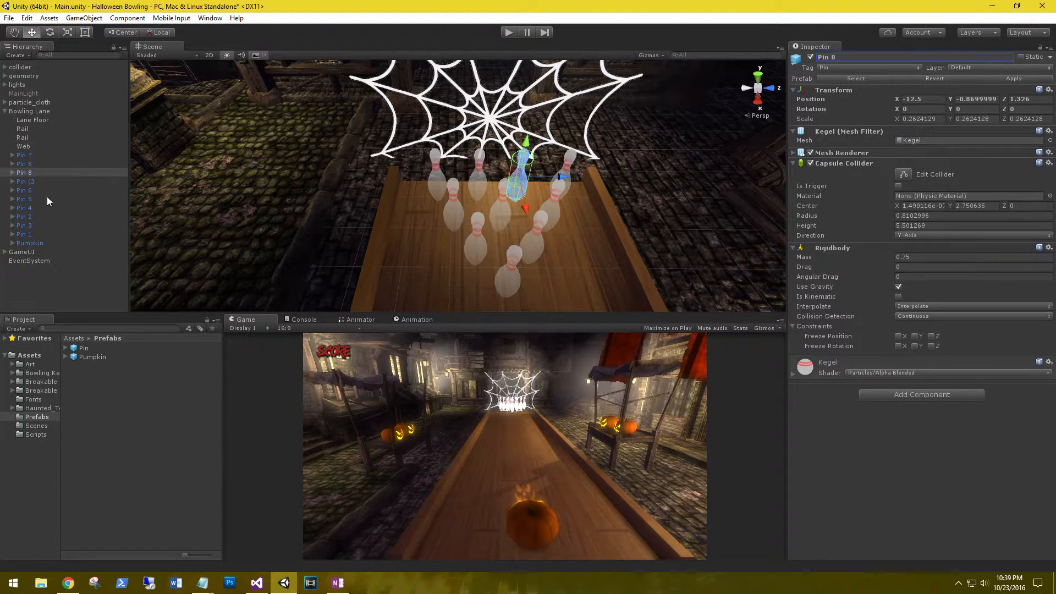
{"action": "left_click", "coordinate": [24, 180]}
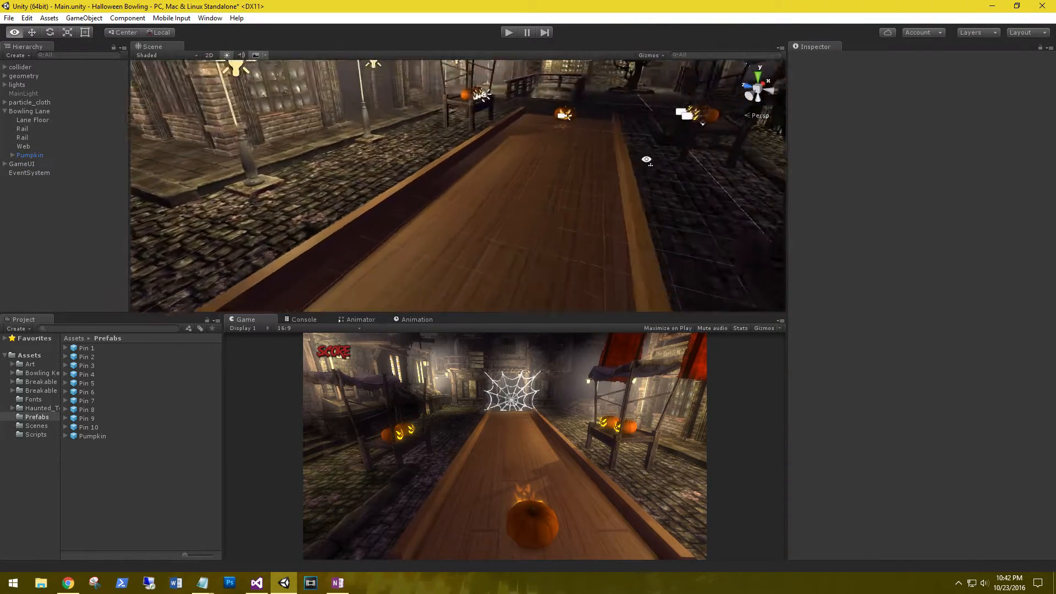
Remove the pumpkin from the lane after saving it as the Pumpkin prefab
{"action": "left_click", "coordinate": [30, 154]}
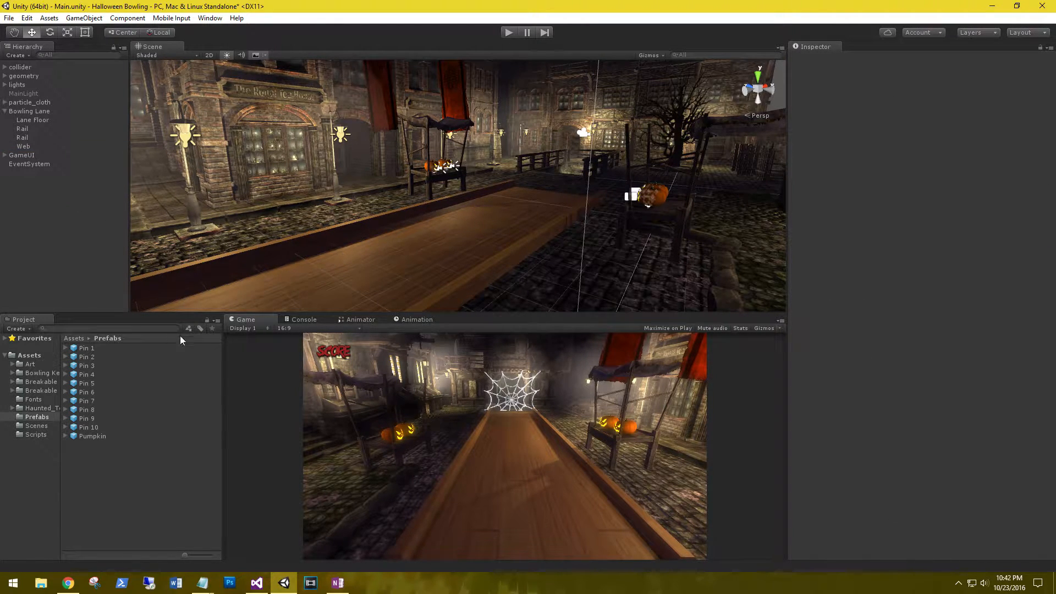
Locate CallBreakObject in Assets/Scripts on the web object and open it in Visual Studio
{"action": "left_click", "coordinate": [35, 434]}
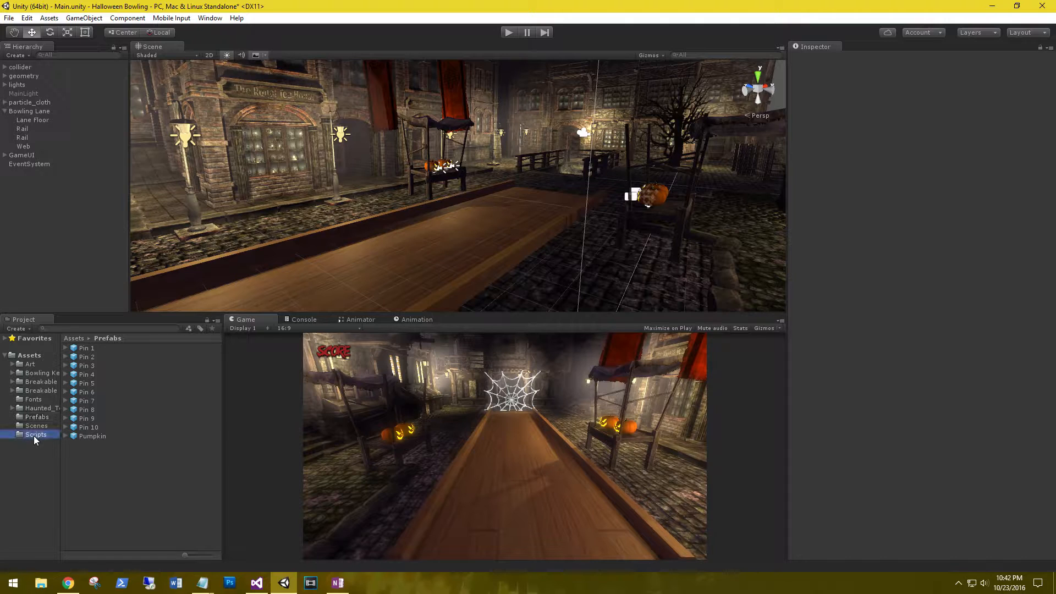
{"action": "left_click", "coordinate": [104, 365]}
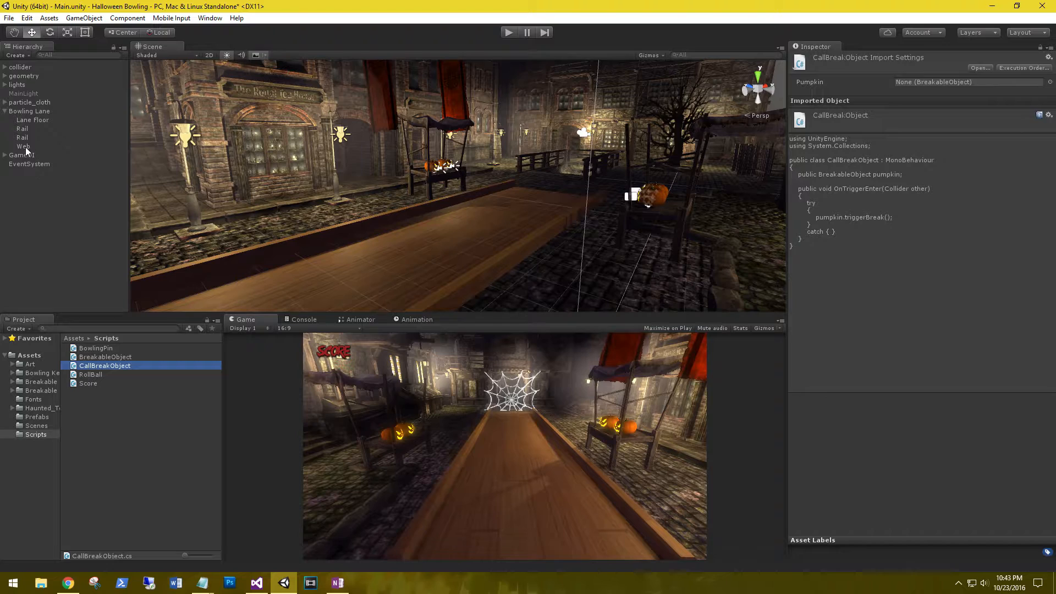
{"action": "left_click", "coordinate": [23, 145]}
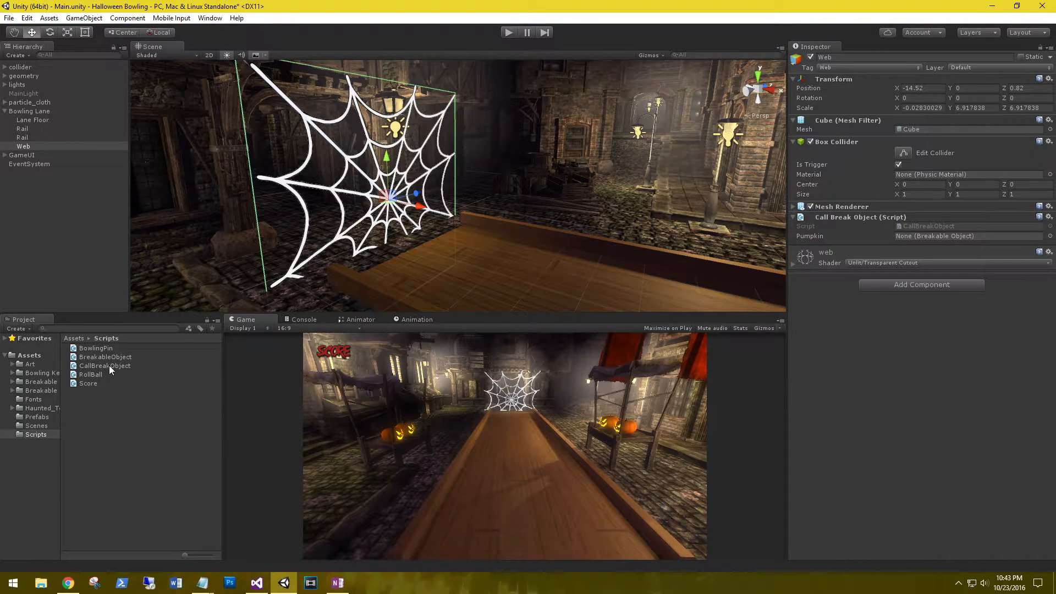
{"action": "left_click", "coordinate": [256, 583]}
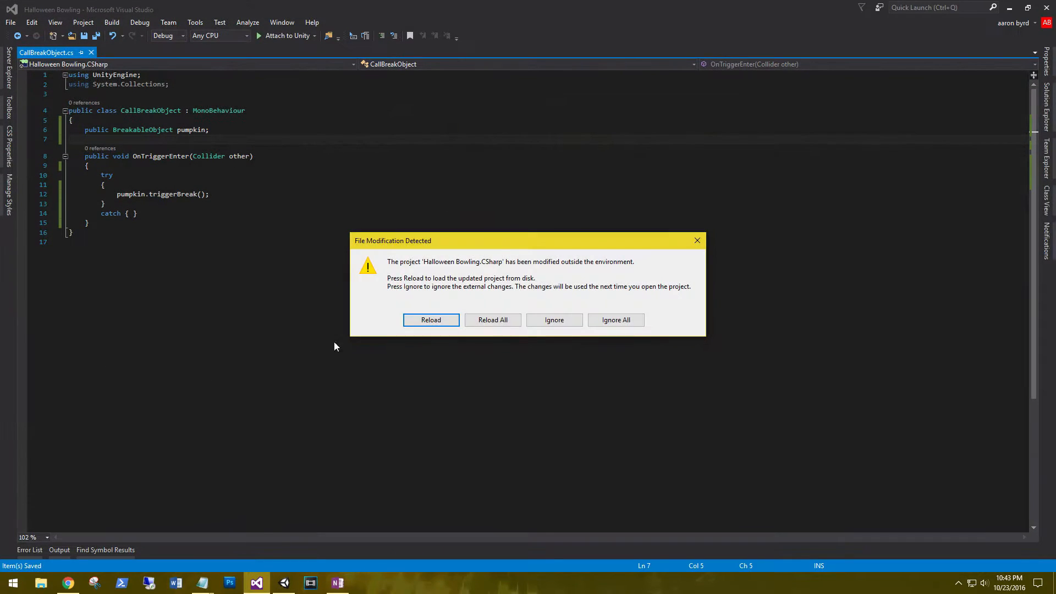
Add an Awake method starting pumpkin = GameObject.FindGameObjectWithTag
{"action": "left_click", "coordinate": [430, 319]}
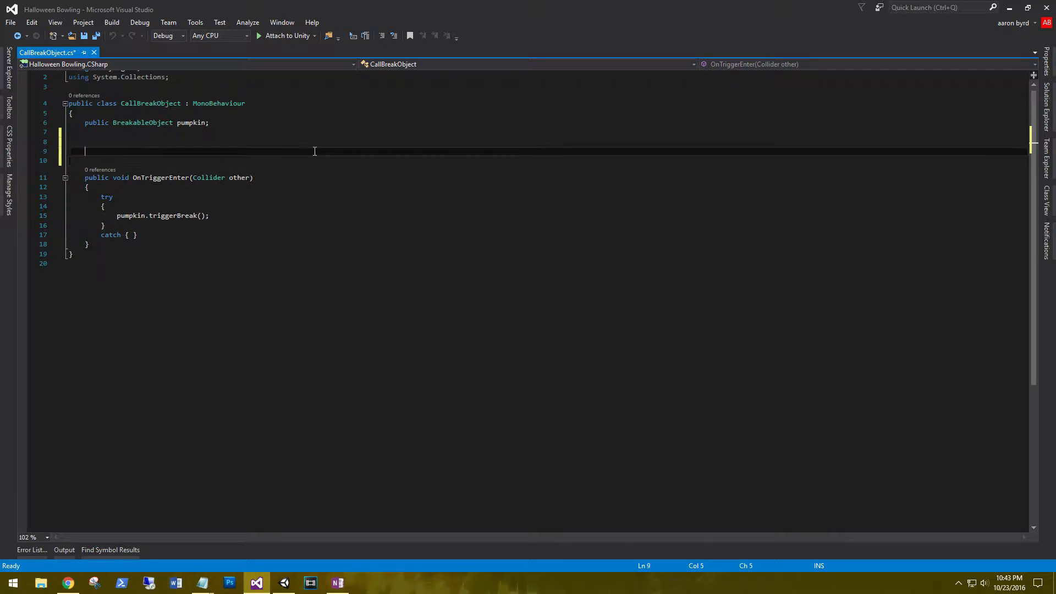
{"action": "type", "text": "void A"}
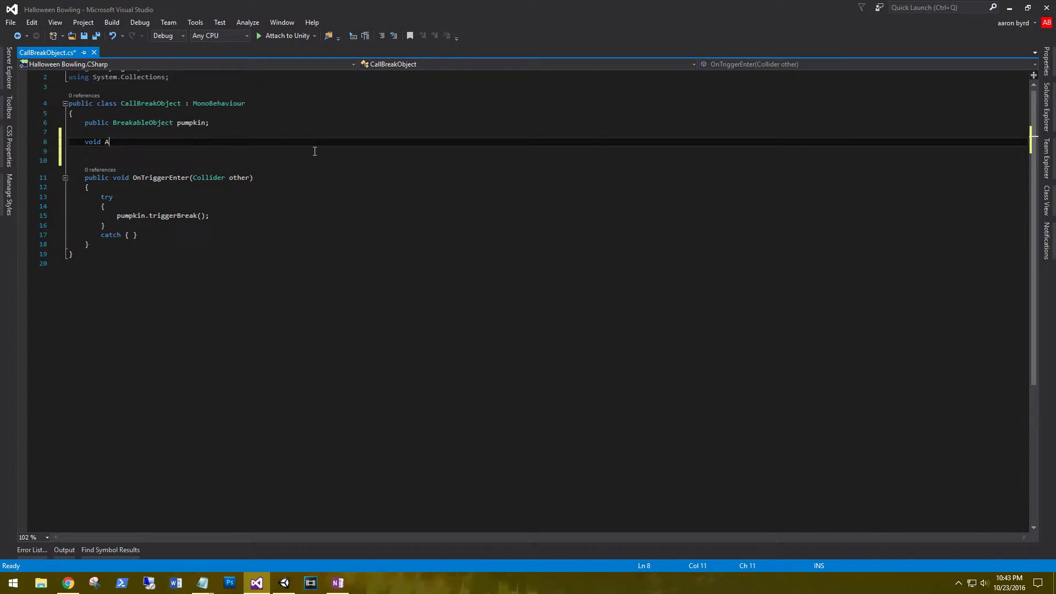
{"action": "type", "text": "wake()"}
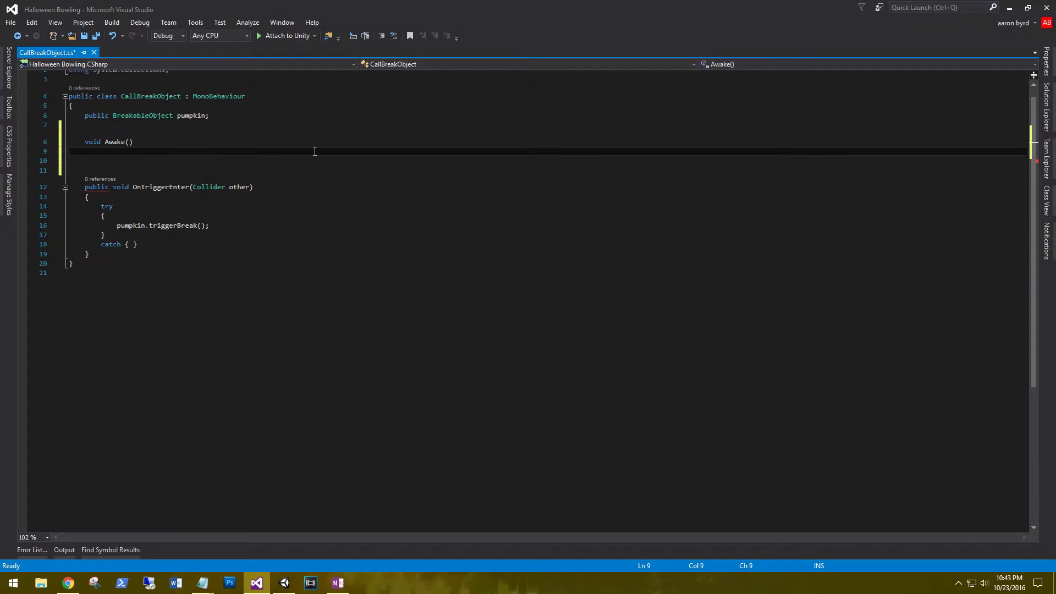
{"action": "type", "text": "{}"}
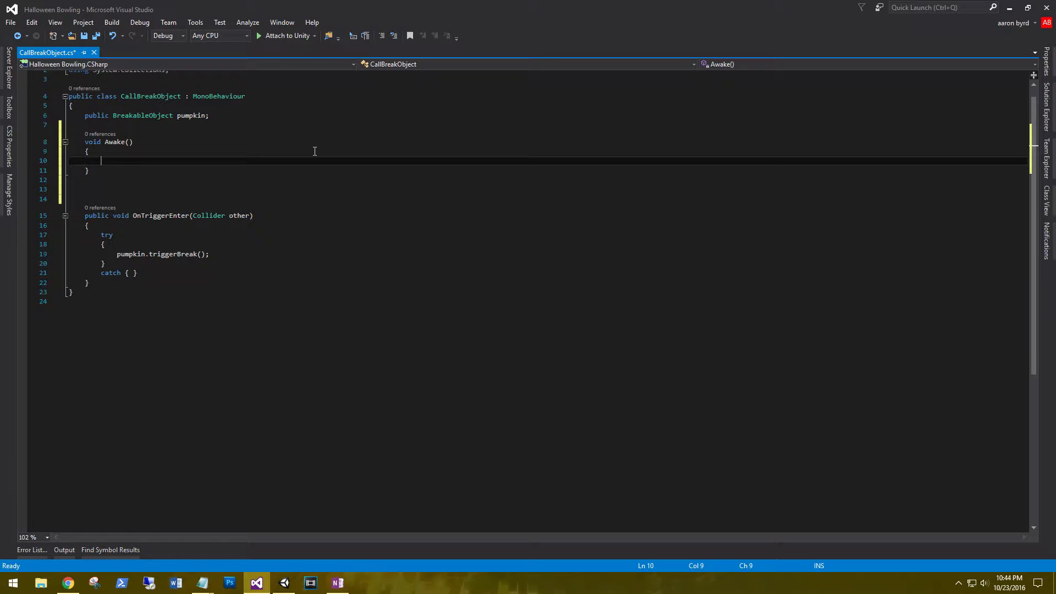
{"action": "type", "text": "pumpkin = GameObject"}
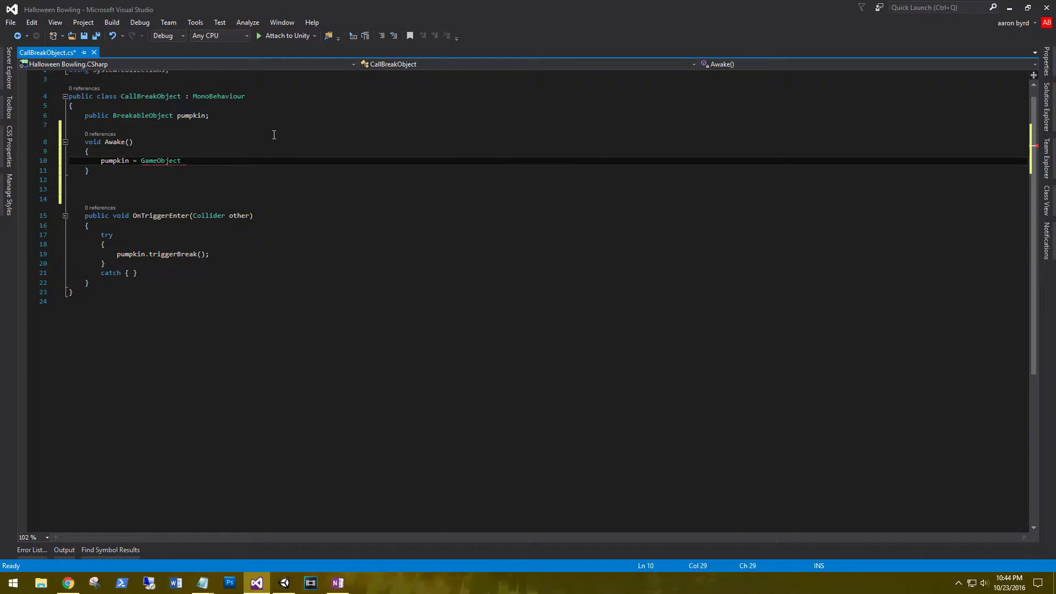
{"action": "type", "text": ".find"}
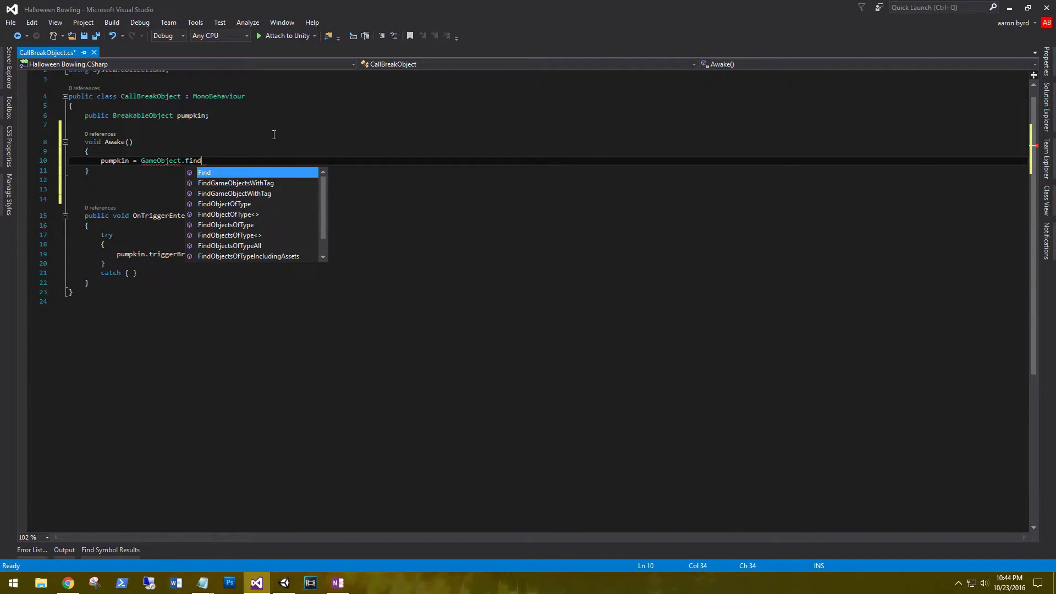
{"action": "type", "text": "gameob"}
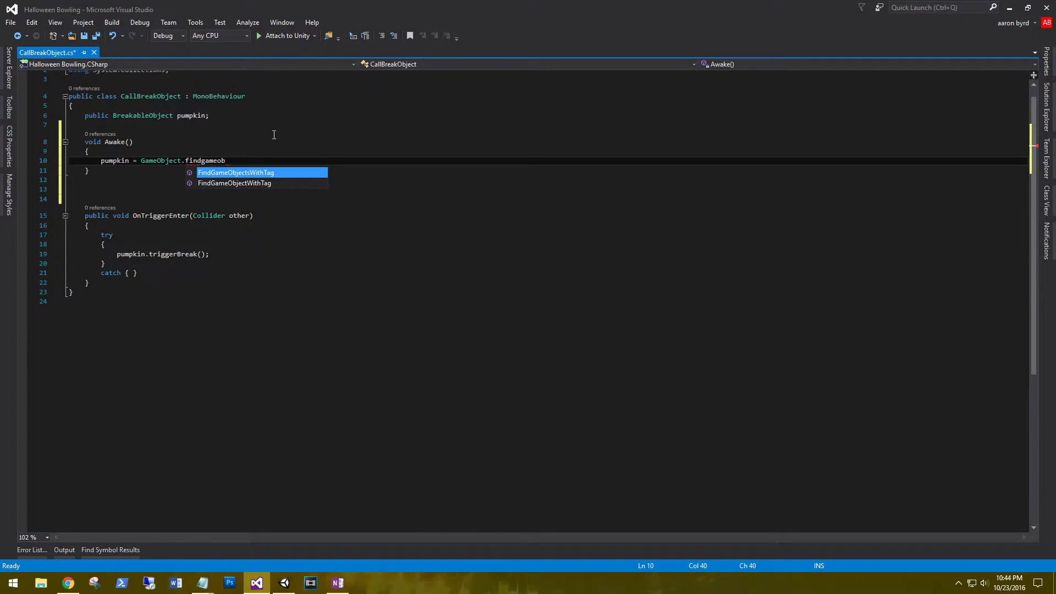
{"action": "key", "text": "Tab"}
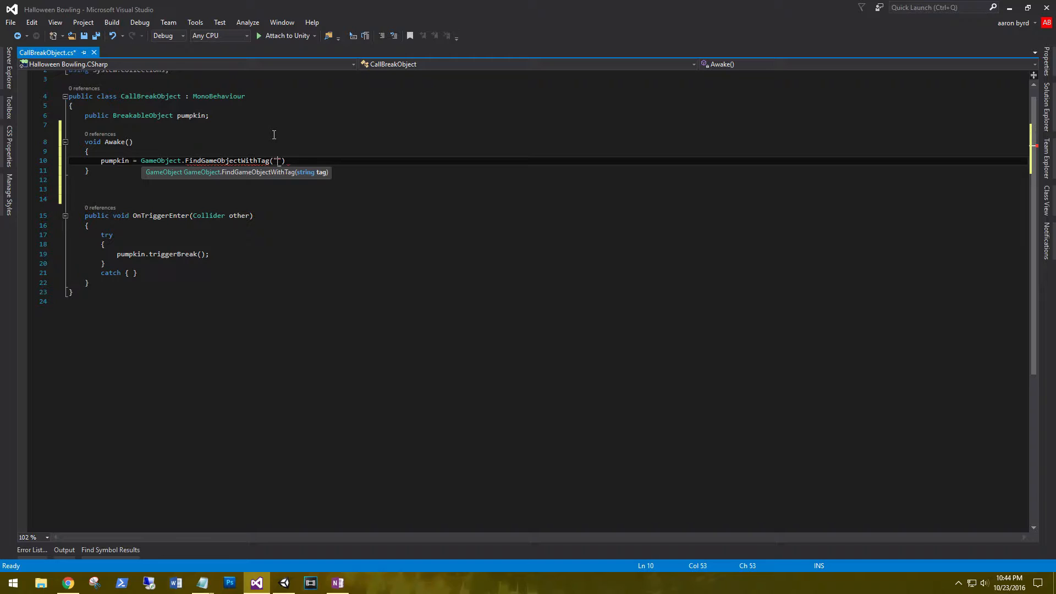
Finish the line with tag "Pumpkin" and GetComponent<BreakableObject>(), then review it
{"action": "type", "text": "Pumpkin"}
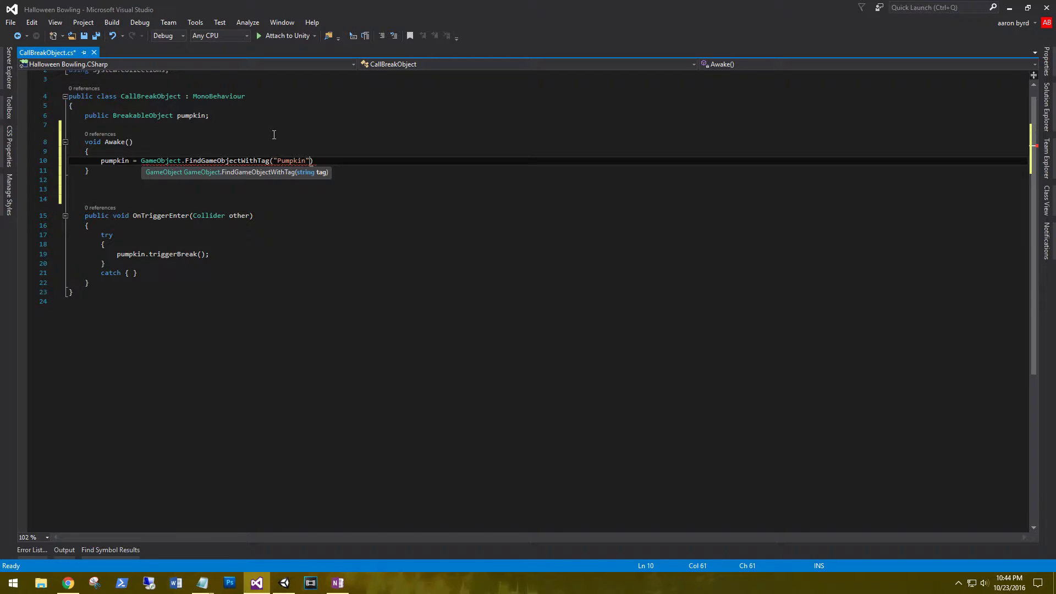
{"action": "type", "text": ".g"}
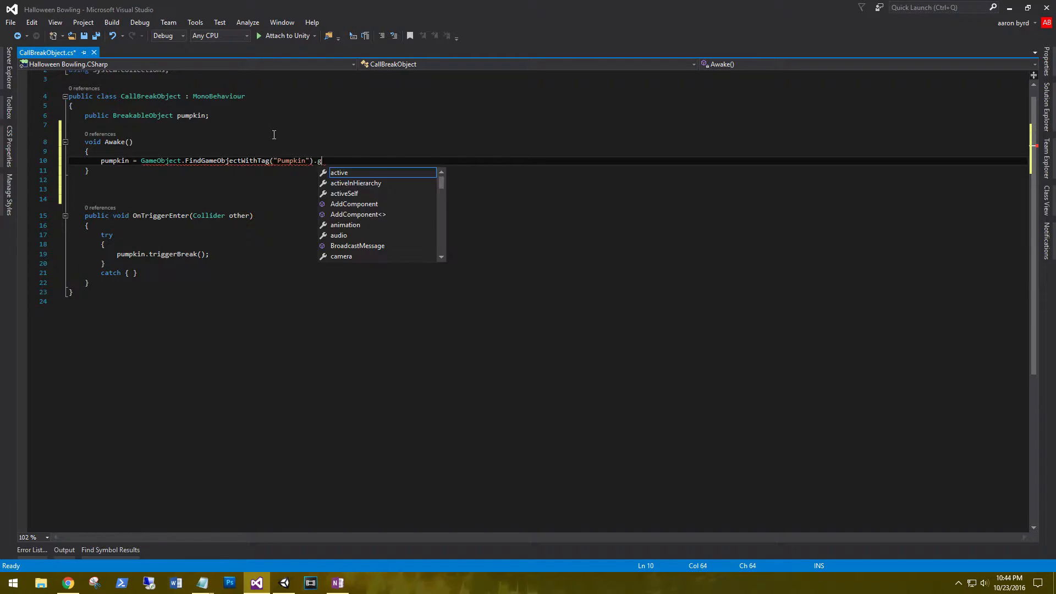
{"action": "type", "text": "GetComponent<>"}
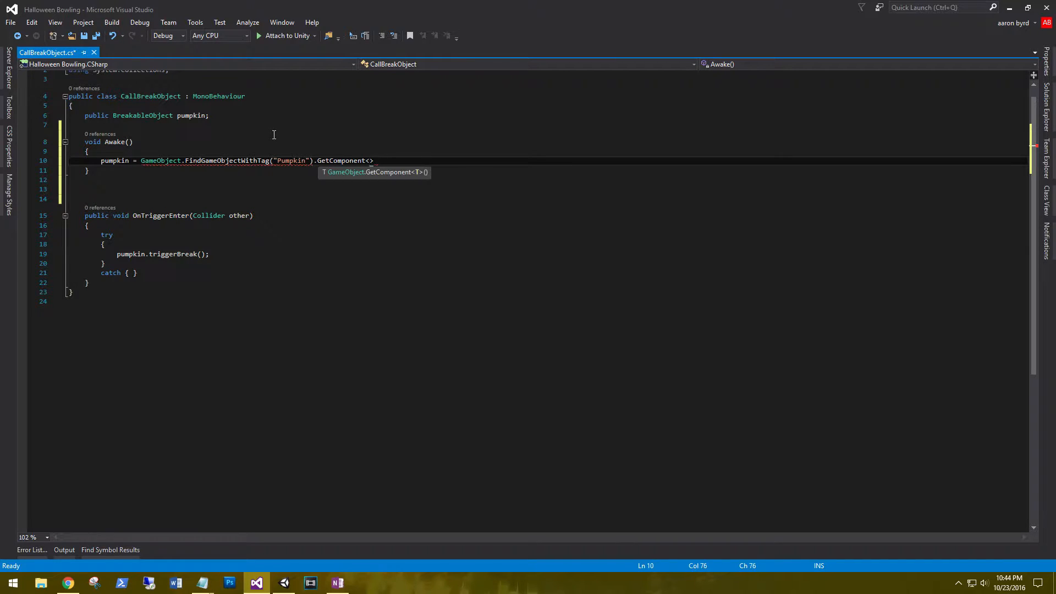
{"action": "type", "text": "brea"}
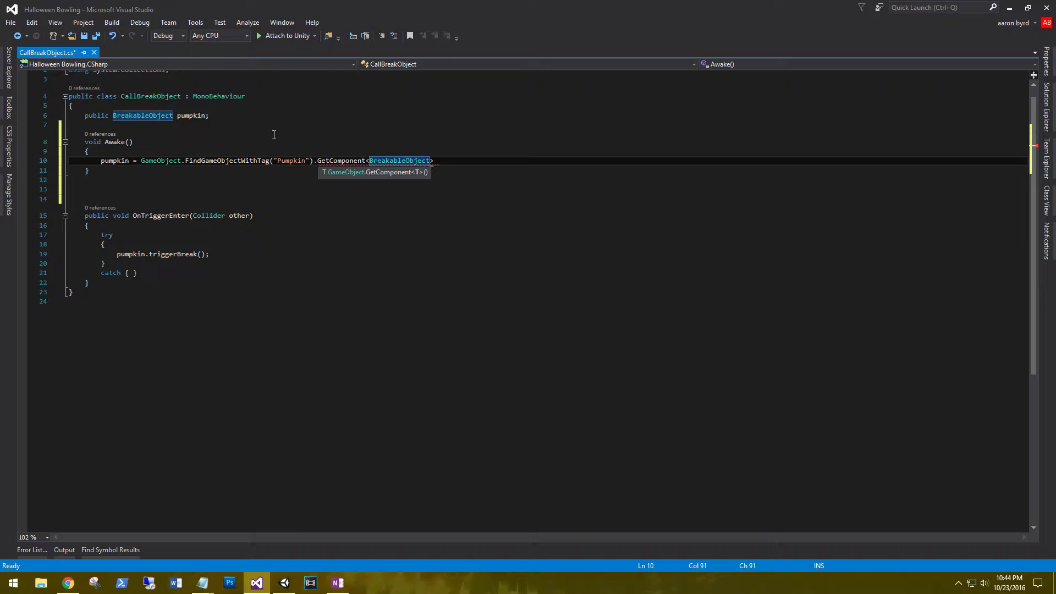
{"action": "type", "text": "();"}
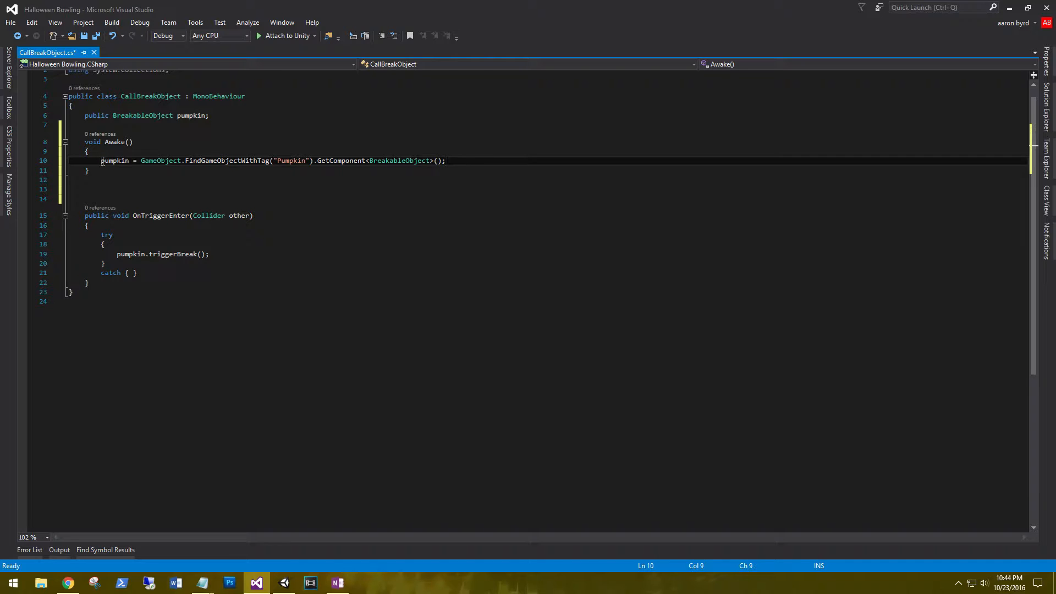
{"action": "left_click_drag", "start_coordinate": [100, 160], "coordinate": [446, 161]}
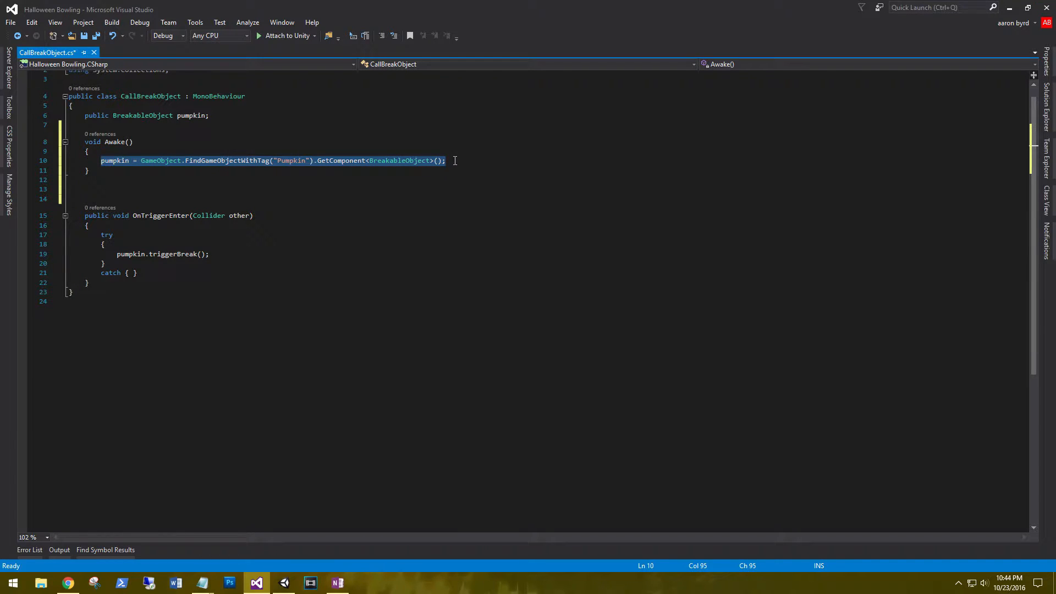
{"action": "mouse_move", "coordinate": [233, 198]}
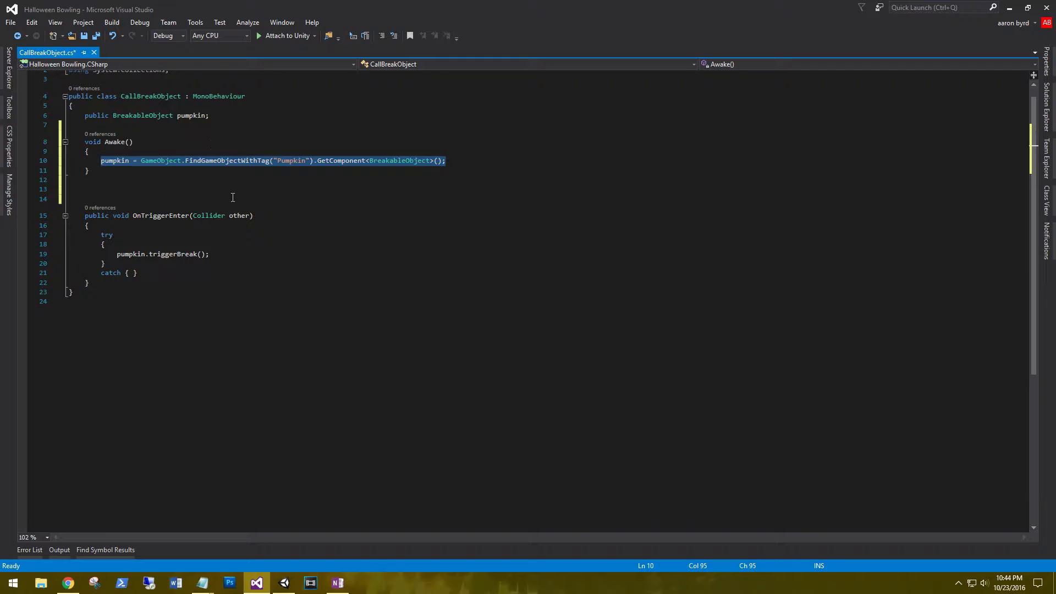
{"action": "mouse_move", "coordinate": [218, 178]}
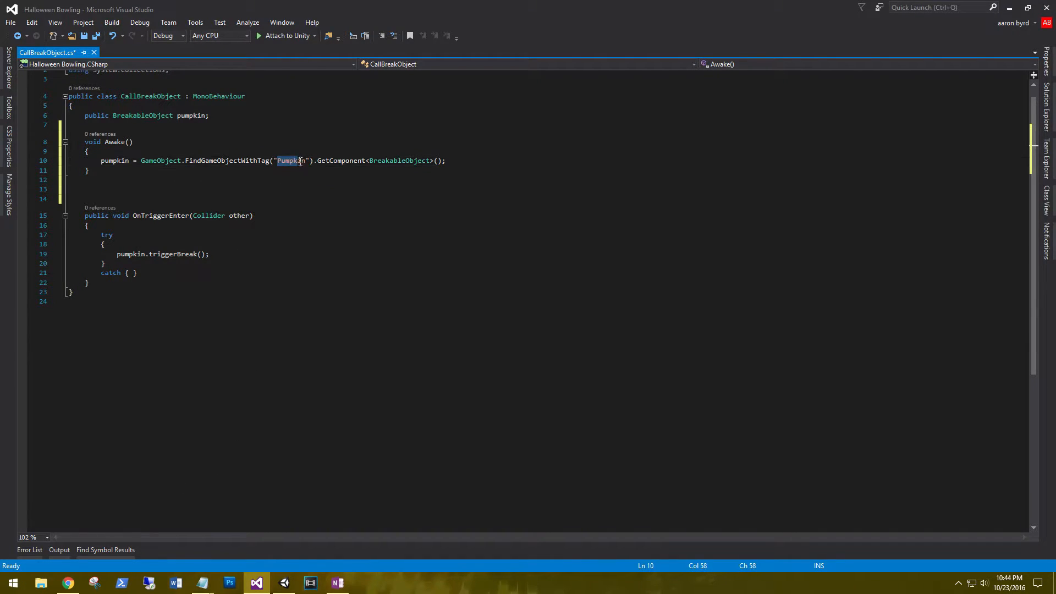
{"action": "left_click", "coordinate": [283, 583]}
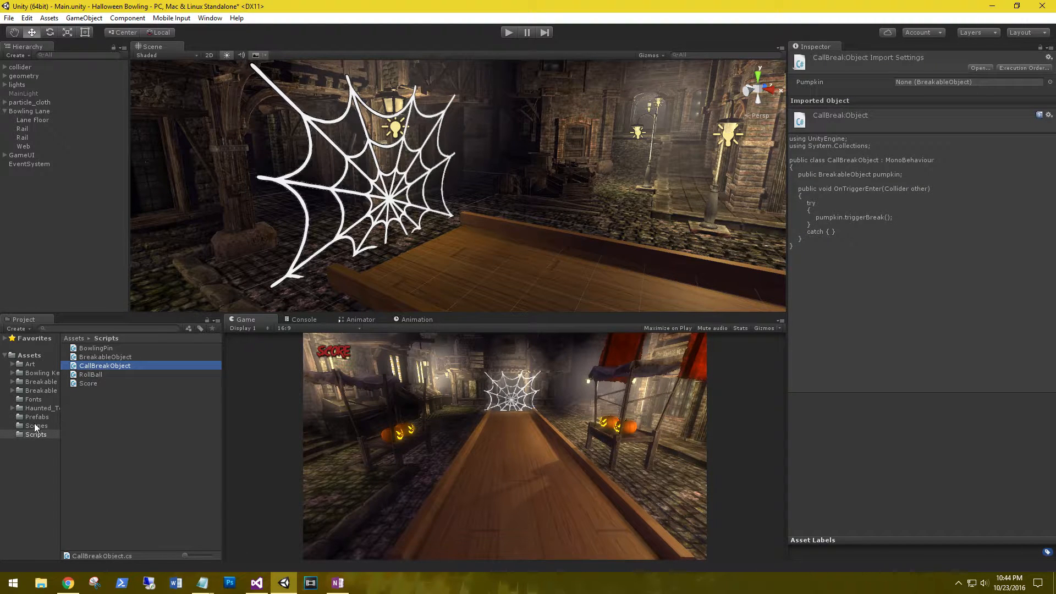
Inspect the Pumpkin prefab in Assets/Prefabs to confirm its Pumpkin tag
{"action": "left_click", "coordinate": [38, 416]}
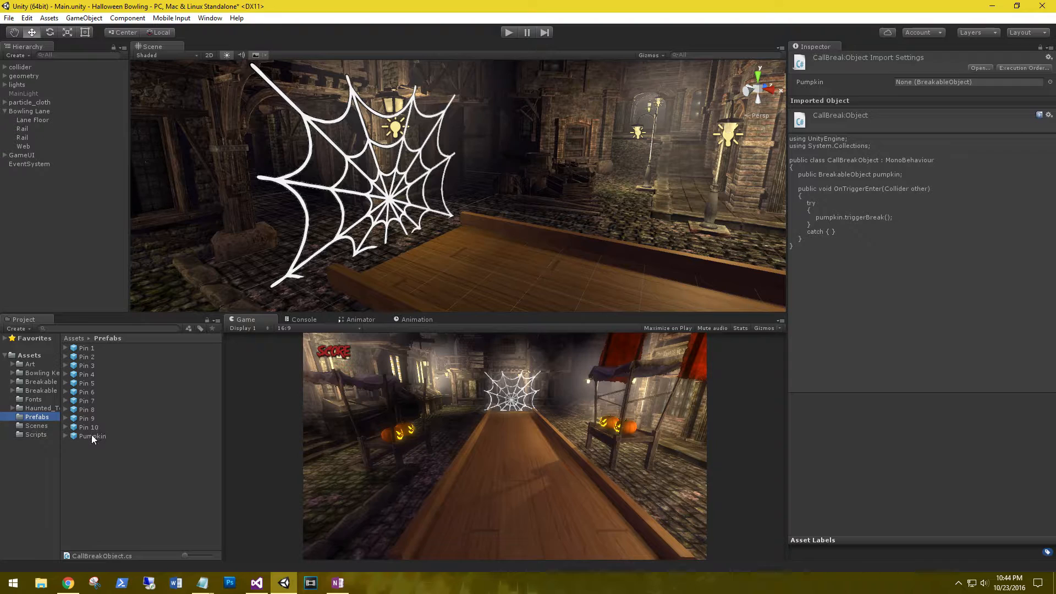
{"action": "left_click", "coordinate": [92, 436]}
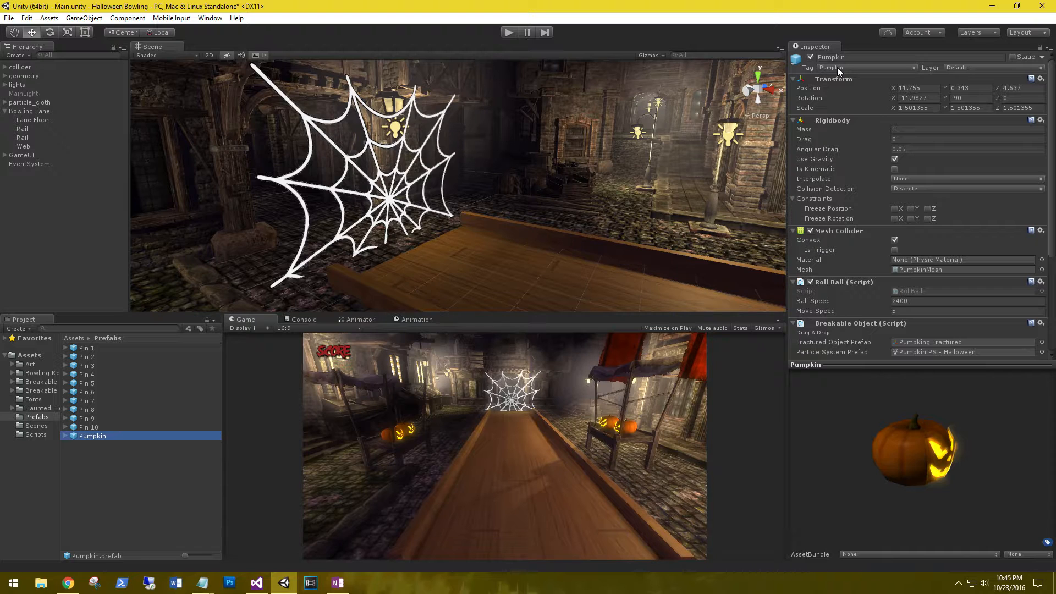
{"action": "left_click", "coordinate": [256, 583]}
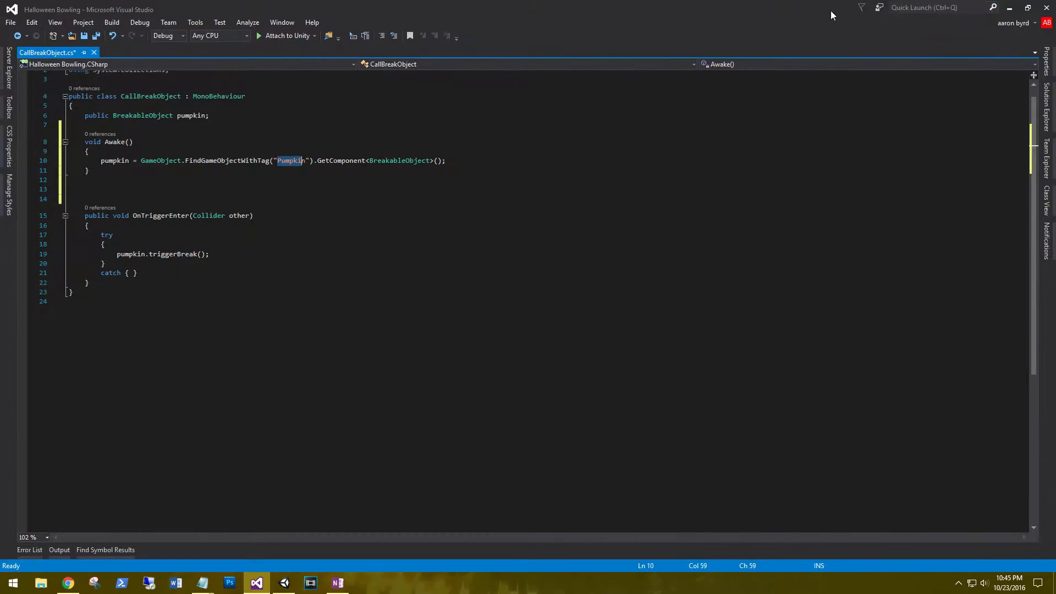
Mark the pumpkin field [HideInInspector], save CallBreakObject and return to Unity
{"action": "left_click", "coordinate": [198, 180]}
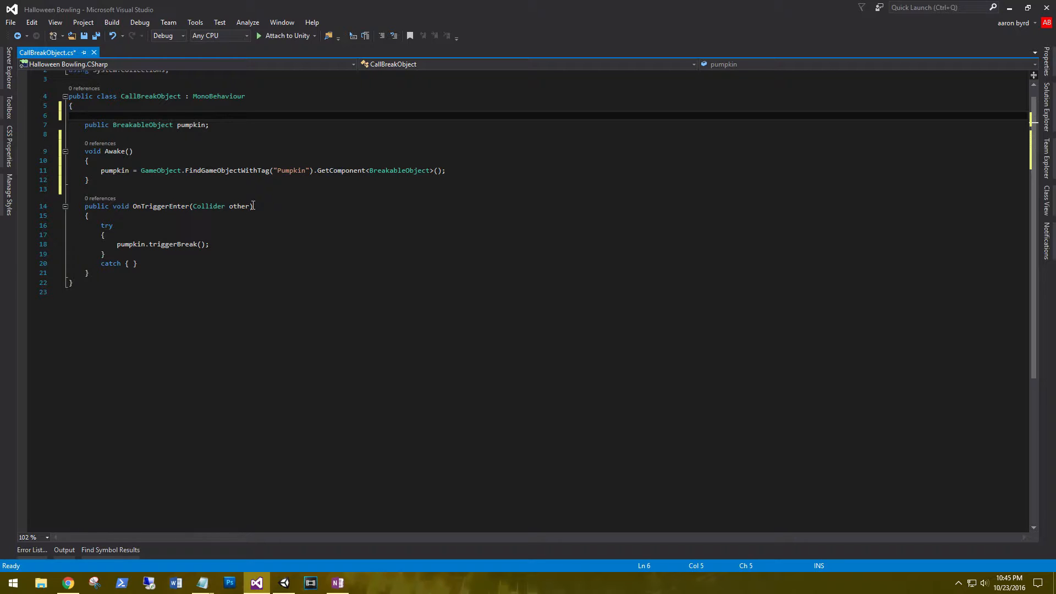
{"action": "type", "text": "[HideInInspector]"}
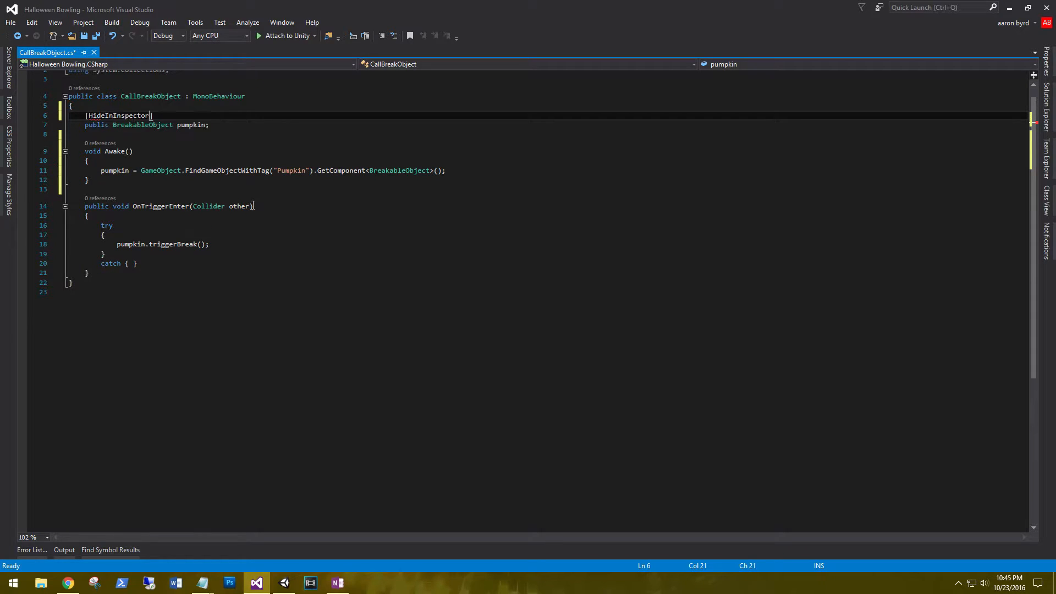
{"action": "double_click", "coordinate": [117, 115]}
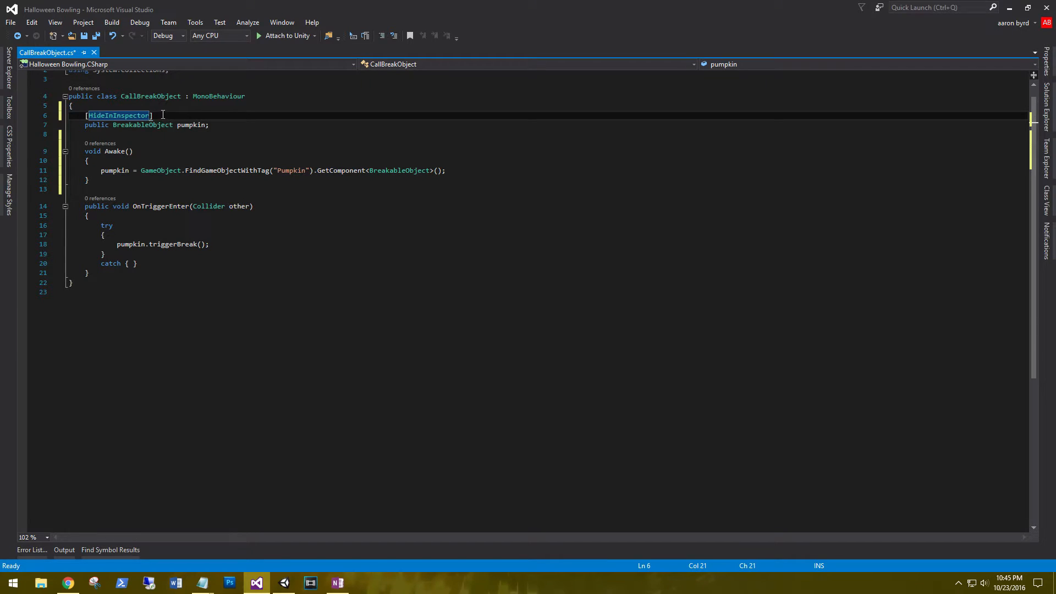
{"action": "key", "text": "Ctrl+S"}
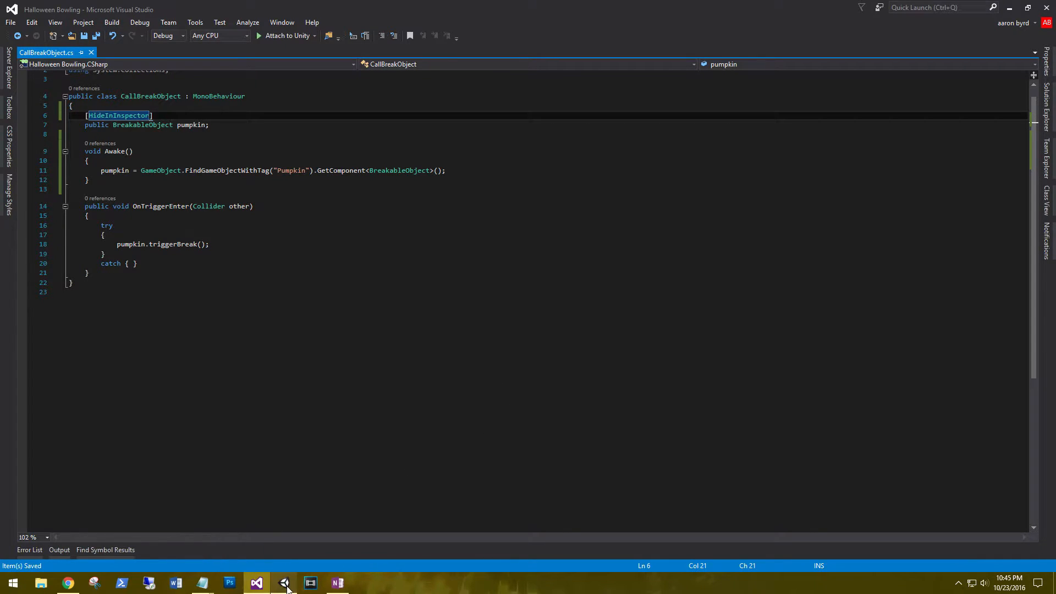
{"action": "left_click", "coordinate": [284, 583]}
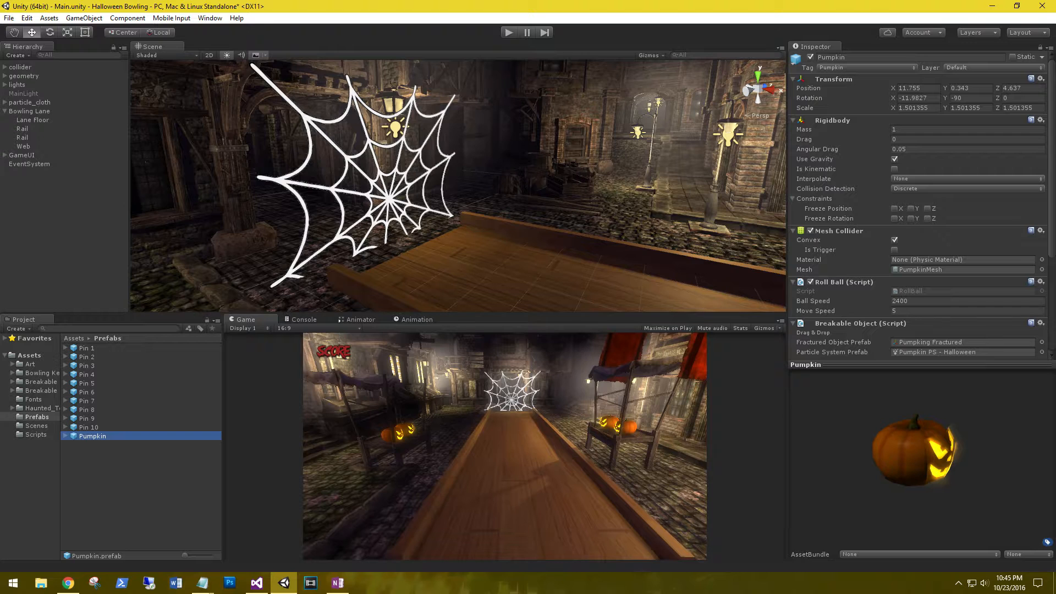
{"action": "mouse_move", "coordinate": [4, 518]}
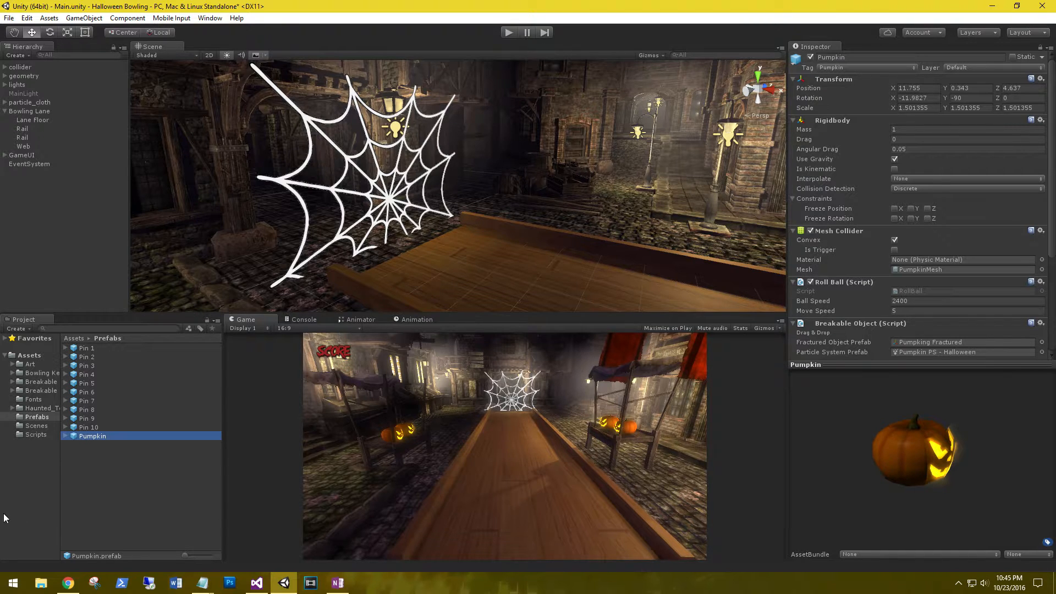
Create a GameManager script in Assets/Scripts, attach it to Bowling Lane and open it
{"action": "left_click", "coordinate": [36, 435]}
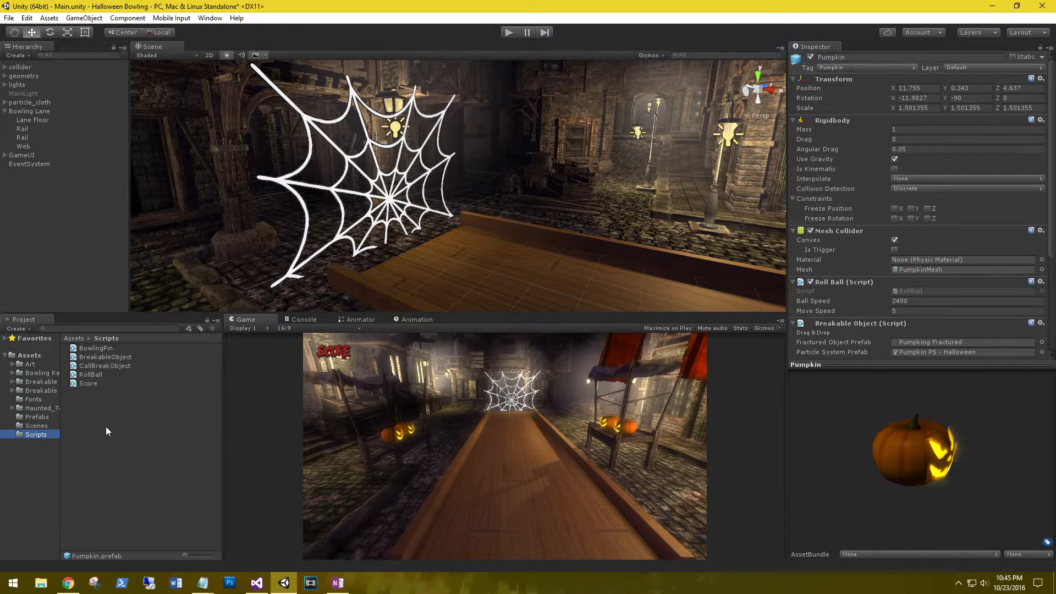
{"action": "right_click", "coordinate": [108, 431]}
{"action": "type", "text": "GameManager"}
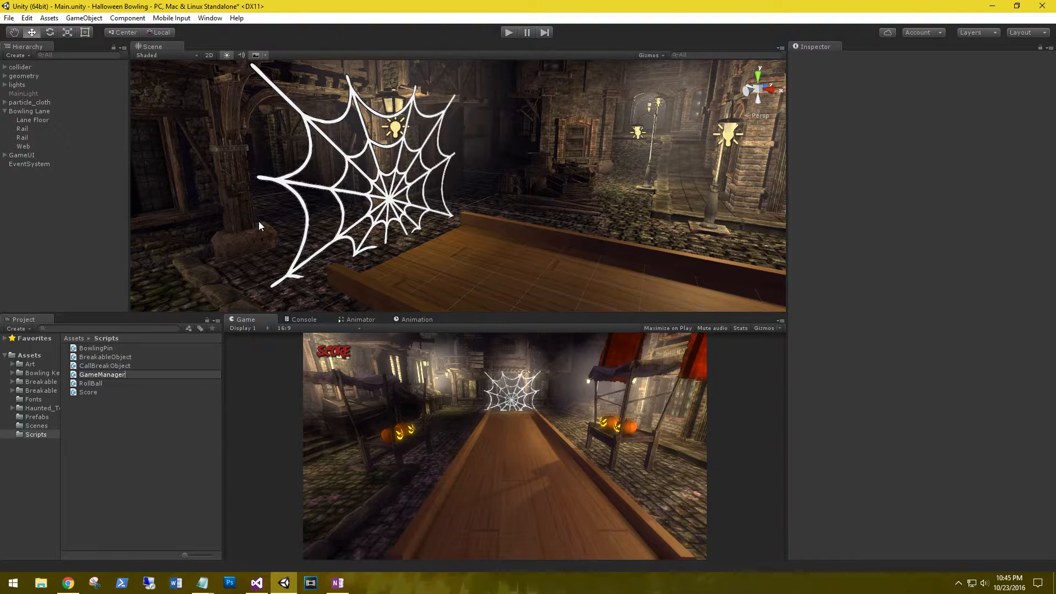
{"action": "left_click", "coordinate": [29, 111]}
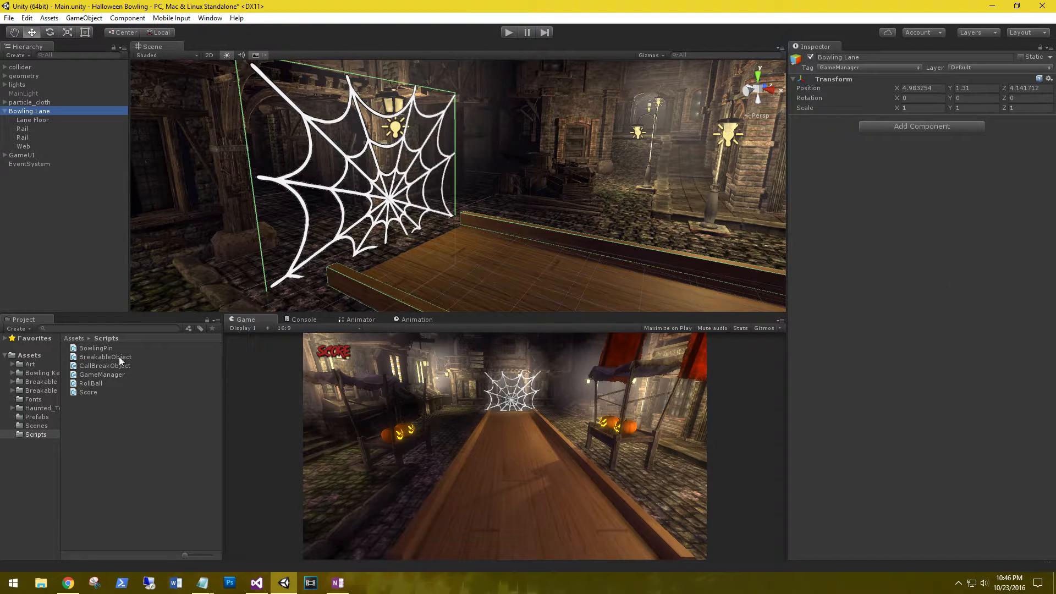
{"action": "left_click", "coordinate": [101, 374]}
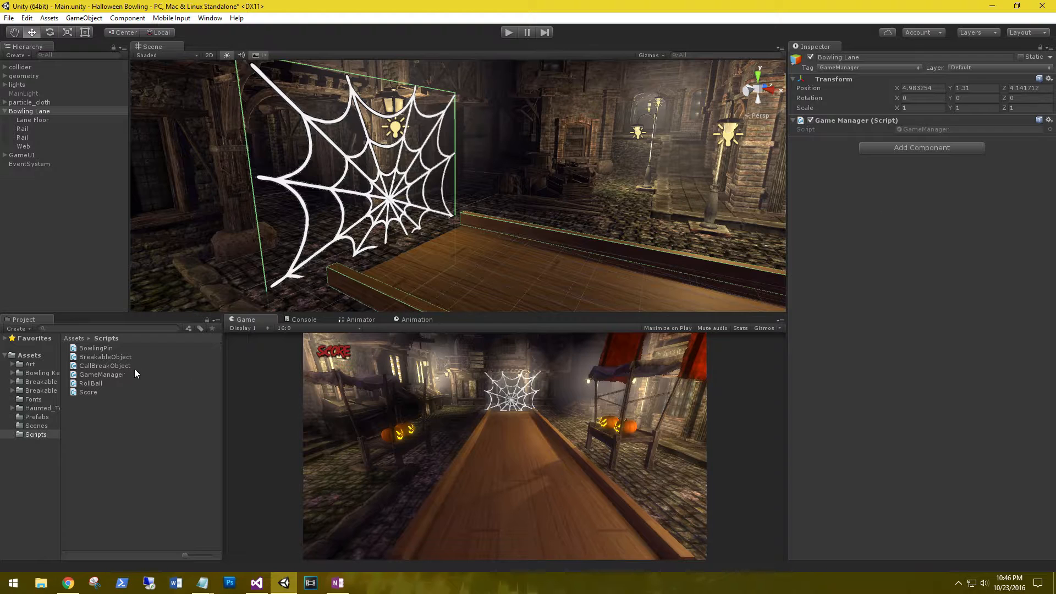
{"action": "left_click", "coordinate": [101, 374]}
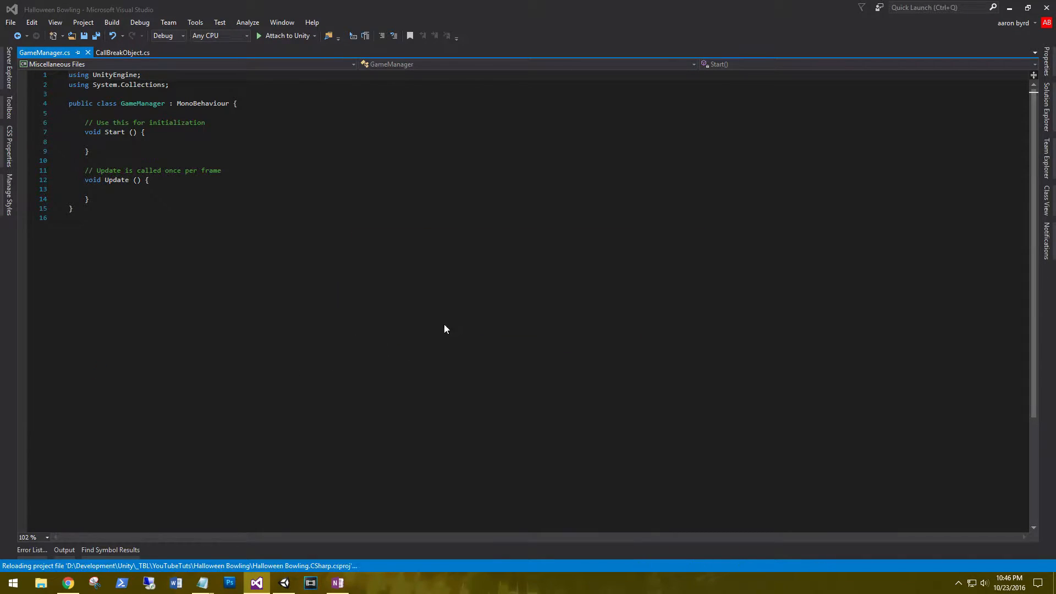
Declare public GameObject pumpkinPrefab; in GameManager
{"action": "key", "text": "ctrl+a"}
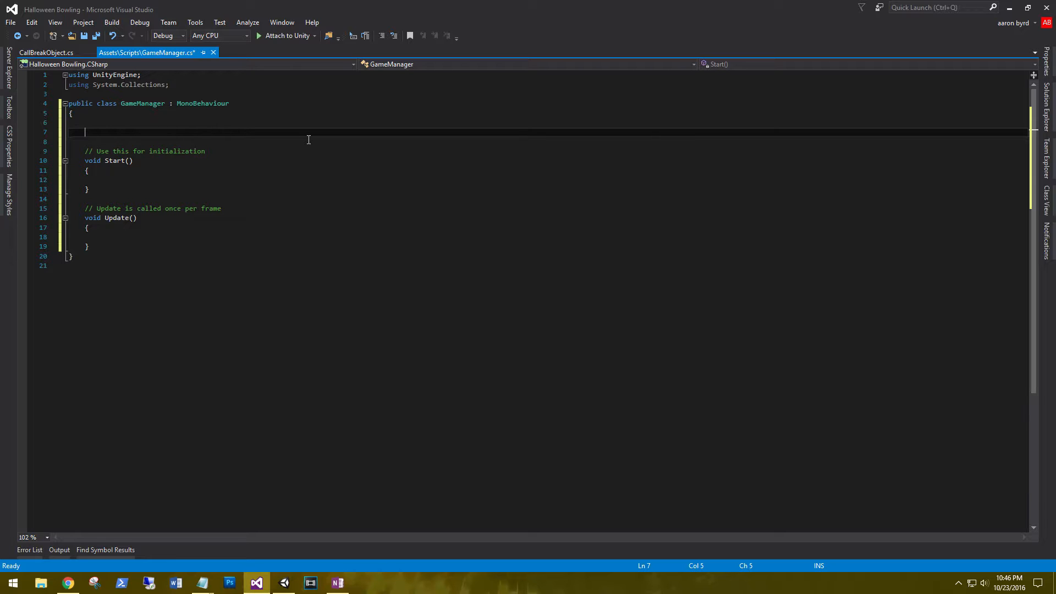
{"action": "type", "text": "puy"}
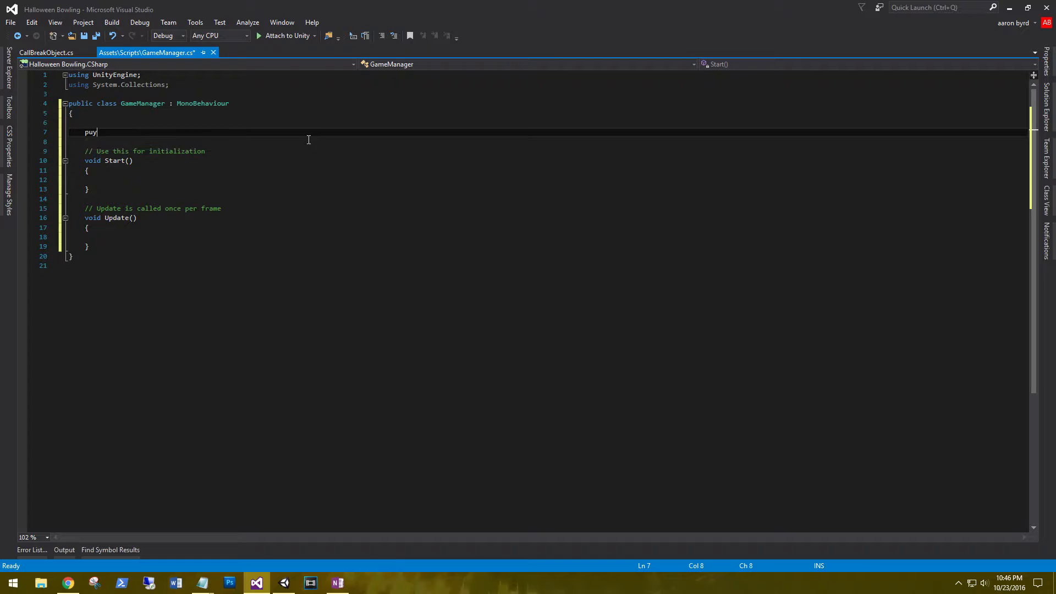
{"action": "type", "text": "public gameObject pumpkinPre"}
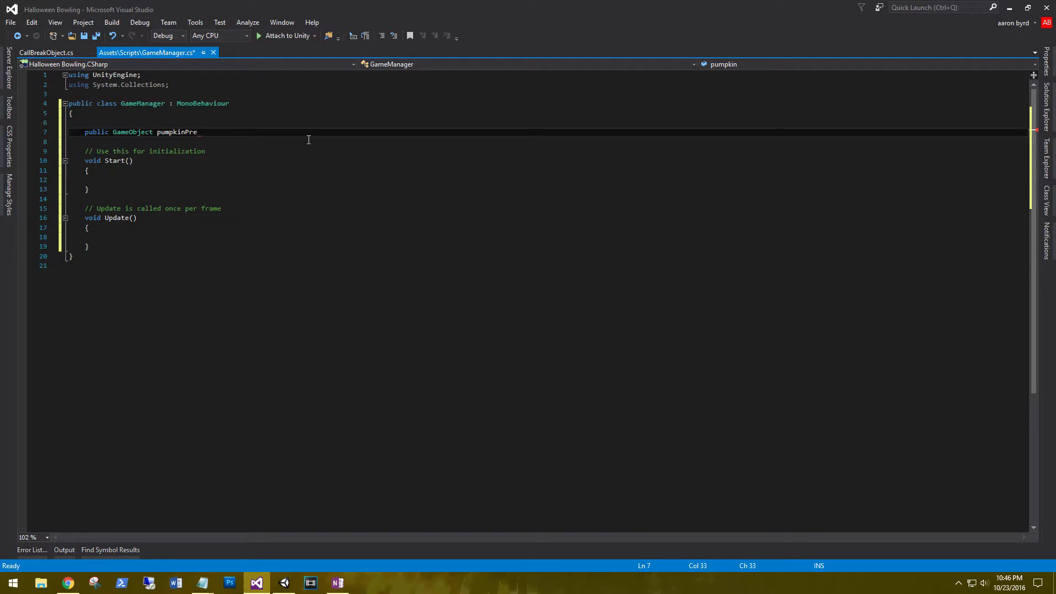
{"action": "type", "text": "fab;"}
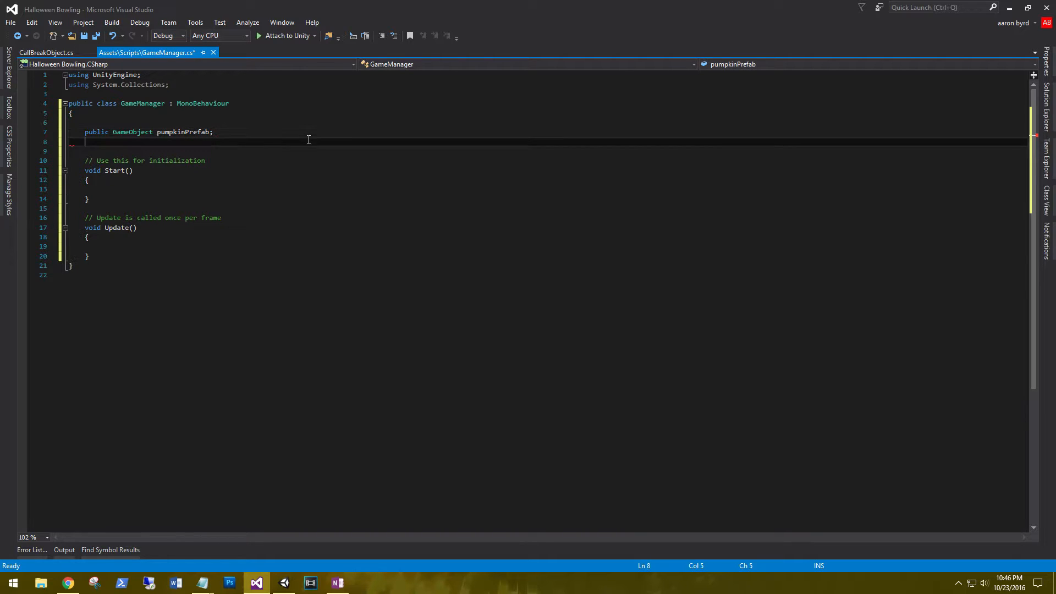
Declare public GameObject[] pinsPrefab; below it
{"action": "type", "text": "public"}
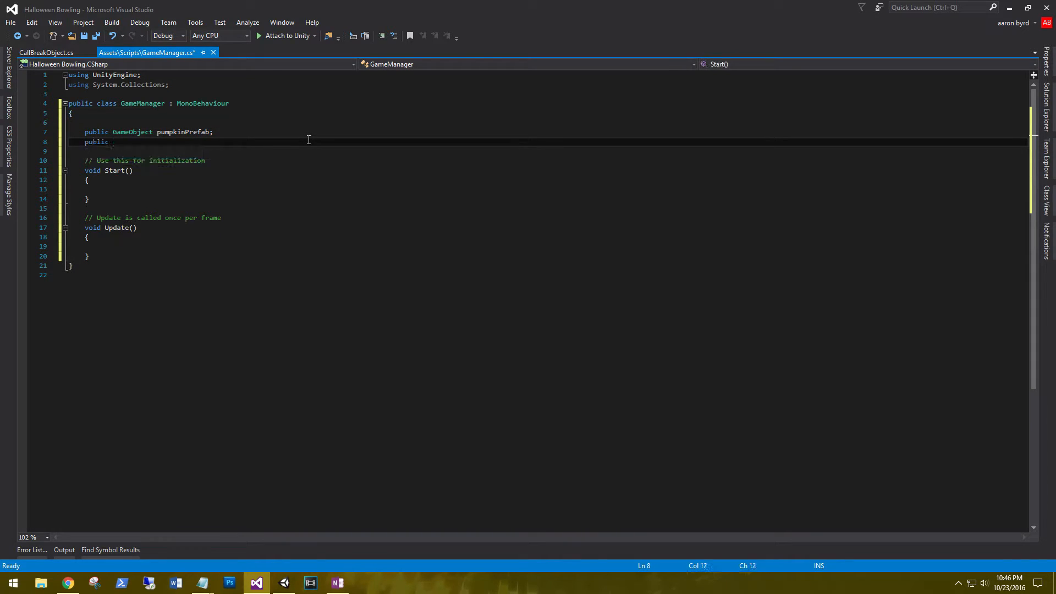
{"action": "type", "text": "GameObject"}
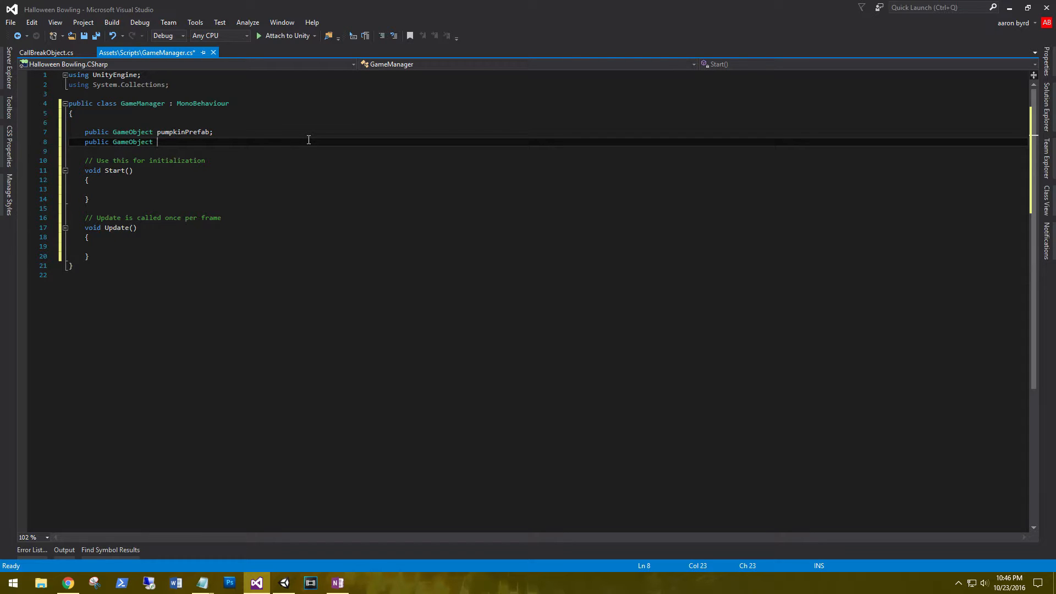
{"action": "type", "text": "[]"}
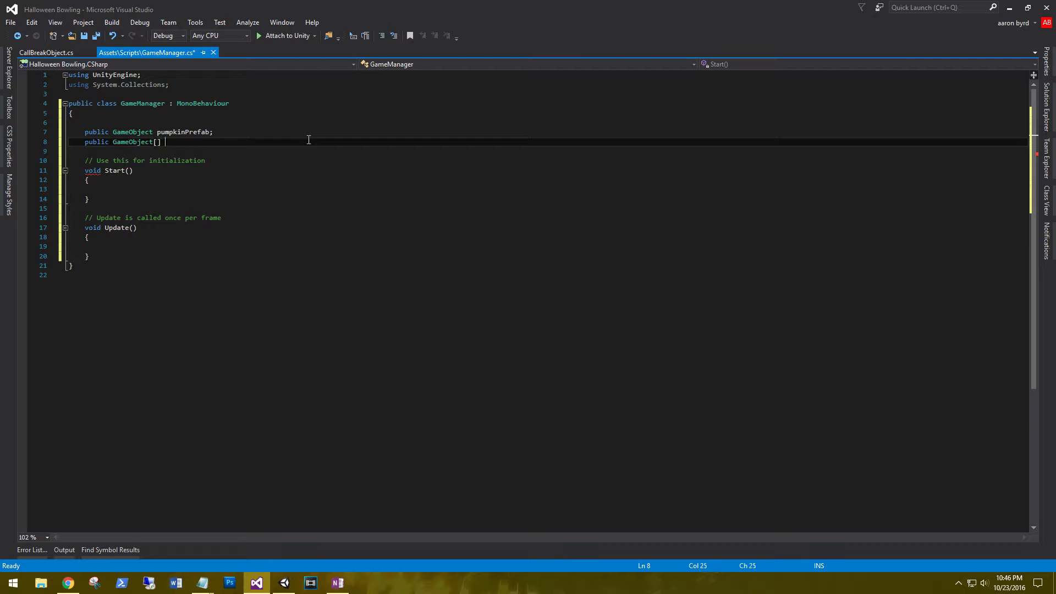
{"action": "type", "text": "pins"}
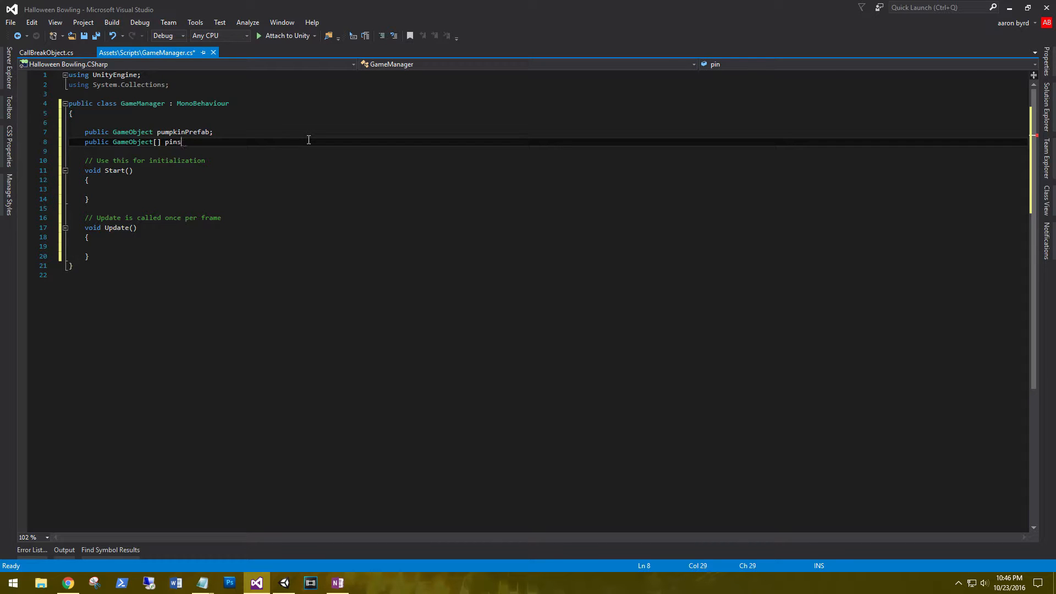
{"action": "type", "text": "Prefab"}
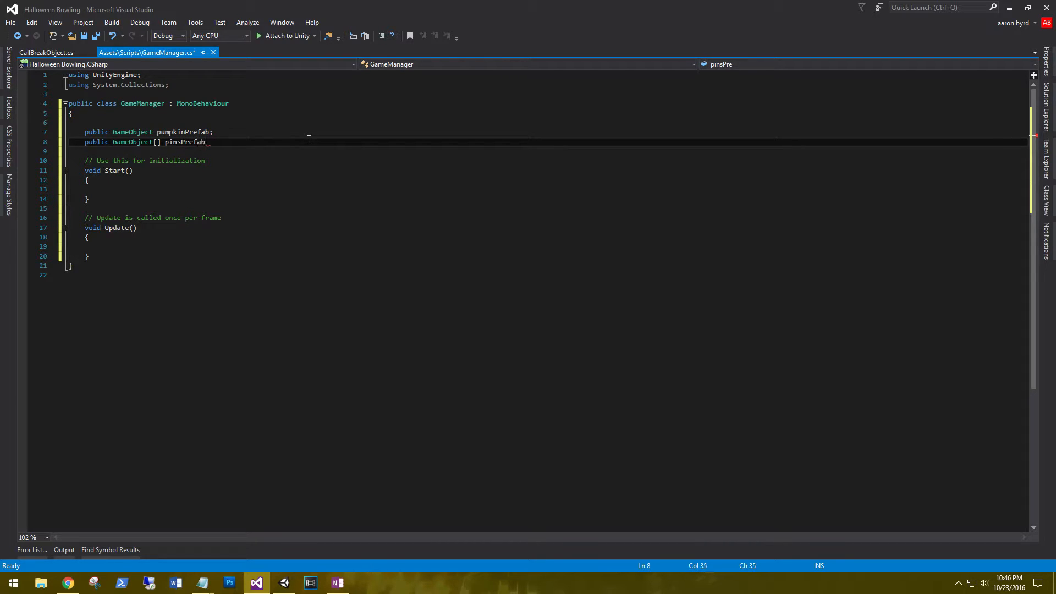
{"action": "type", "text": ";"}
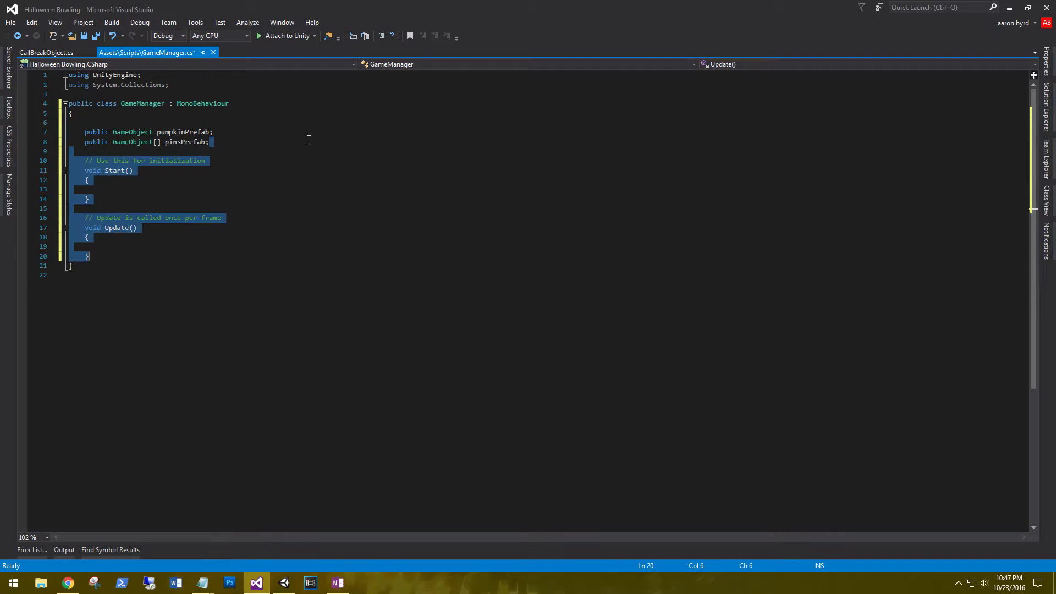
Replace Start and Update with void SpawnAll() containing a for loop over 10 pins
{"action": "key", "text": "Delete"}
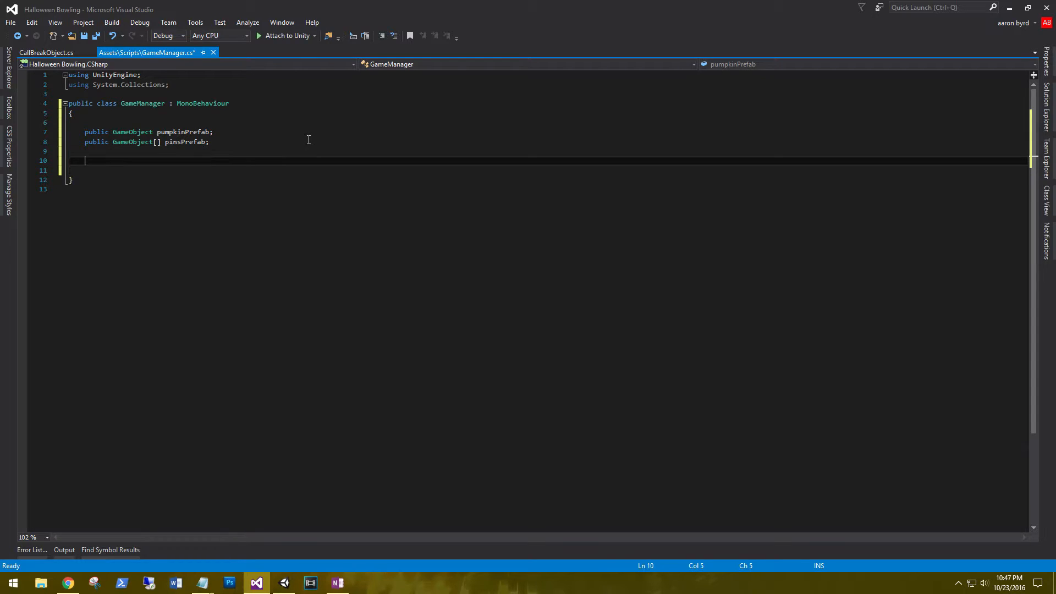
{"action": "type", "text": "void"}
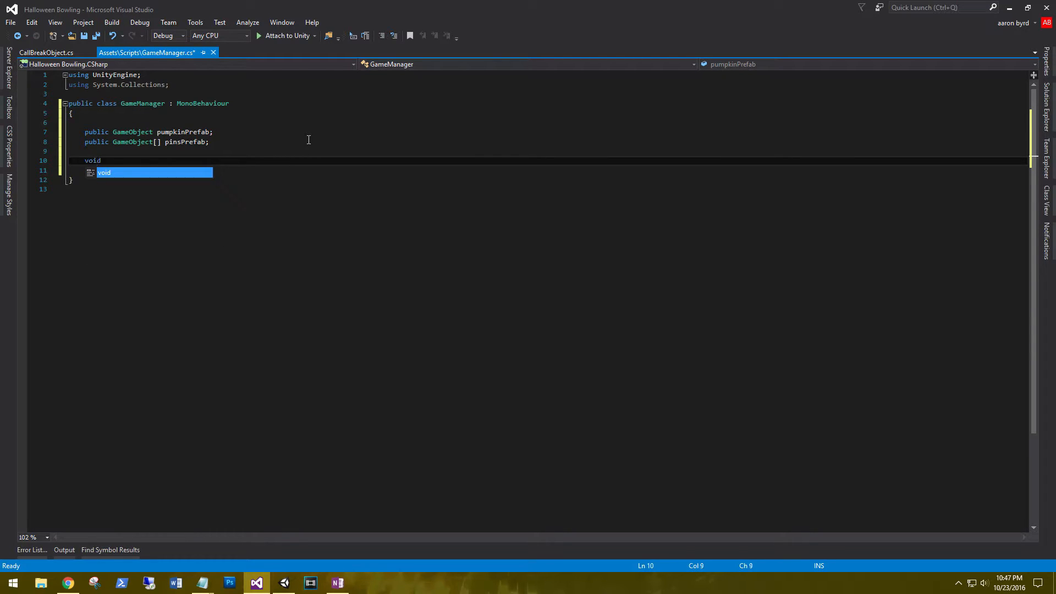
{"action": "type", "text": "Spawn"}
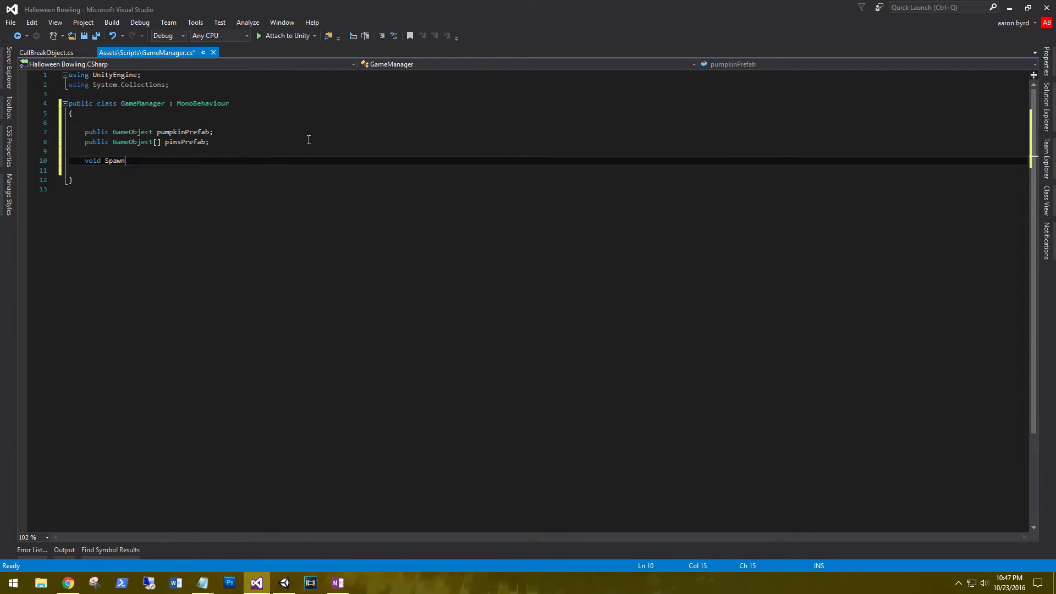
{"action": "type", "text": "All()"}
{"action": "type", "text": "{"}
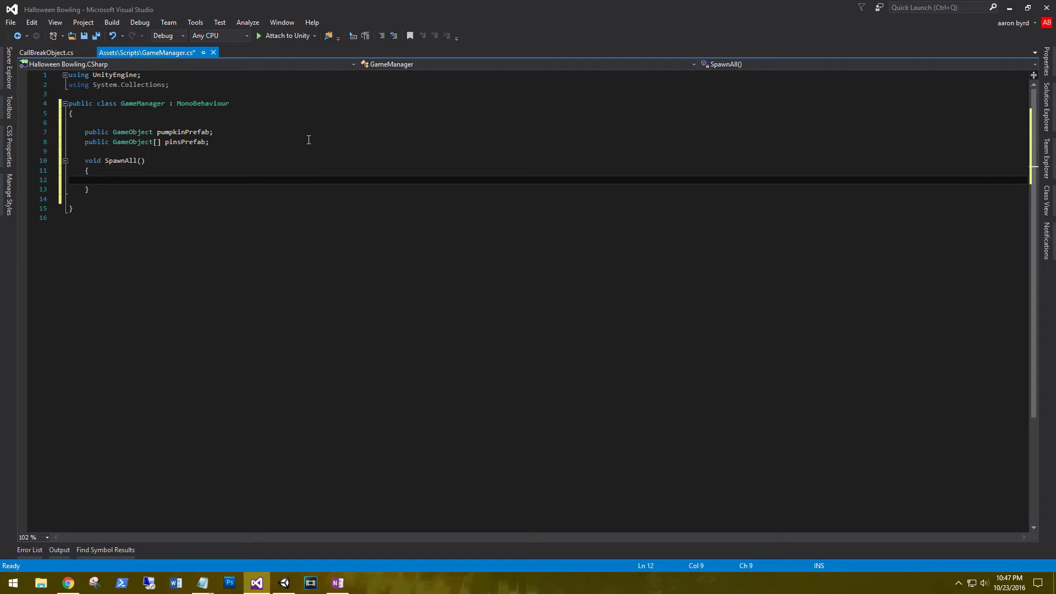
{"action": "type", "text": "for("}
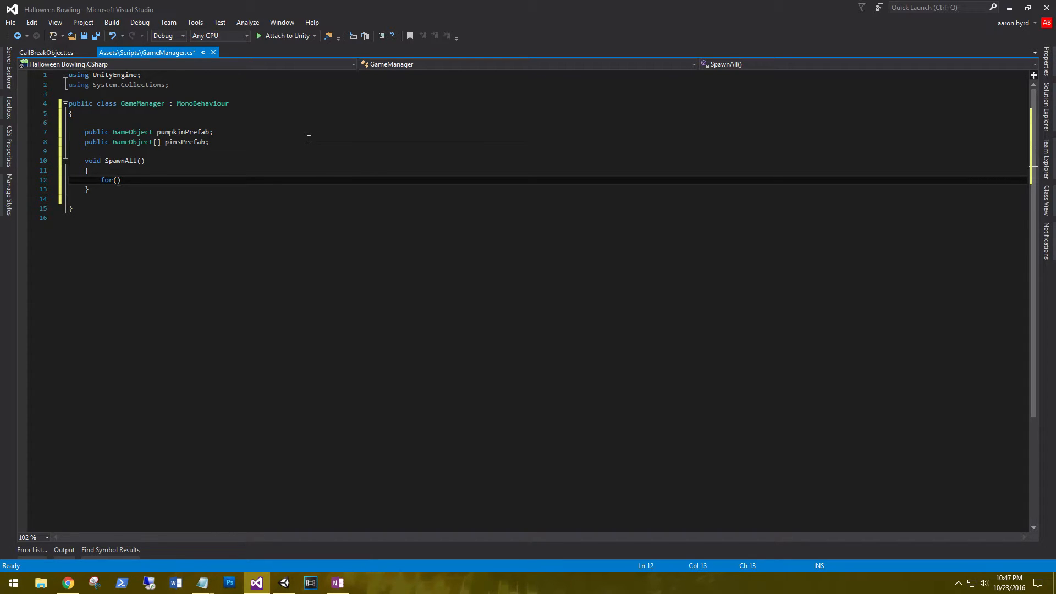
{"action": "type", "text": "int i = 0; i < 10; i"}
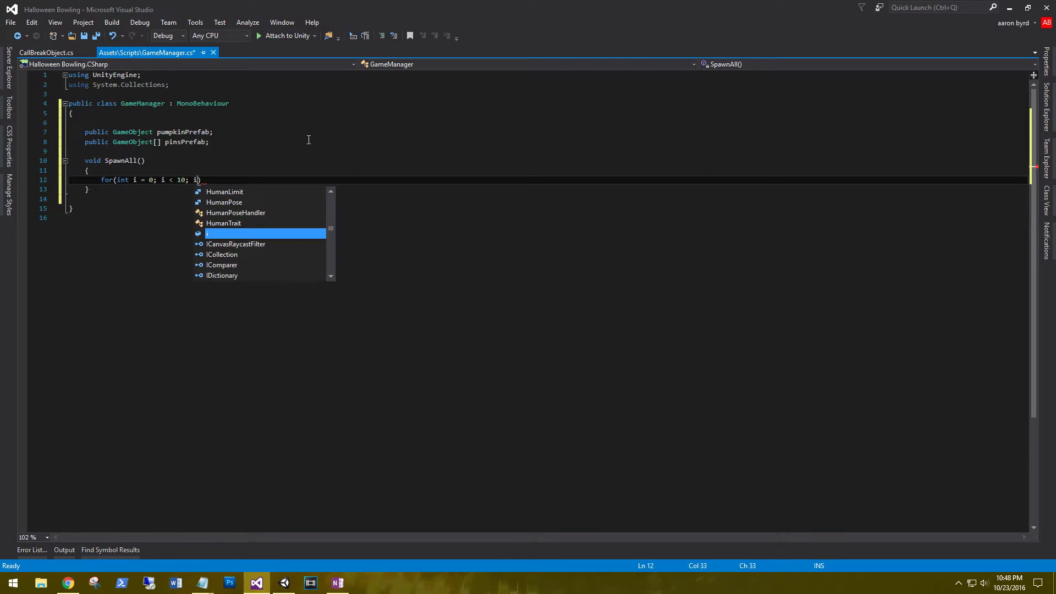
{"action": "type", "text": "++)"}
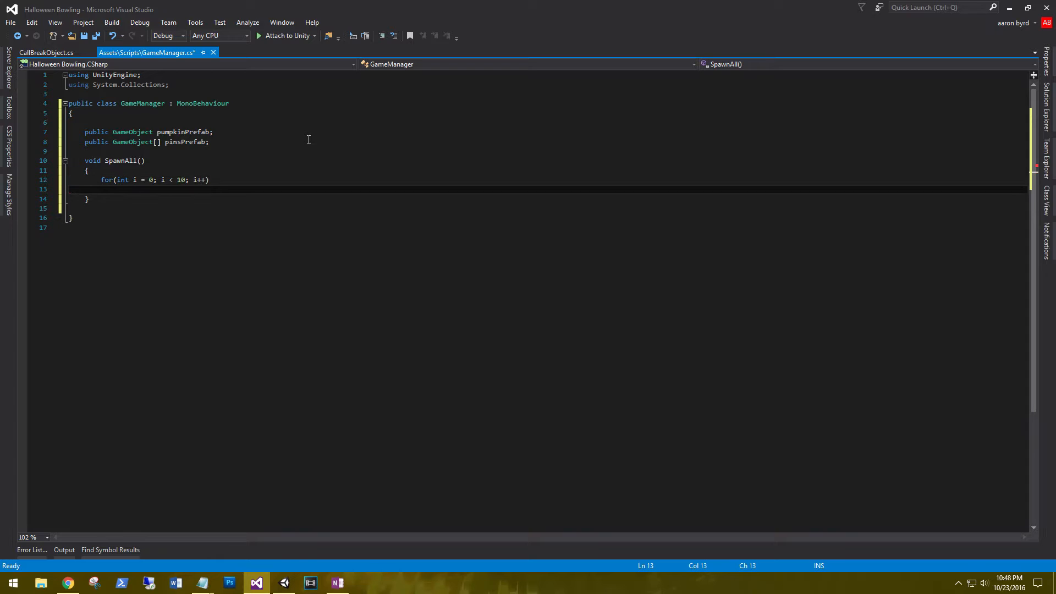
{"action": "type", "text": "{"}
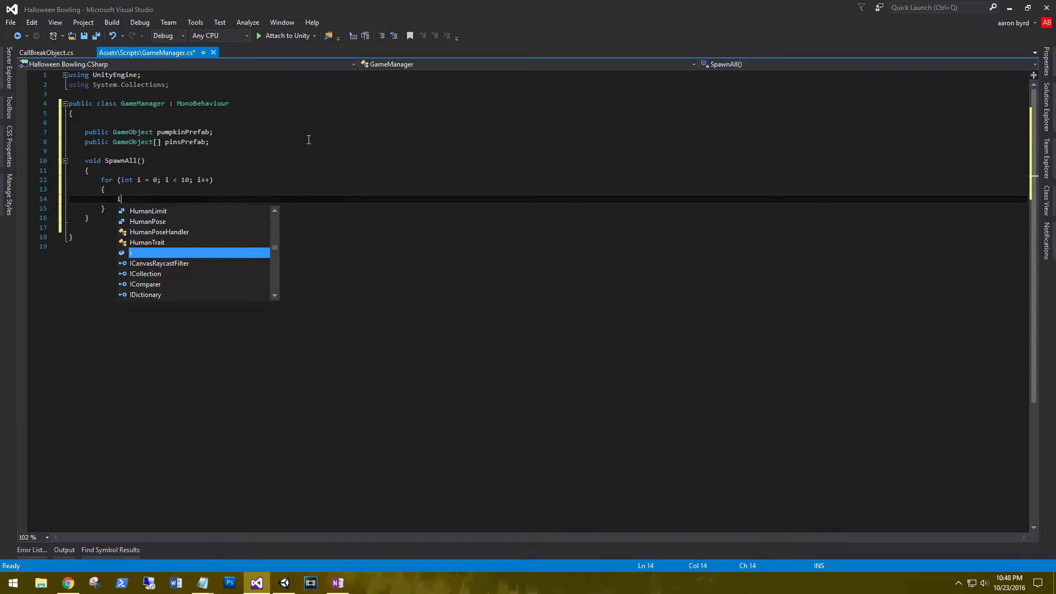
Instantiate pinsPrefab[i] at its transform position and rotation inside the loop
{"action": "type", "text": "nstantiate"}
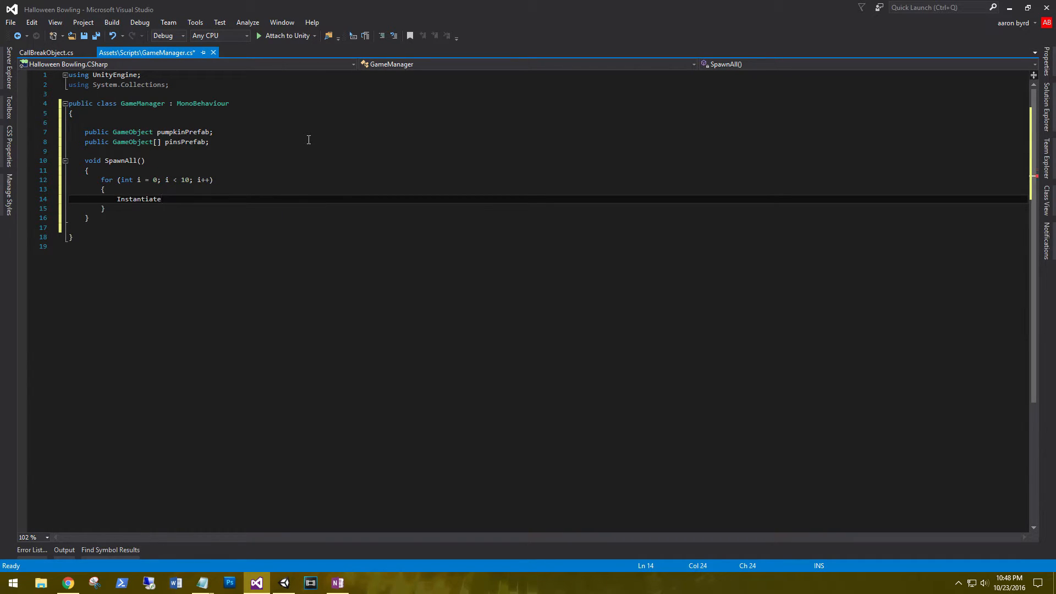
{"action": "type", "text": "("}
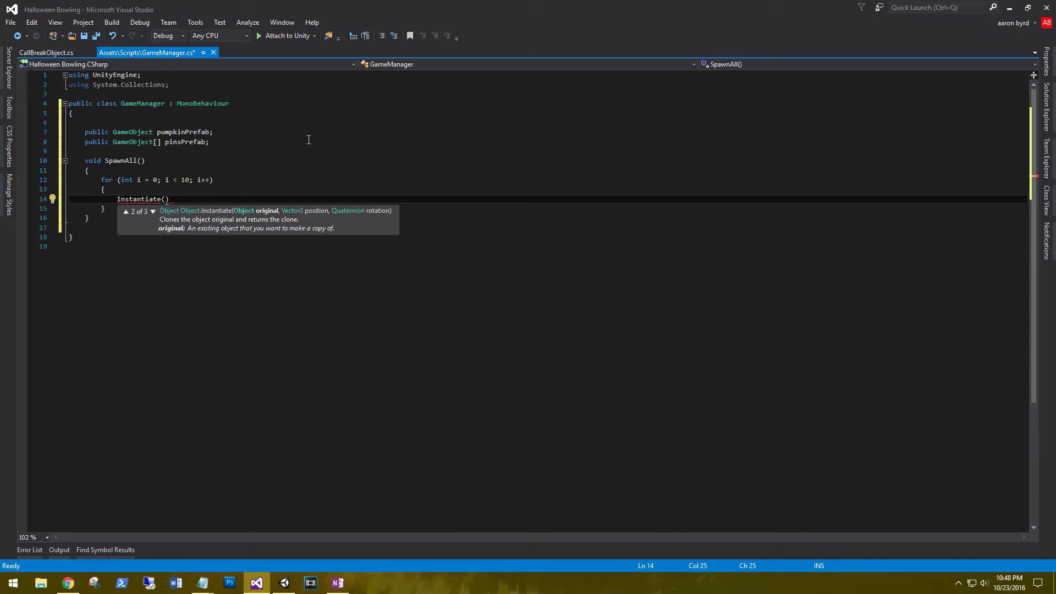
{"action": "type", "text": "pinsPrefab["}
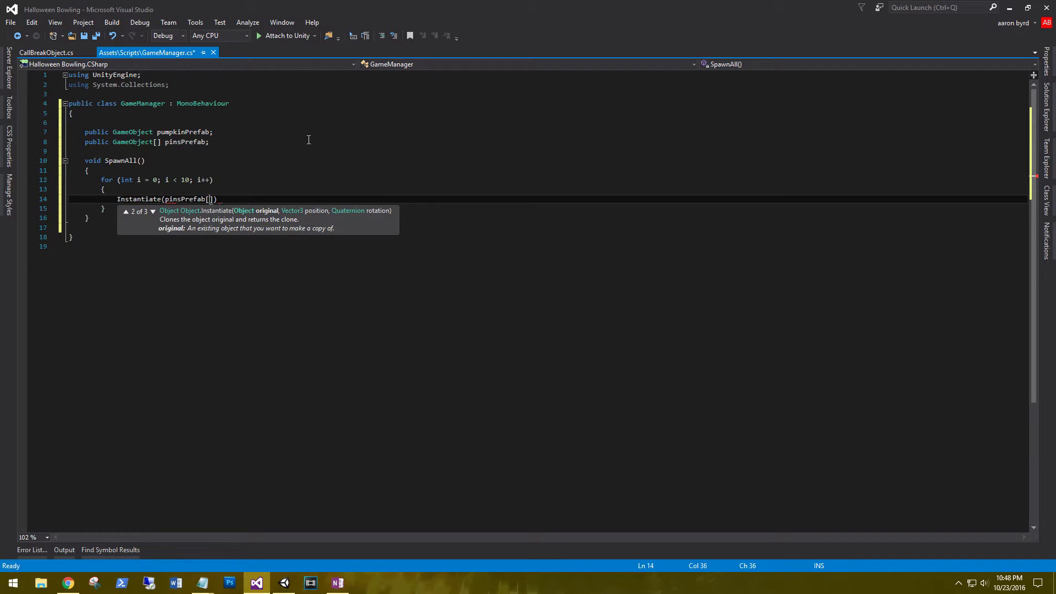
{"action": "type", "text": "i"}
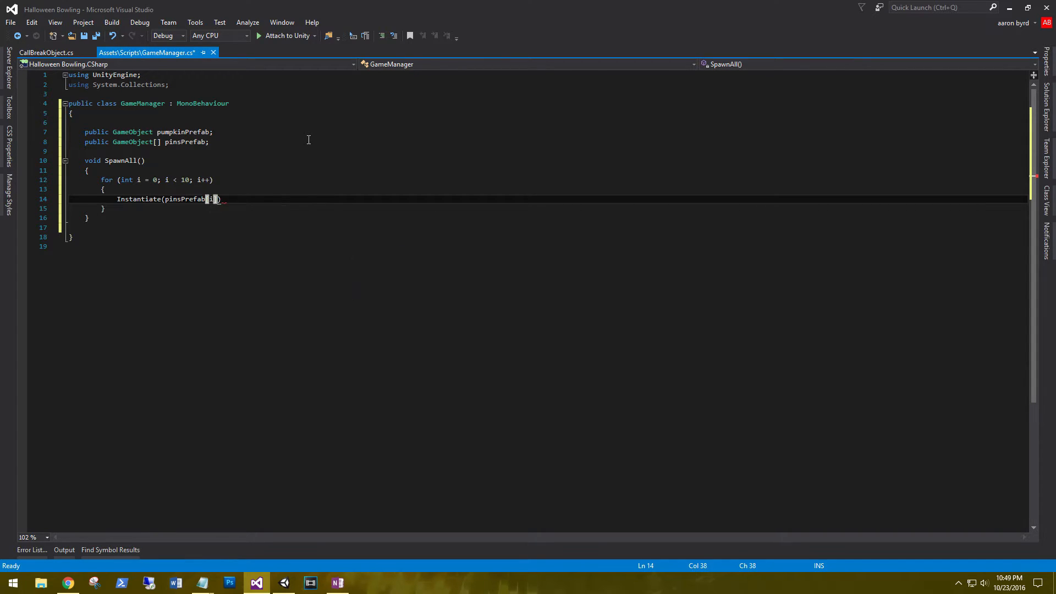
{"action": "type", "text": "],"}
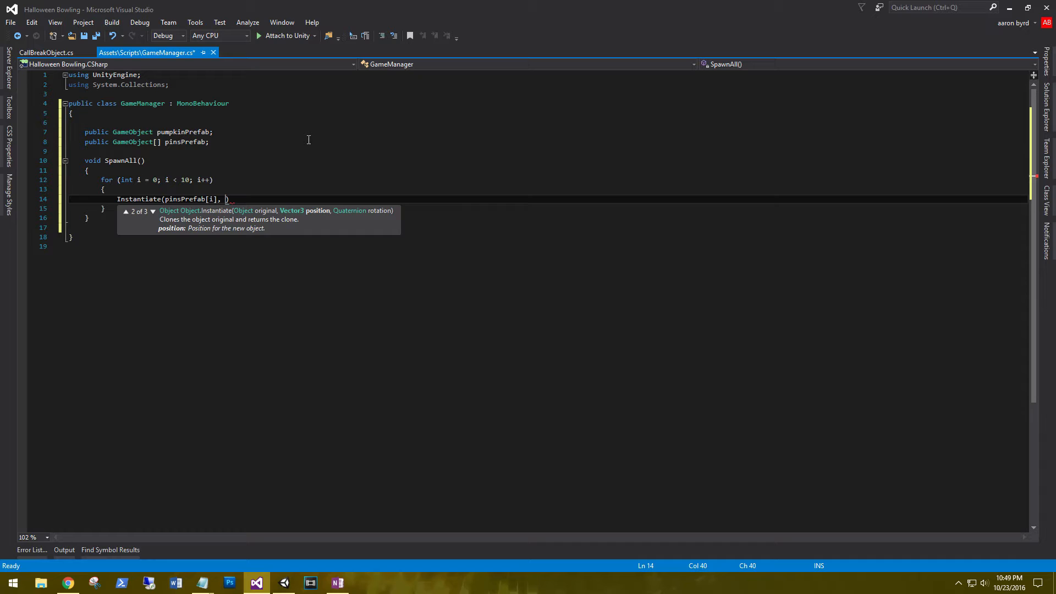
{"action": "type", "text": "pinsPrefab"}
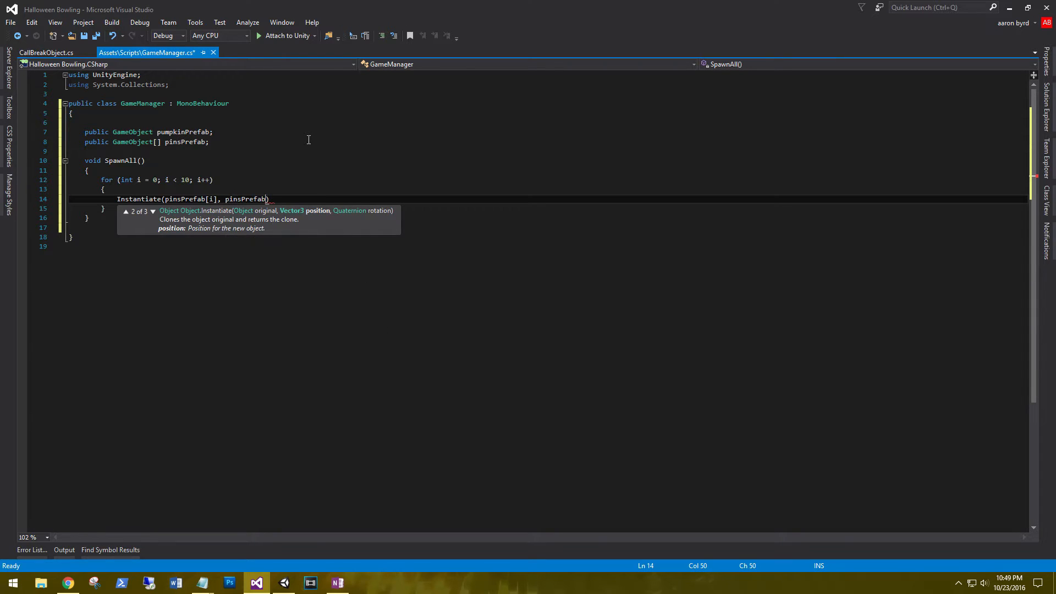
{"action": "type", "text": "[i]"}
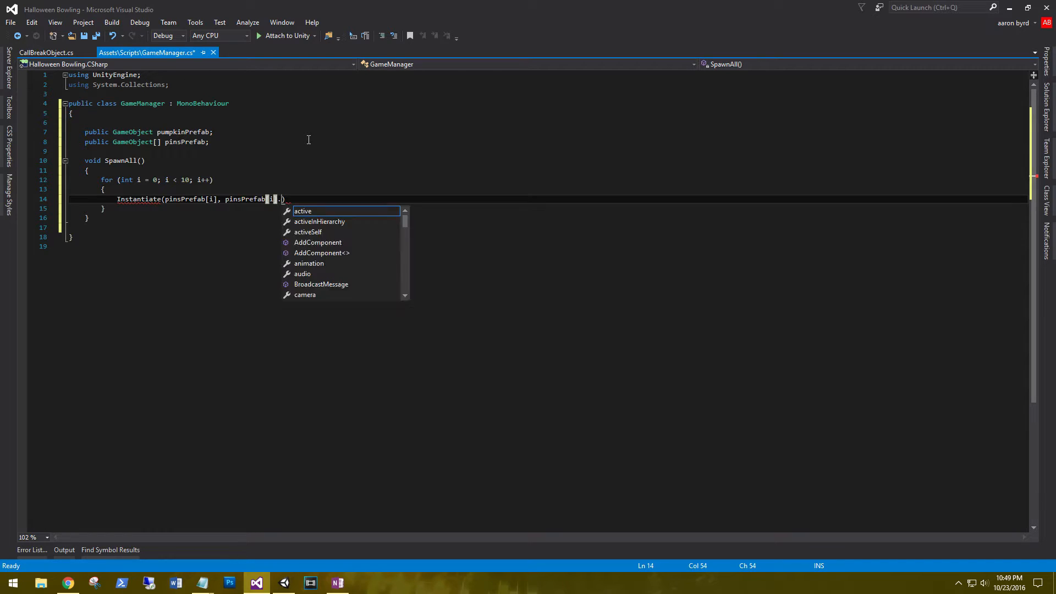
{"action": "type", "text": ".transform.position,"}
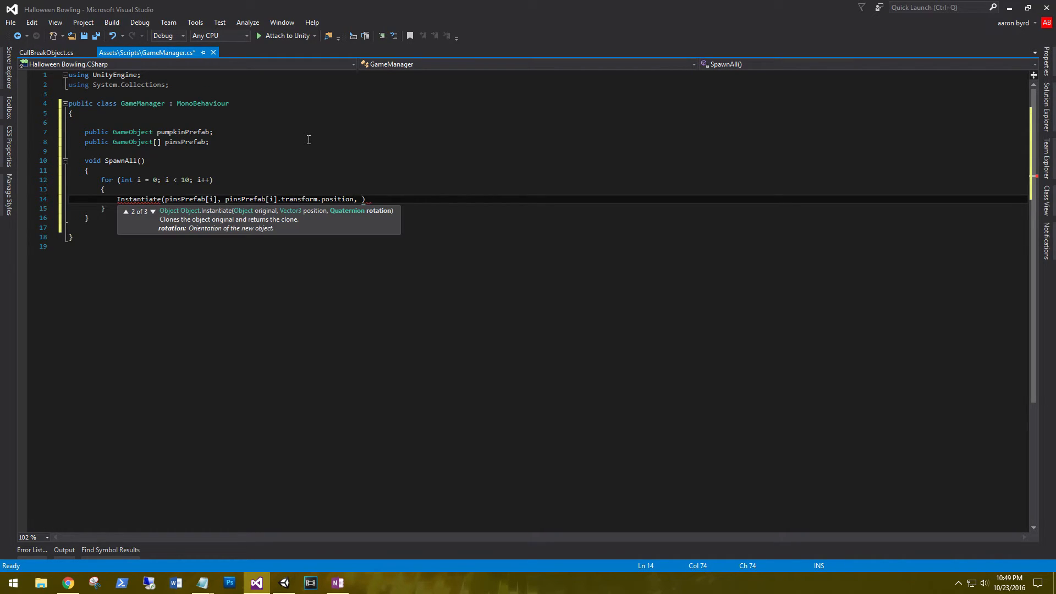
{"action": "type", "text": "pinsPrefab[i].transform"}
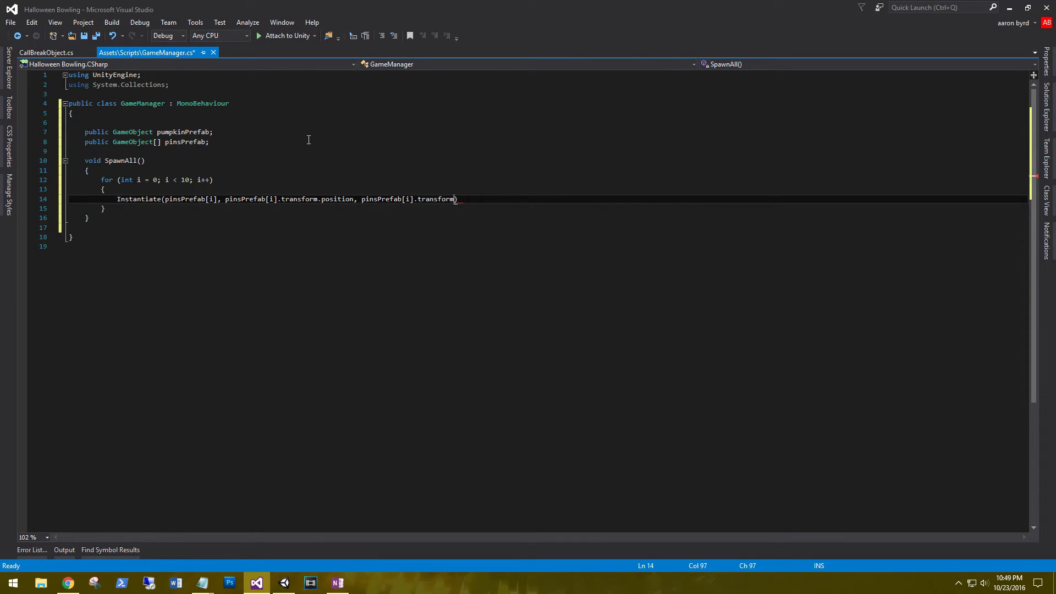
{"action": "type", "text": ".rotation"}
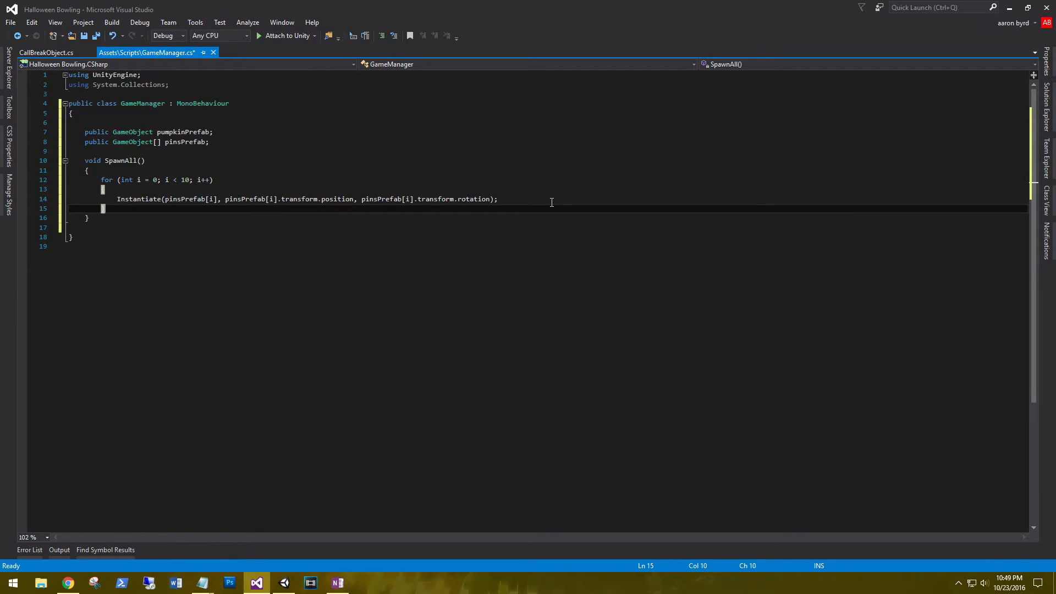
{"action": "type", "text": "}"}
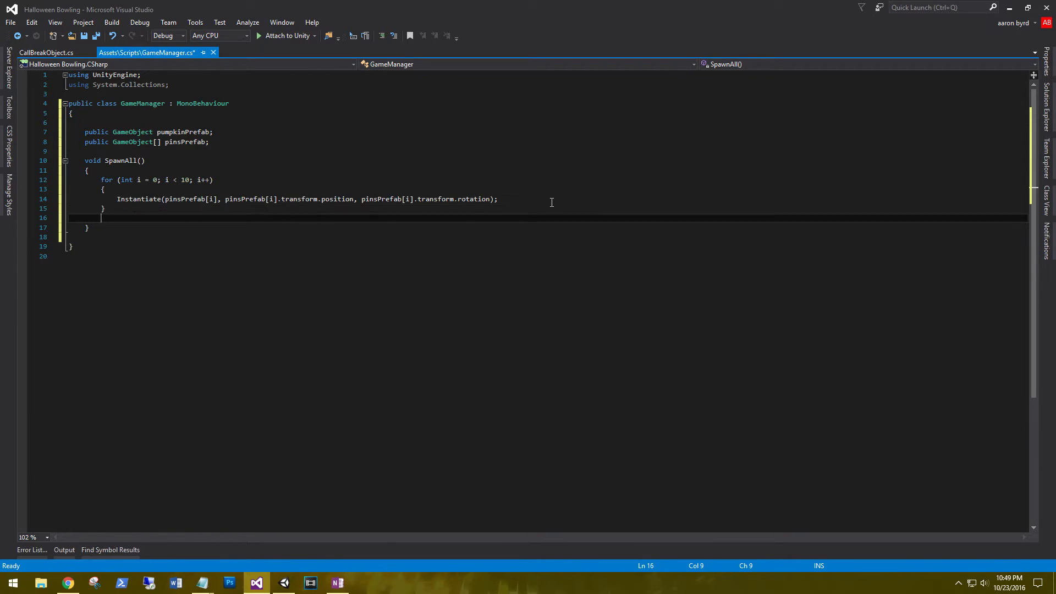
Add Instantiate(pumpkinPrefab, pumpkinPrefab.transform.position, pumpkinPrefab.transform.rotation); after the pin loop via IntelliSense
{"action": "type", "text": "in"}
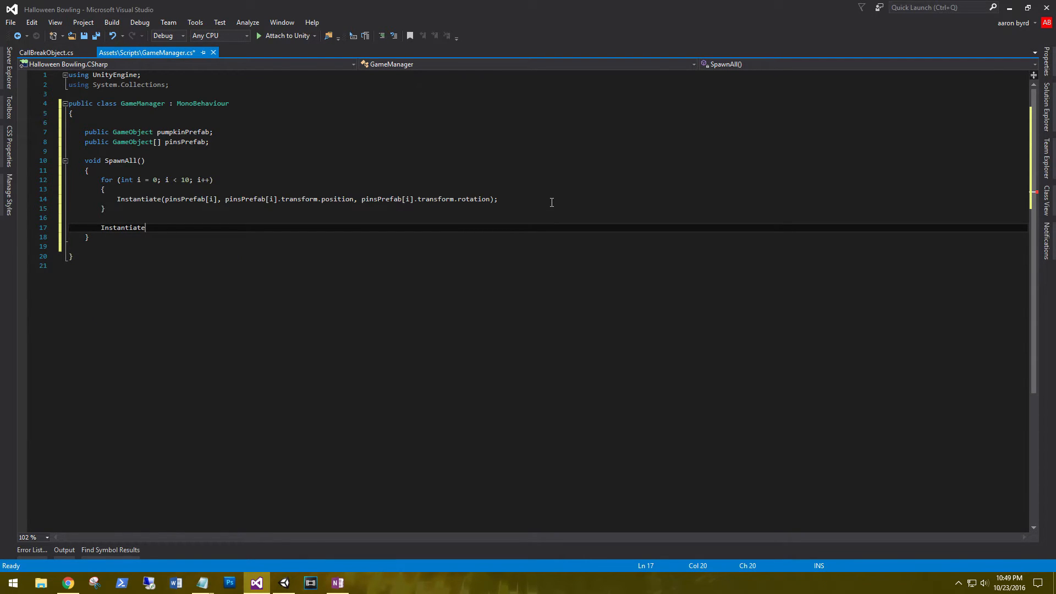
{"action": "type", "text": "(pumpkinPrefab)"}
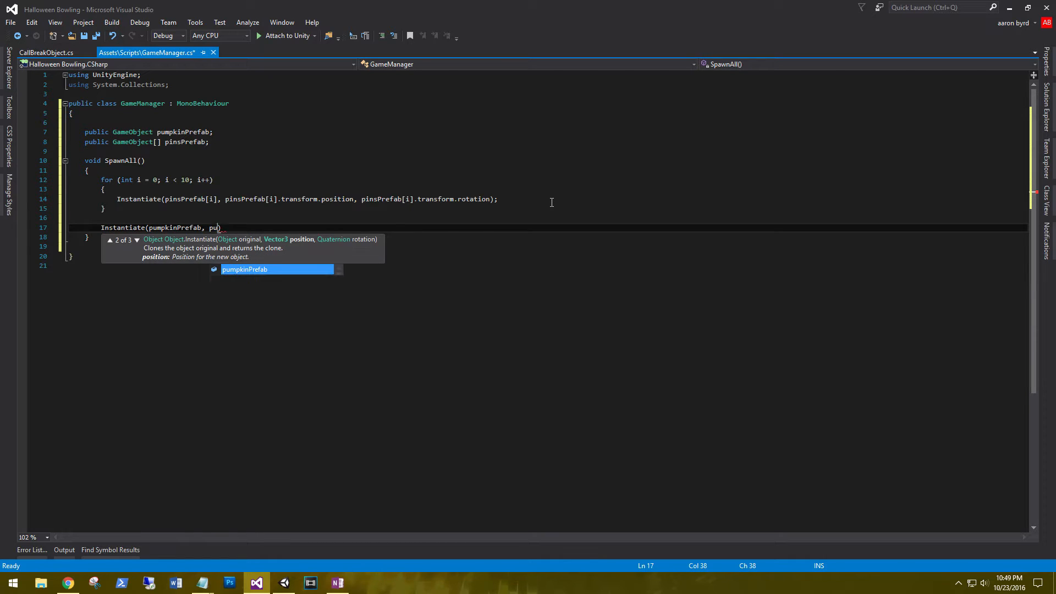
{"action": "type", "text": "mpkinPrefab."}
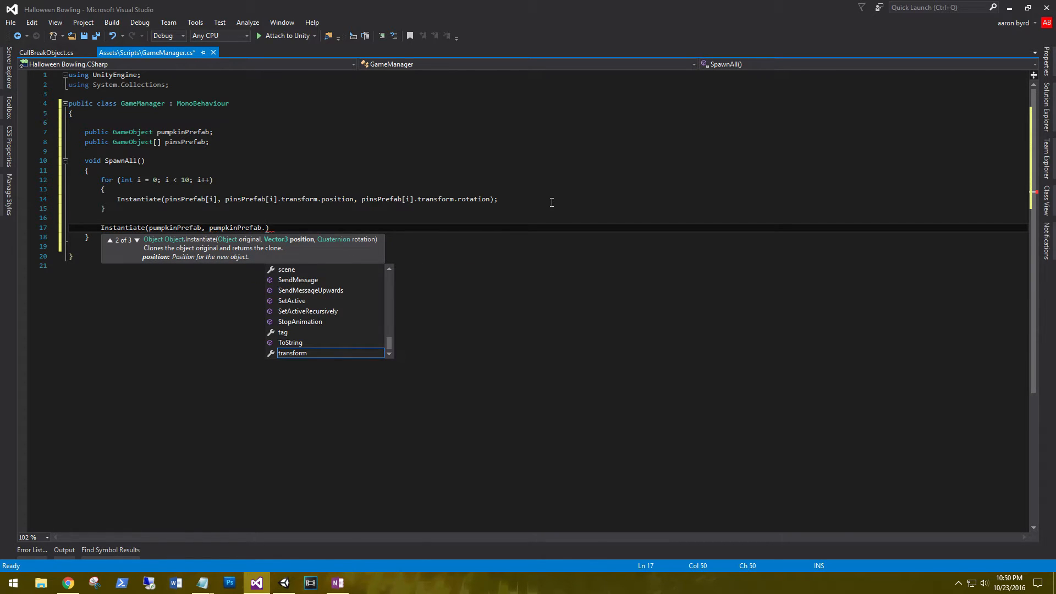
{"action": "mouse_move", "coordinate": [292, 353]}
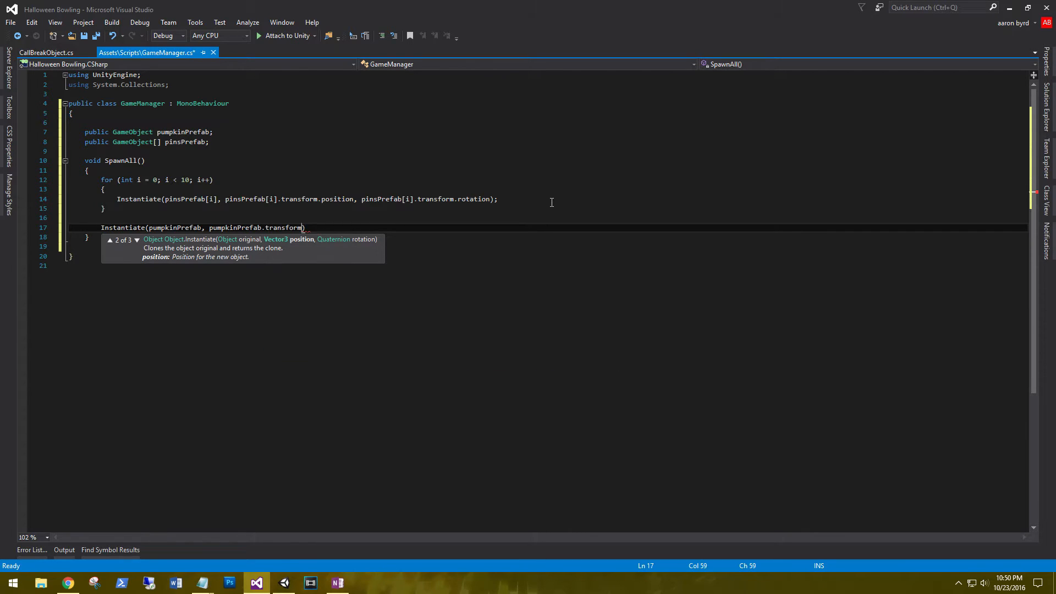
{"action": "type", "text": ".position"}
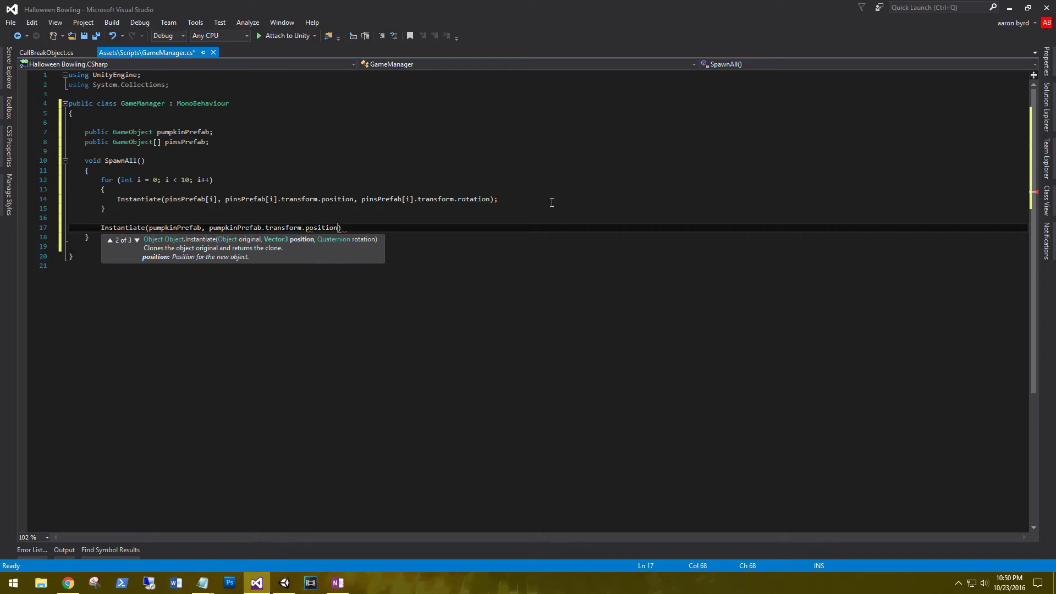
{"action": "type", "text": ", pumpkinPrefab.transform.rotation"}
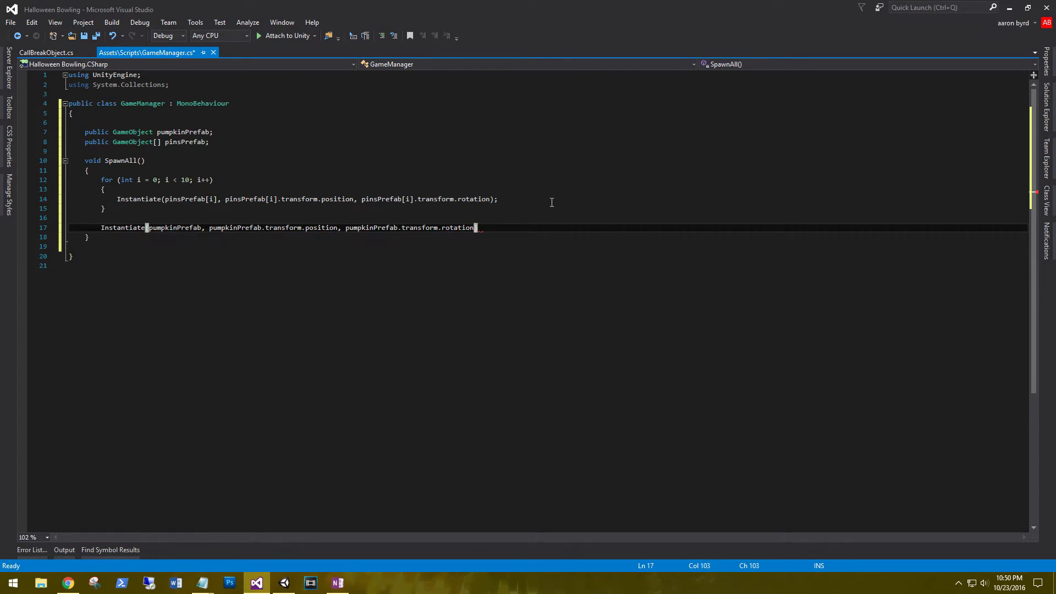
{"action": "type", "text": ";"}
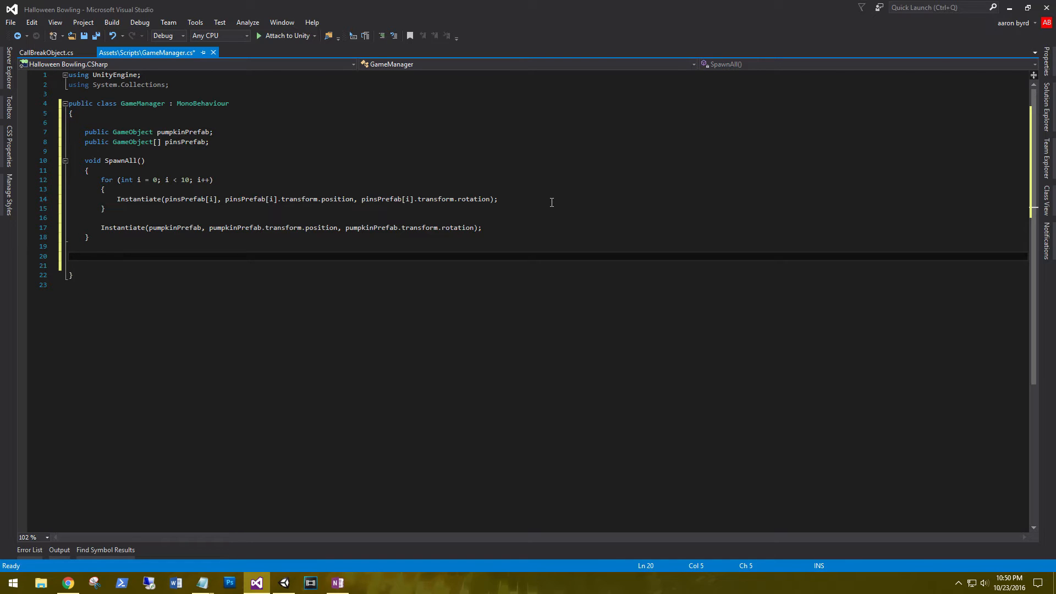
Write void Awake() { SpawnAll(); } below SpawnAll and save GameManager with Ctrl+S
{"action": "type", "text": "void Aw"}
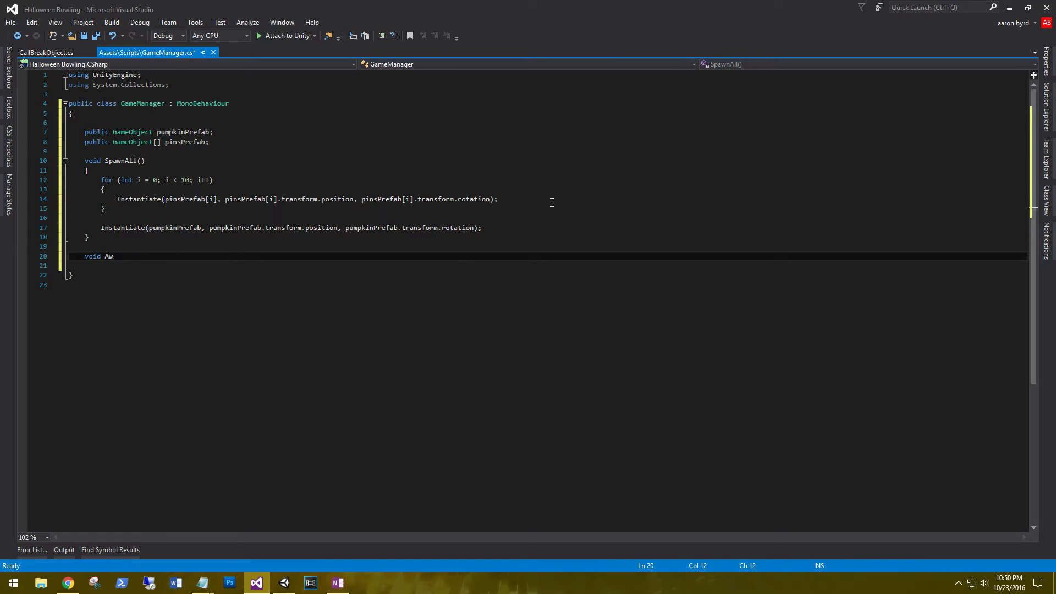
{"action": "type", "text": "ake()"}
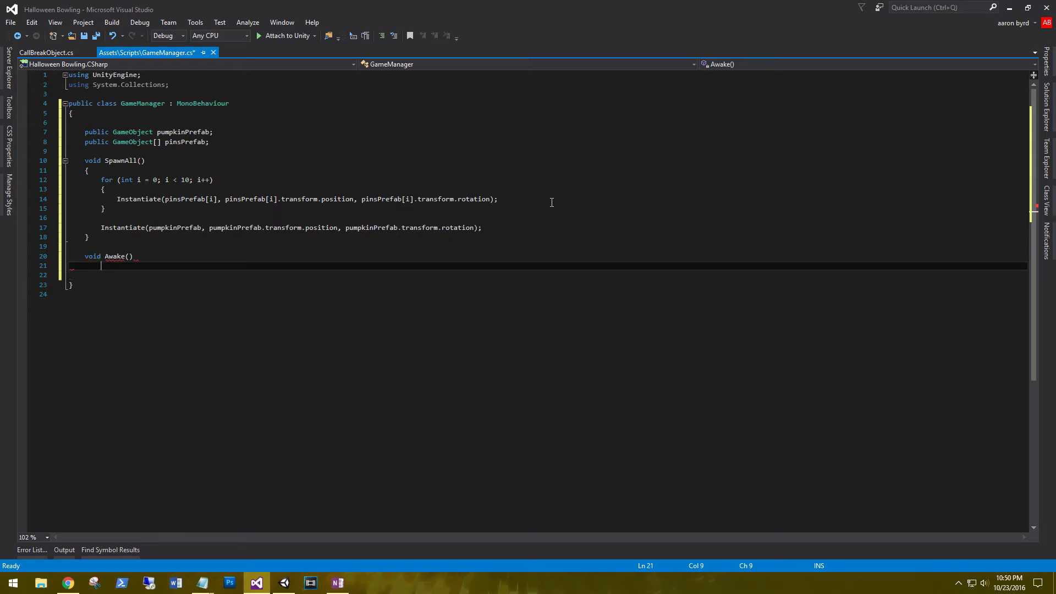
{"action": "type", "text": "{"}
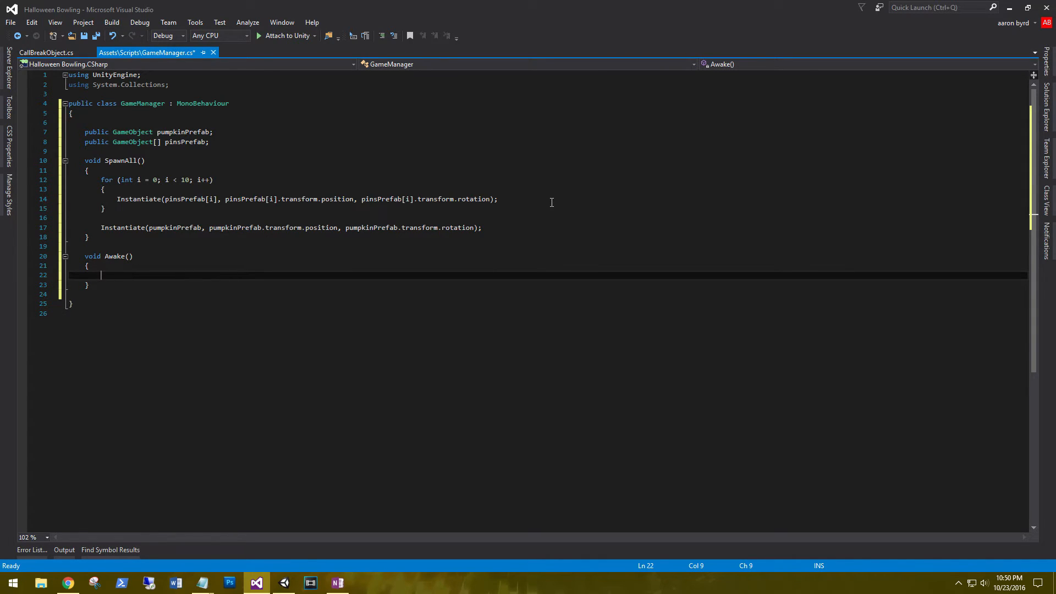
{"action": "type", "text": "Sp"}
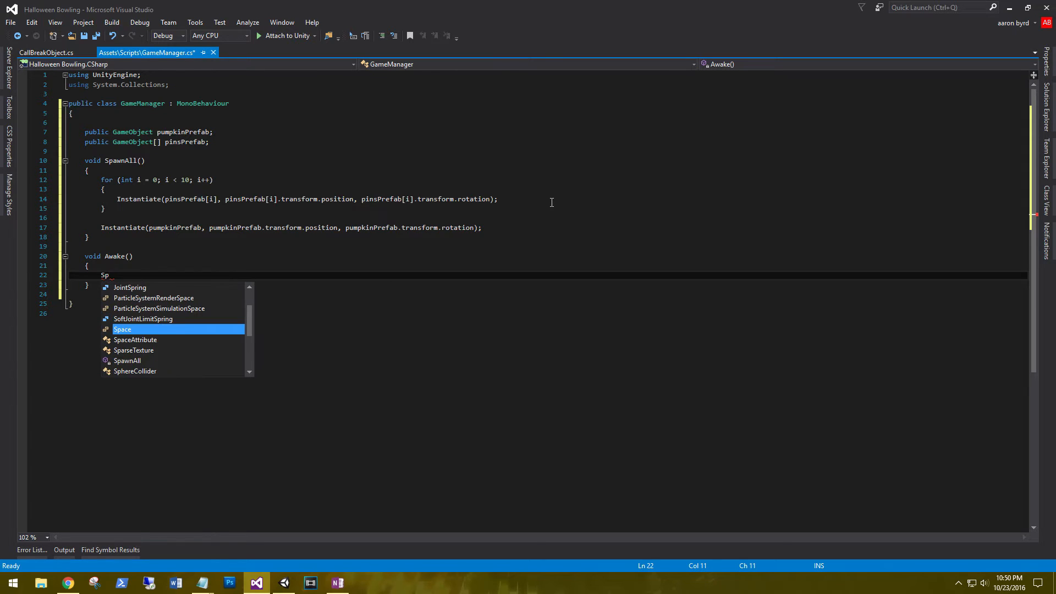
{"action": "type", "text": "awnAll();"}
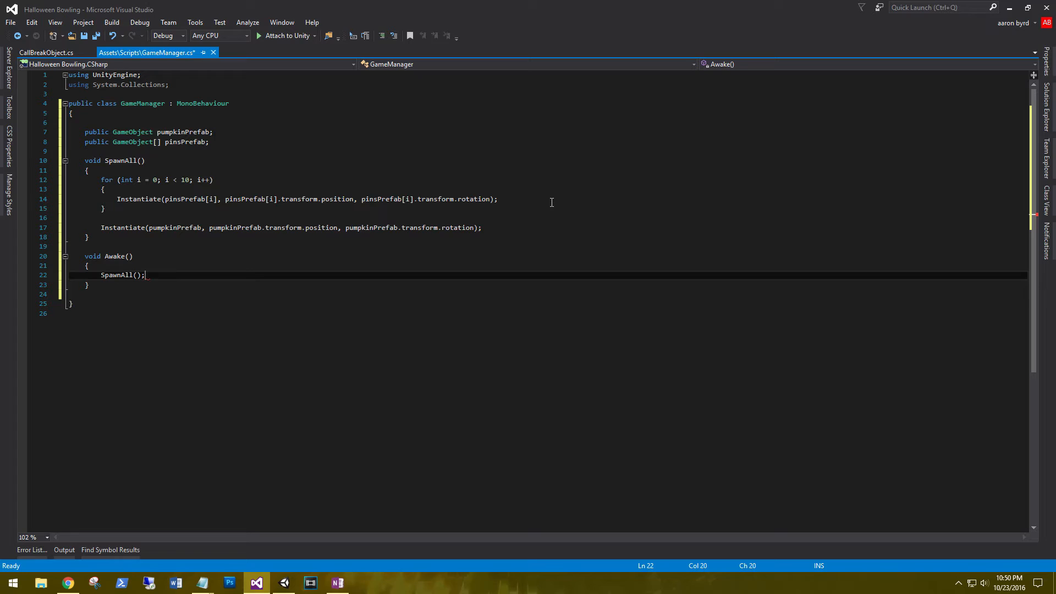
{"action": "key", "text": "Ctrl+S"}
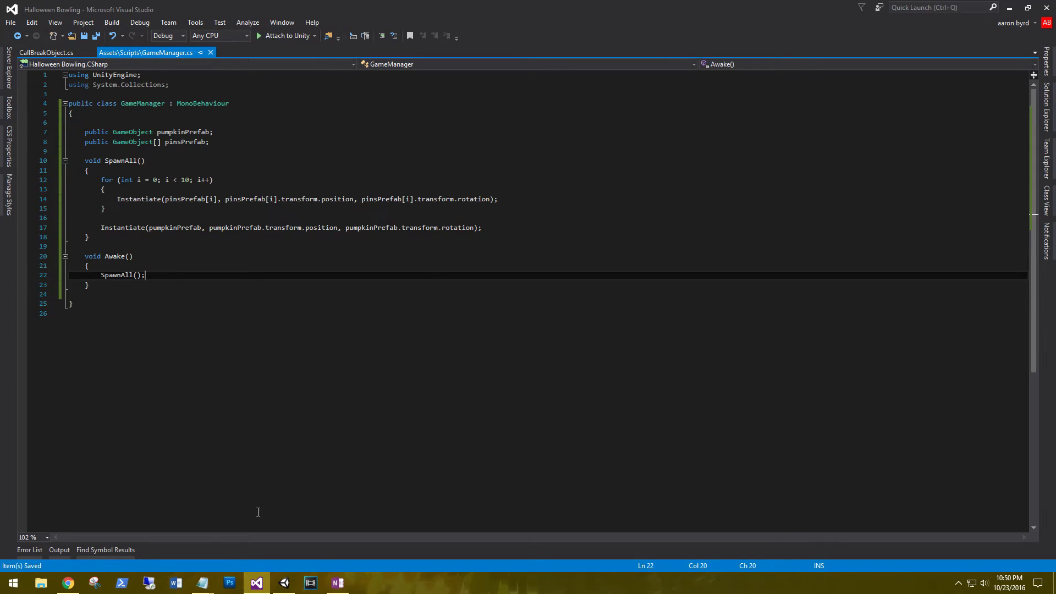
Back in Unity, show the Prefabs folder and set the Pins Prefab array size to 10
{"action": "left_click", "coordinate": [283, 583]}
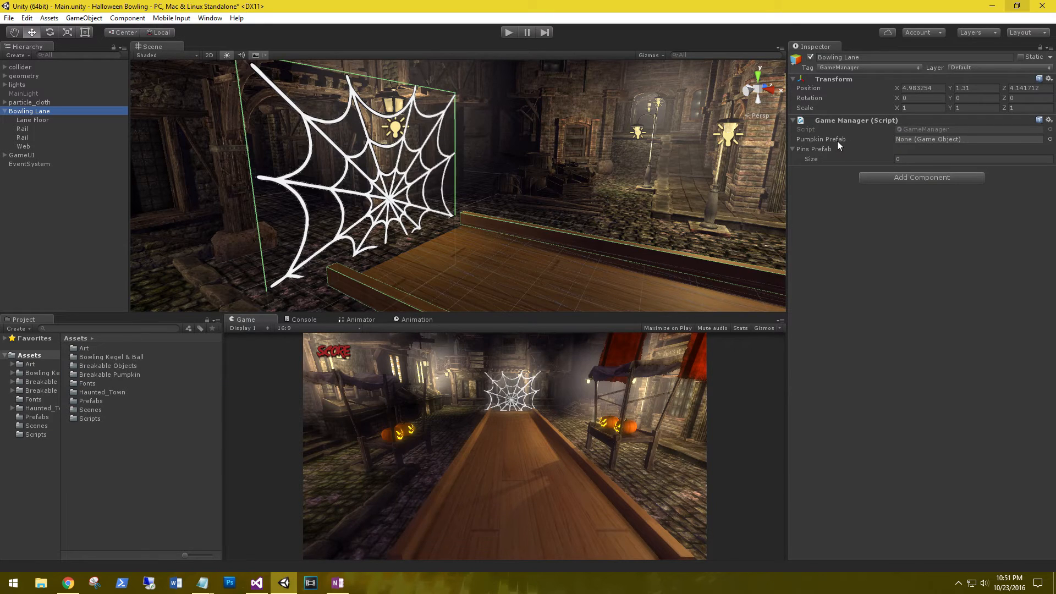
{"action": "mouse_move", "coordinate": [802, 155]}
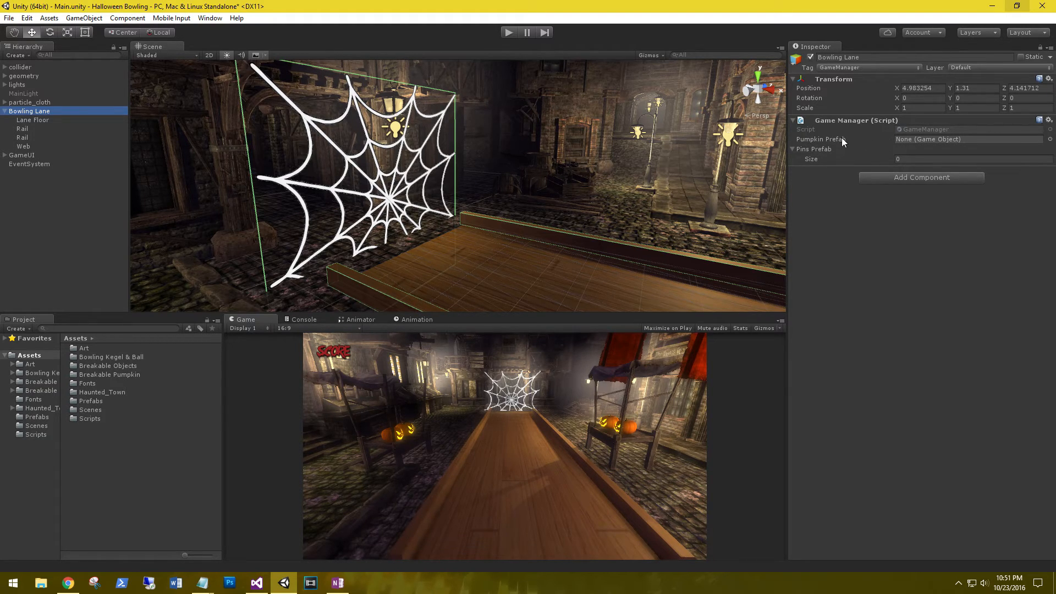
{"action": "left_click", "coordinate": [38, 415]}
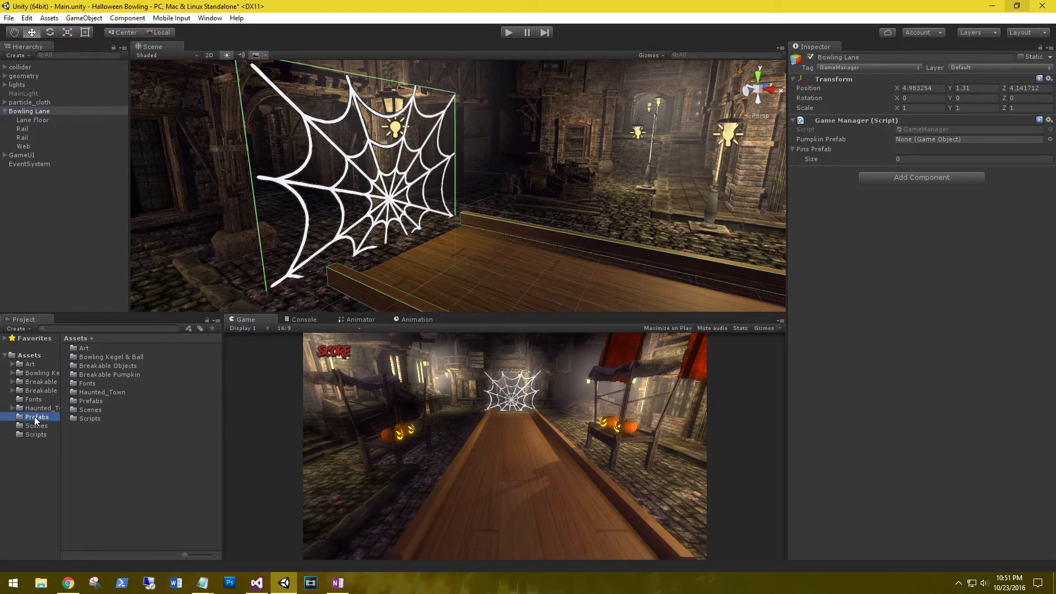
{"action": "double_click", "coordinate": [37, 416]}
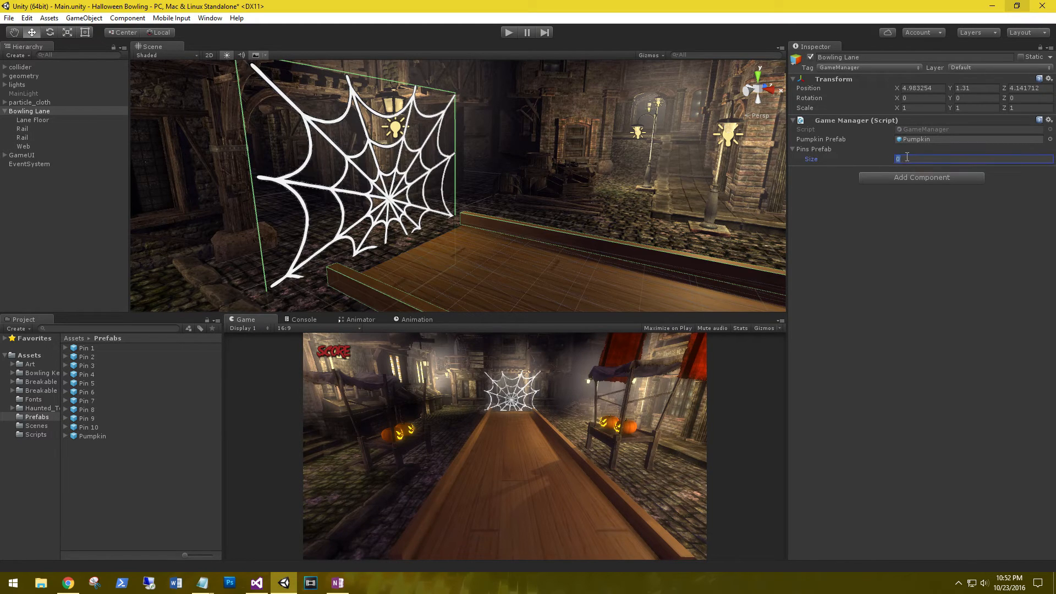
{"action": "type", "text": "10"}
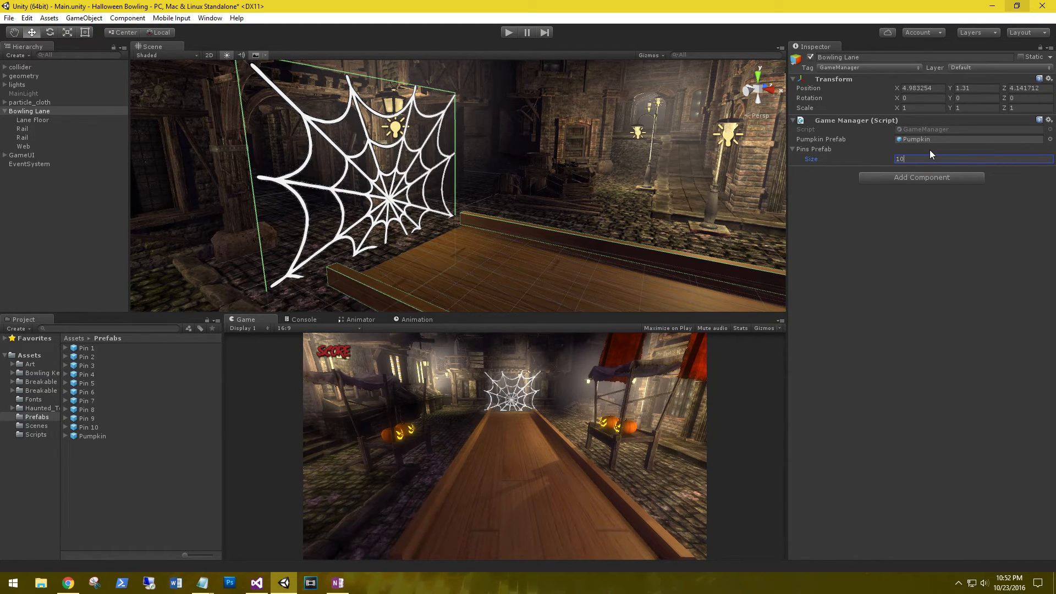
{"action": "key", "text": "Return"}
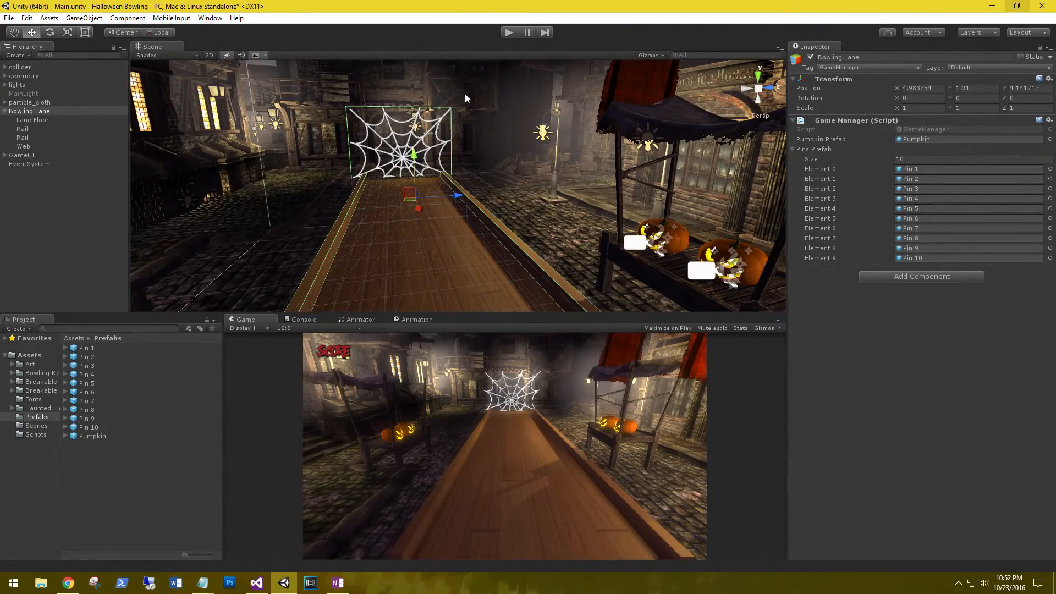
Enter Play mode and check the Hierarchy for the spawned Pin and Pumpkin clones
{"action": "left_click", "coordinate": [508, 32]}
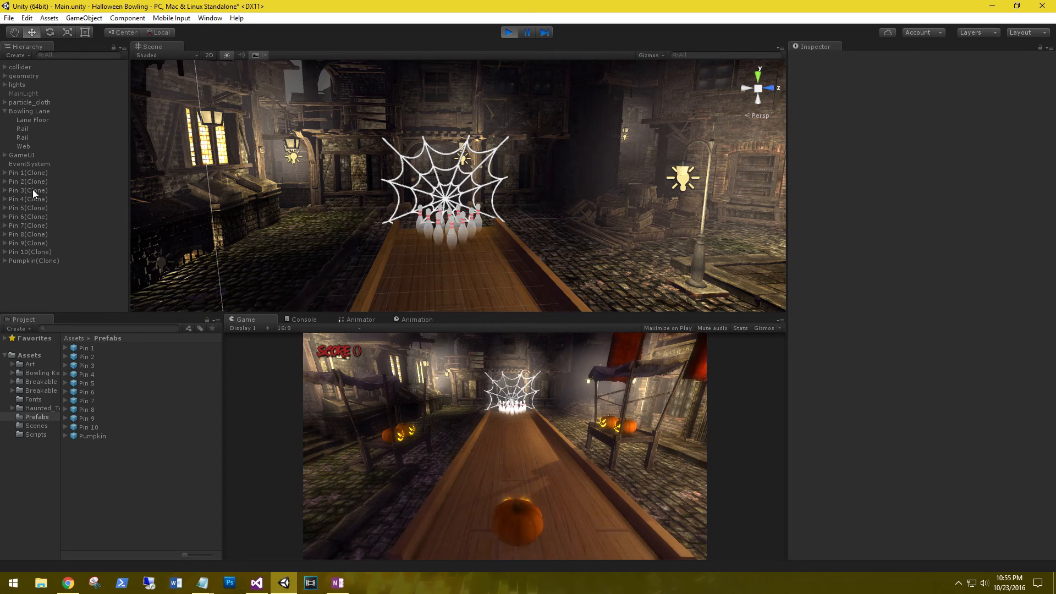
{"action": "left_click", "coordinate": [24, 171]}
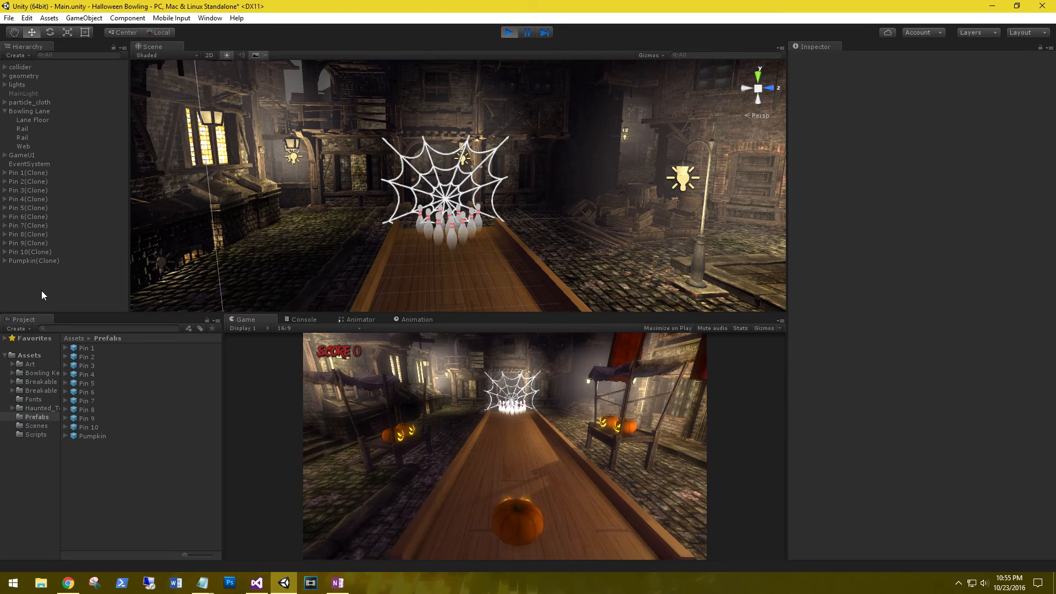
{"action": "mouse_move", "coordinate": [112, 425]}
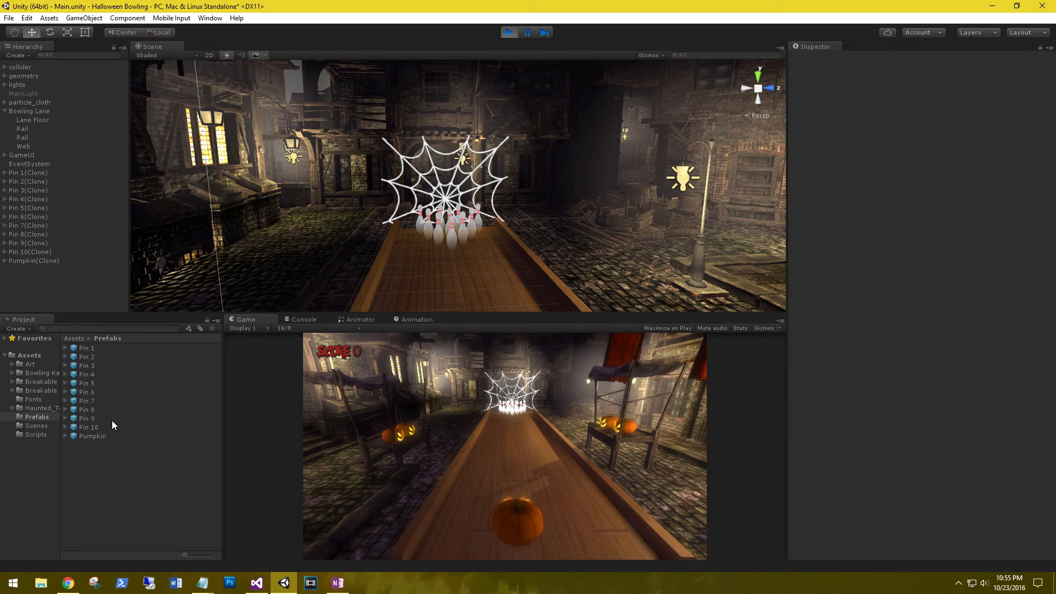
{"action": "mouse_move", "coordinate": [119, 453]}
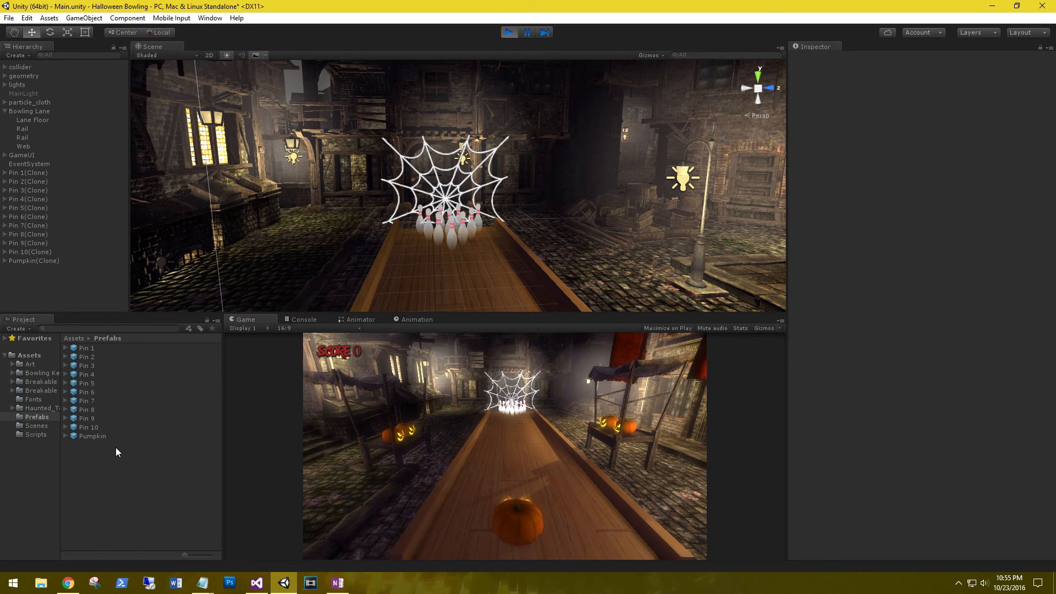
{"action": "mouse_move", "coordinate": [55, 252]}
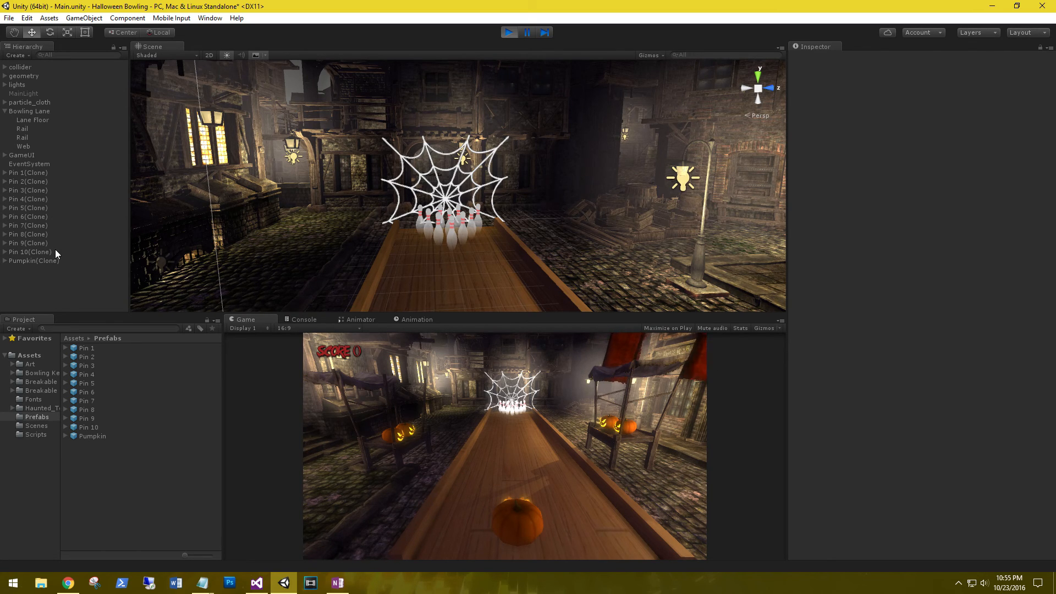